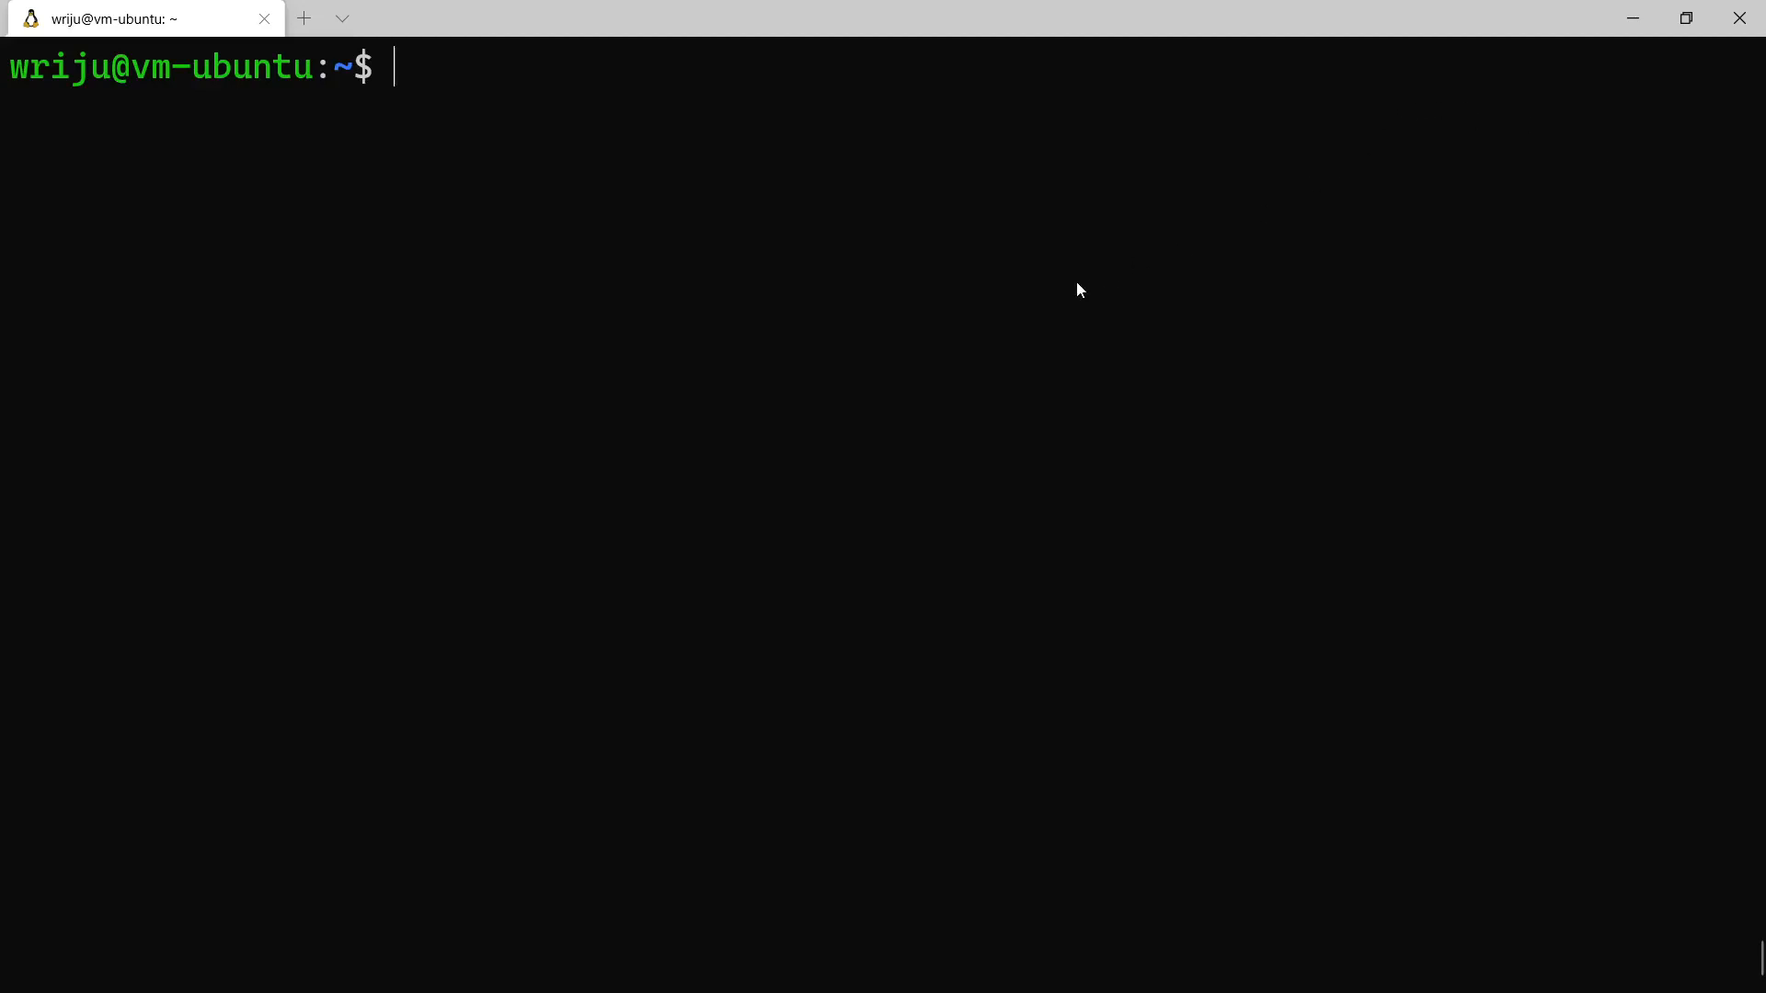
# List the cluster's ConfigMaps with 'k get cm' after the mistyped 'ke get cm' fails
pyautogui.write('ke get cm')
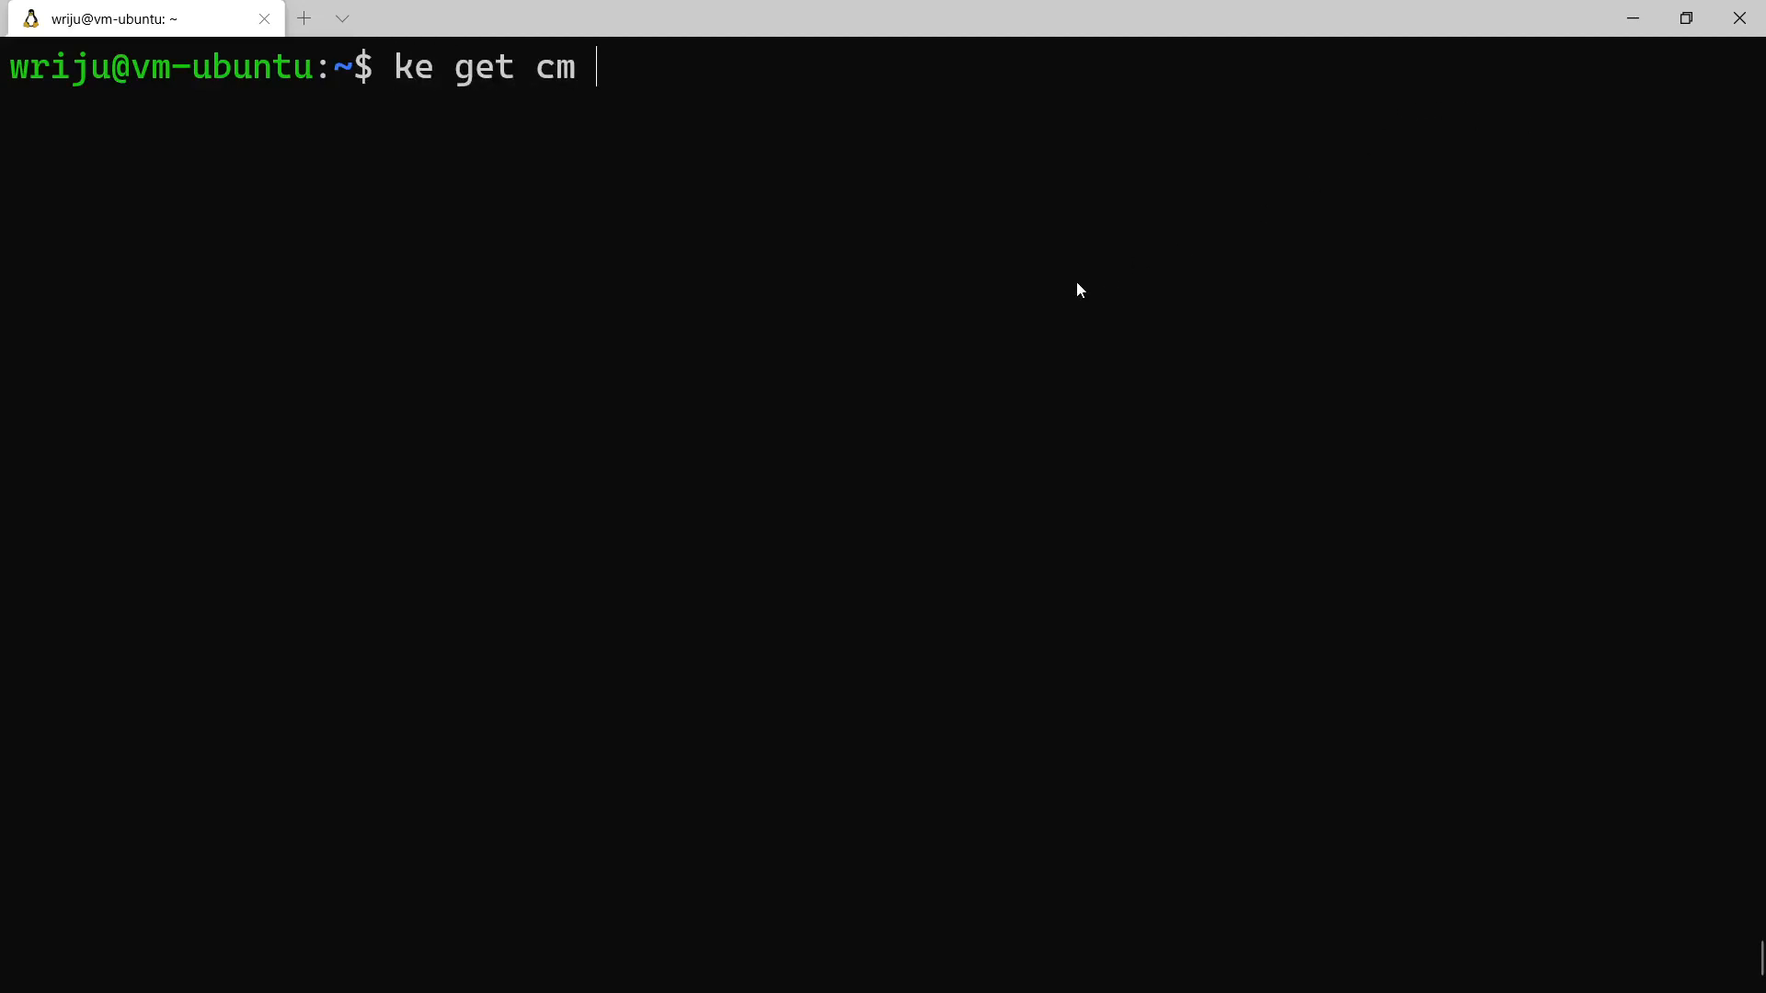
pyautogui.press('Return')
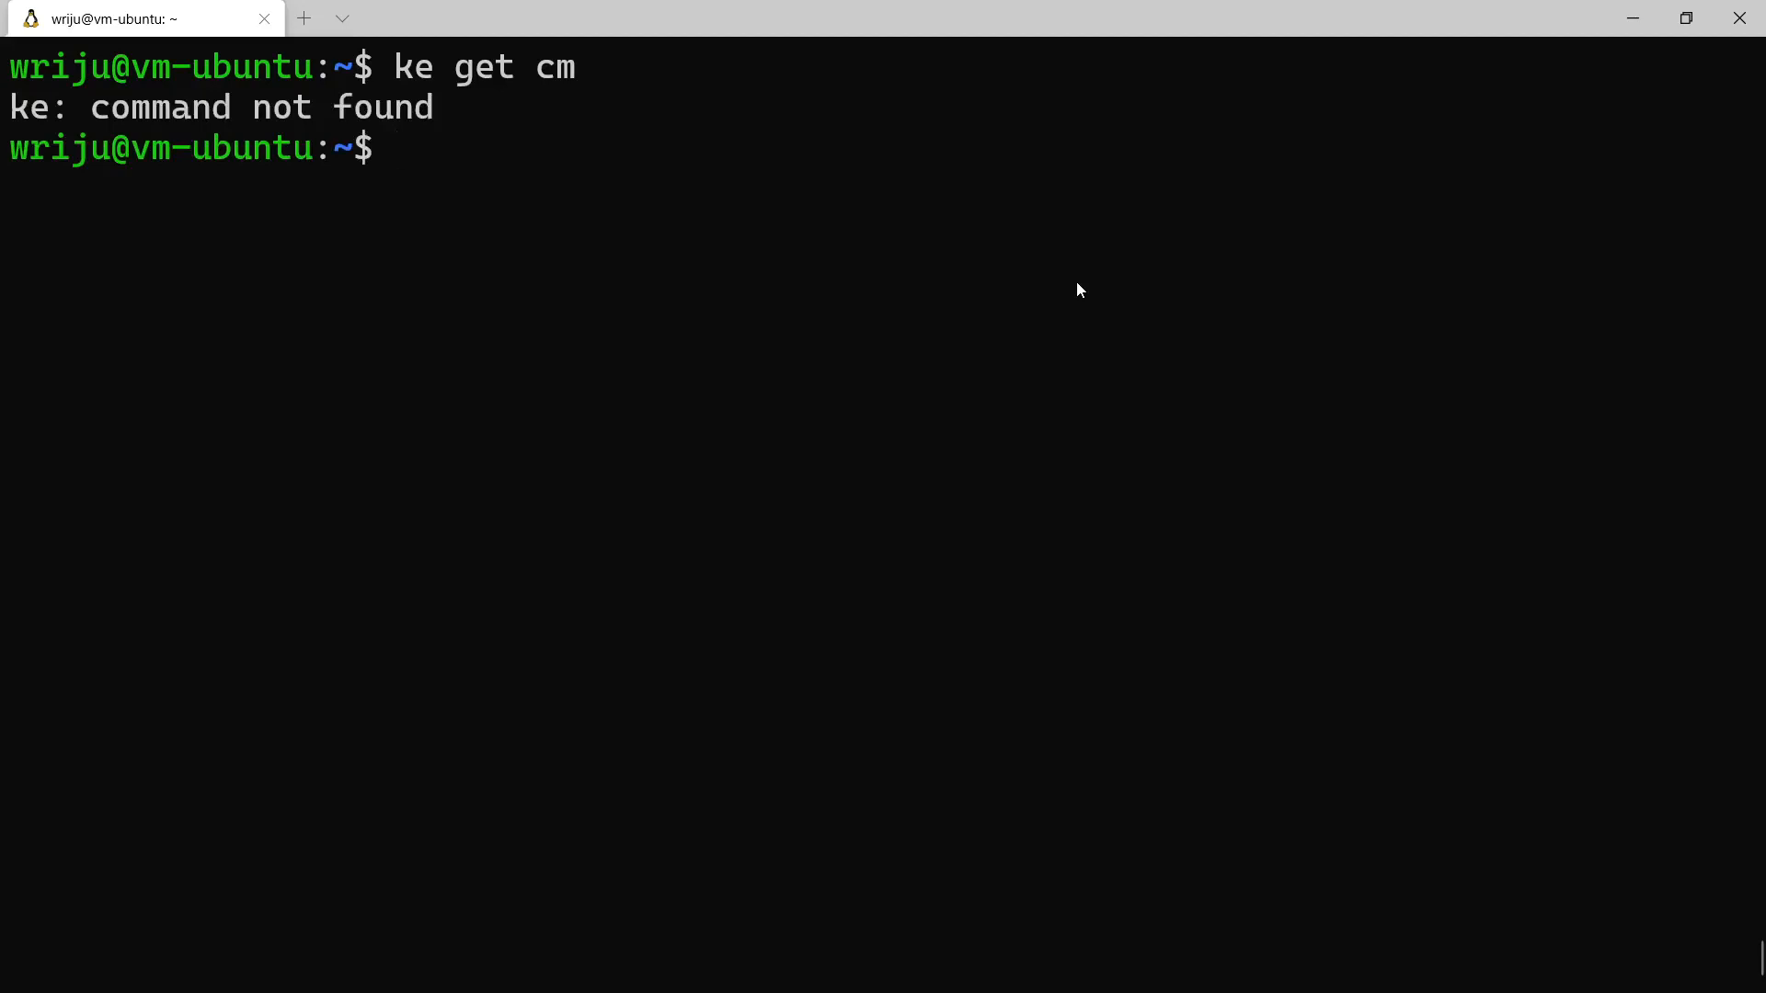
pyautogui.write('k get')
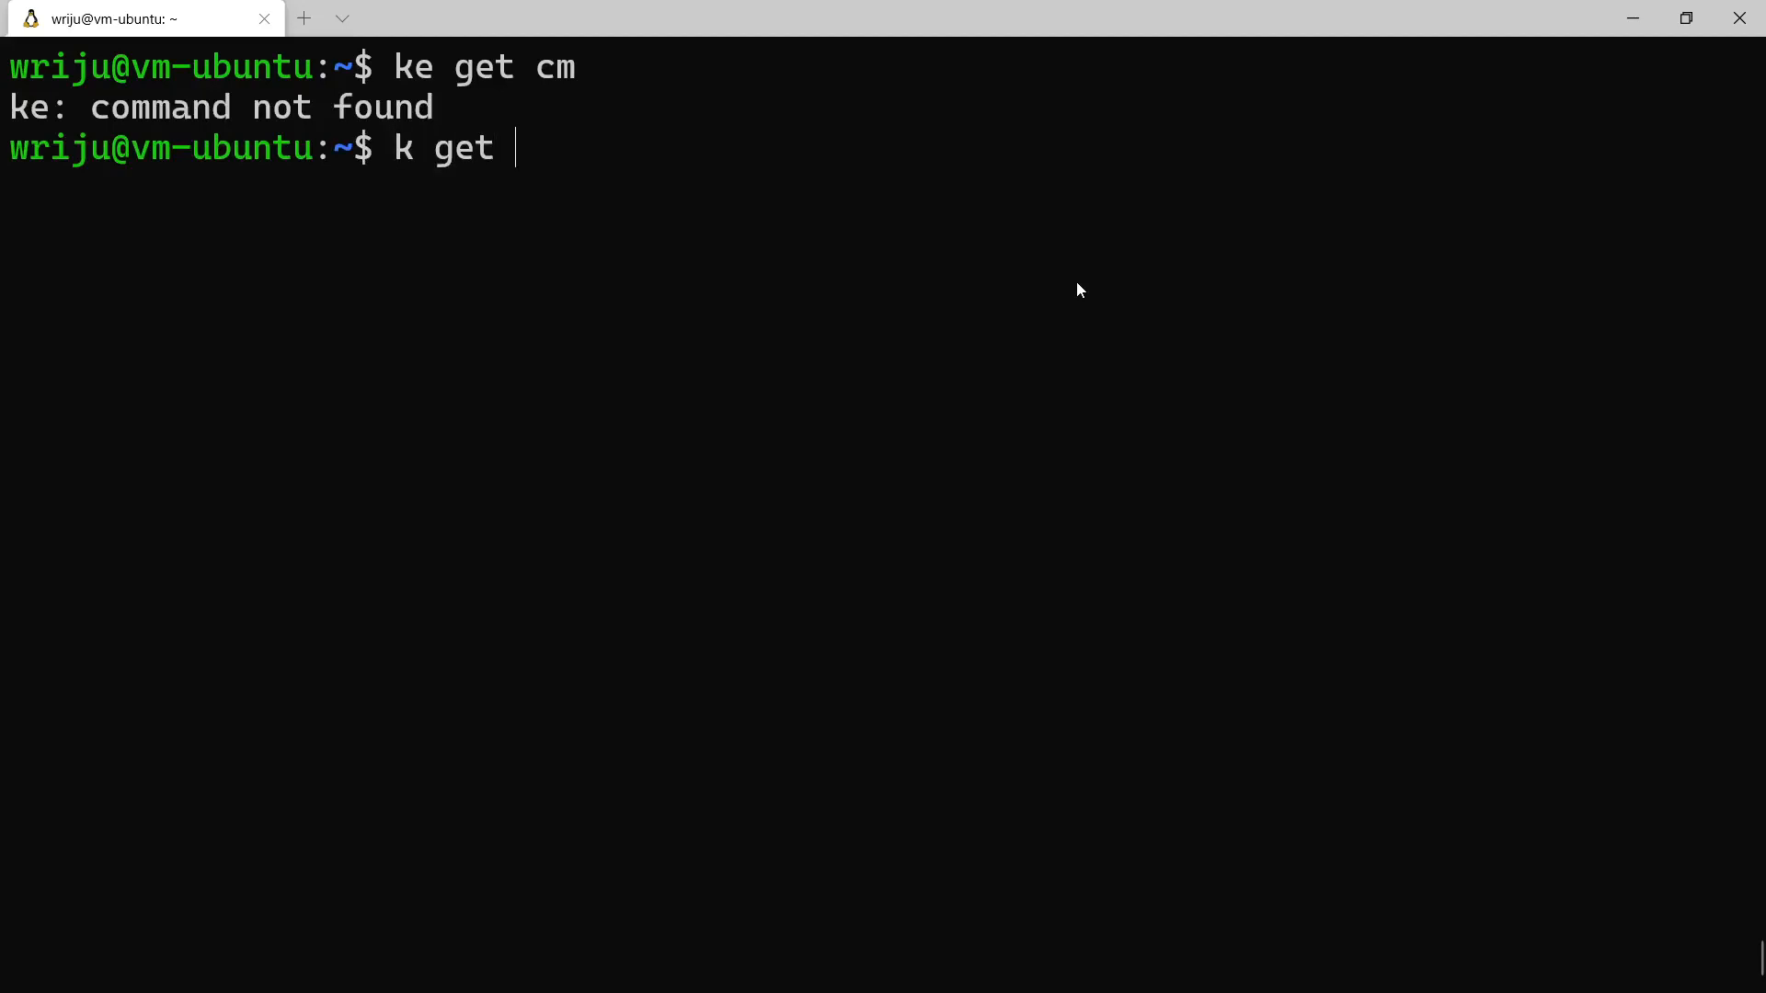
pyautogui.press('Return')
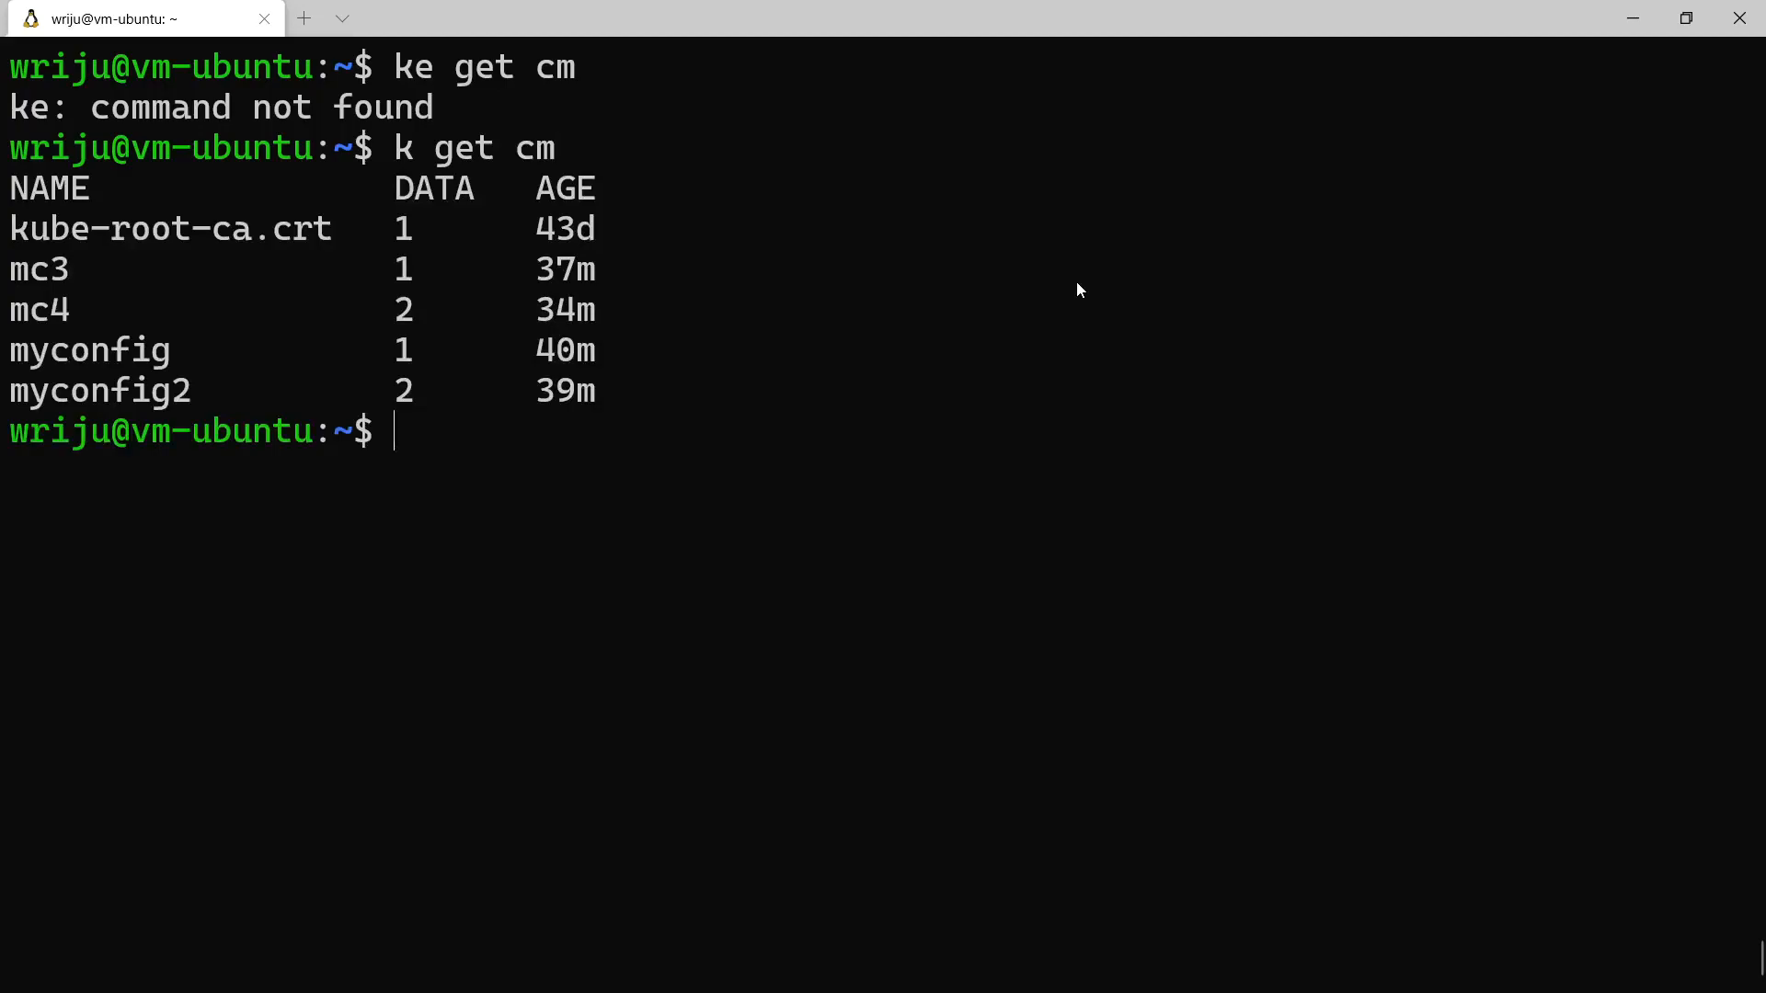
# Start composing 'k get cm myconfig2 -o' to output myconfig2 in a chosen format
pyautogui.write('k')
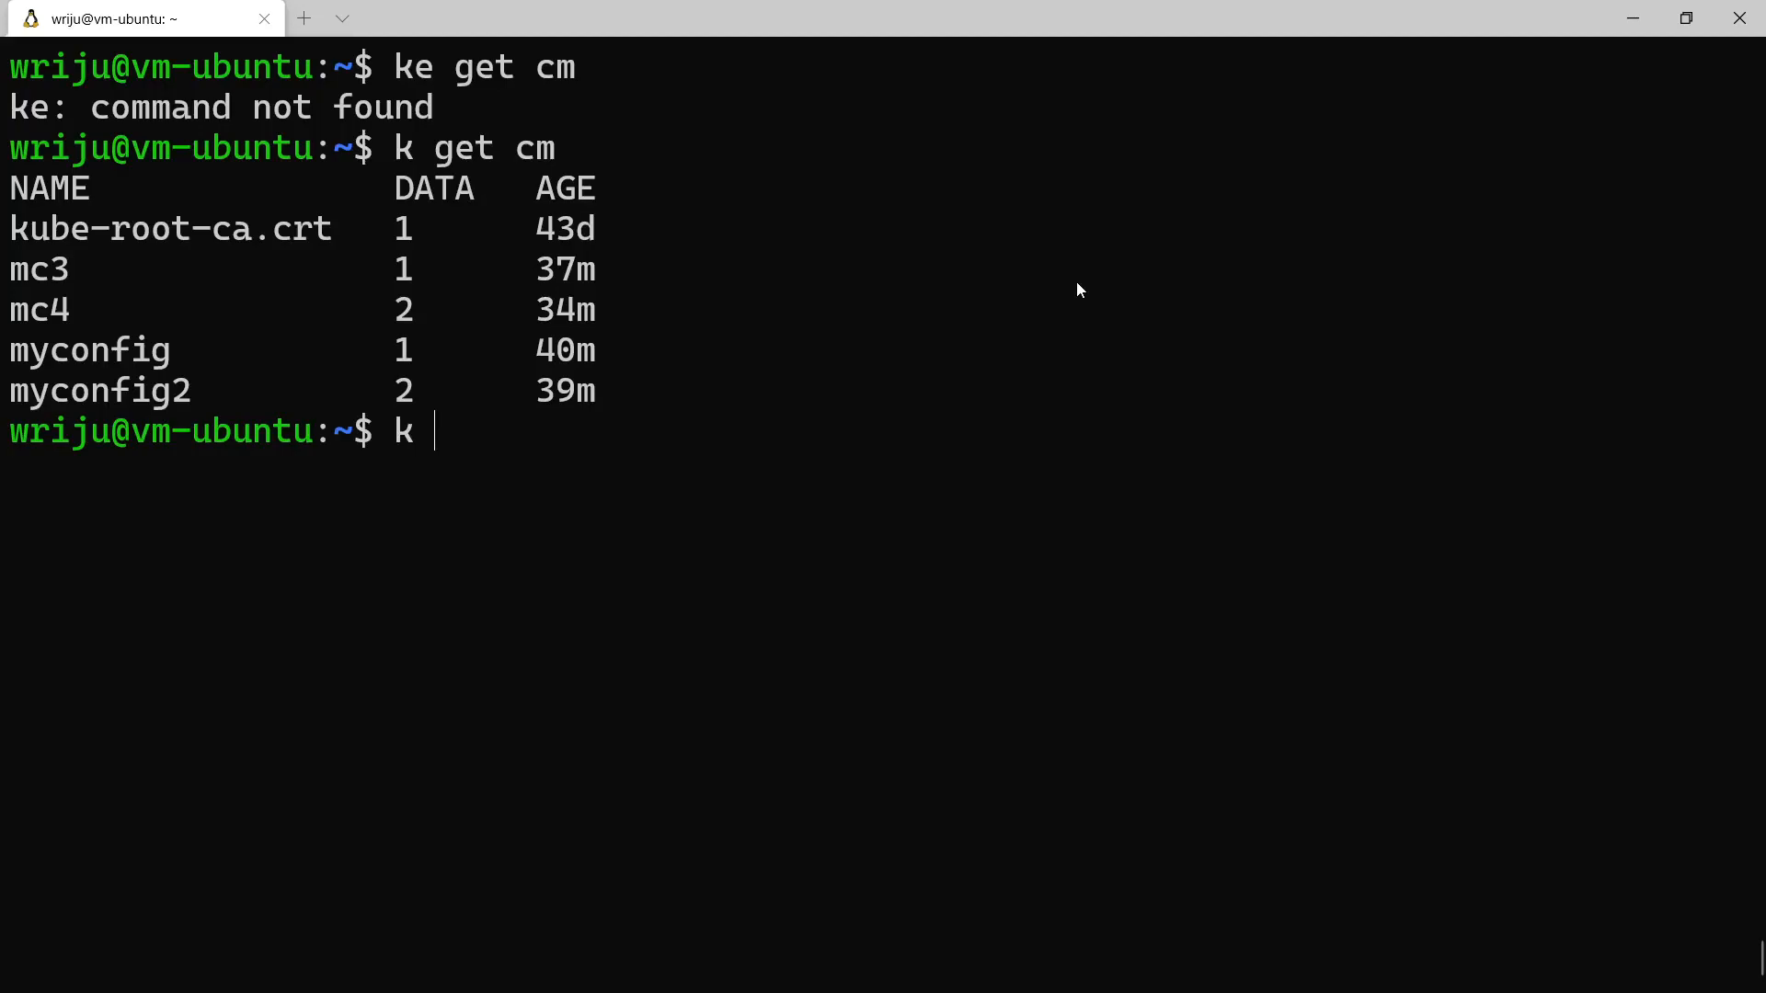
pyautogui.write('get cm m')
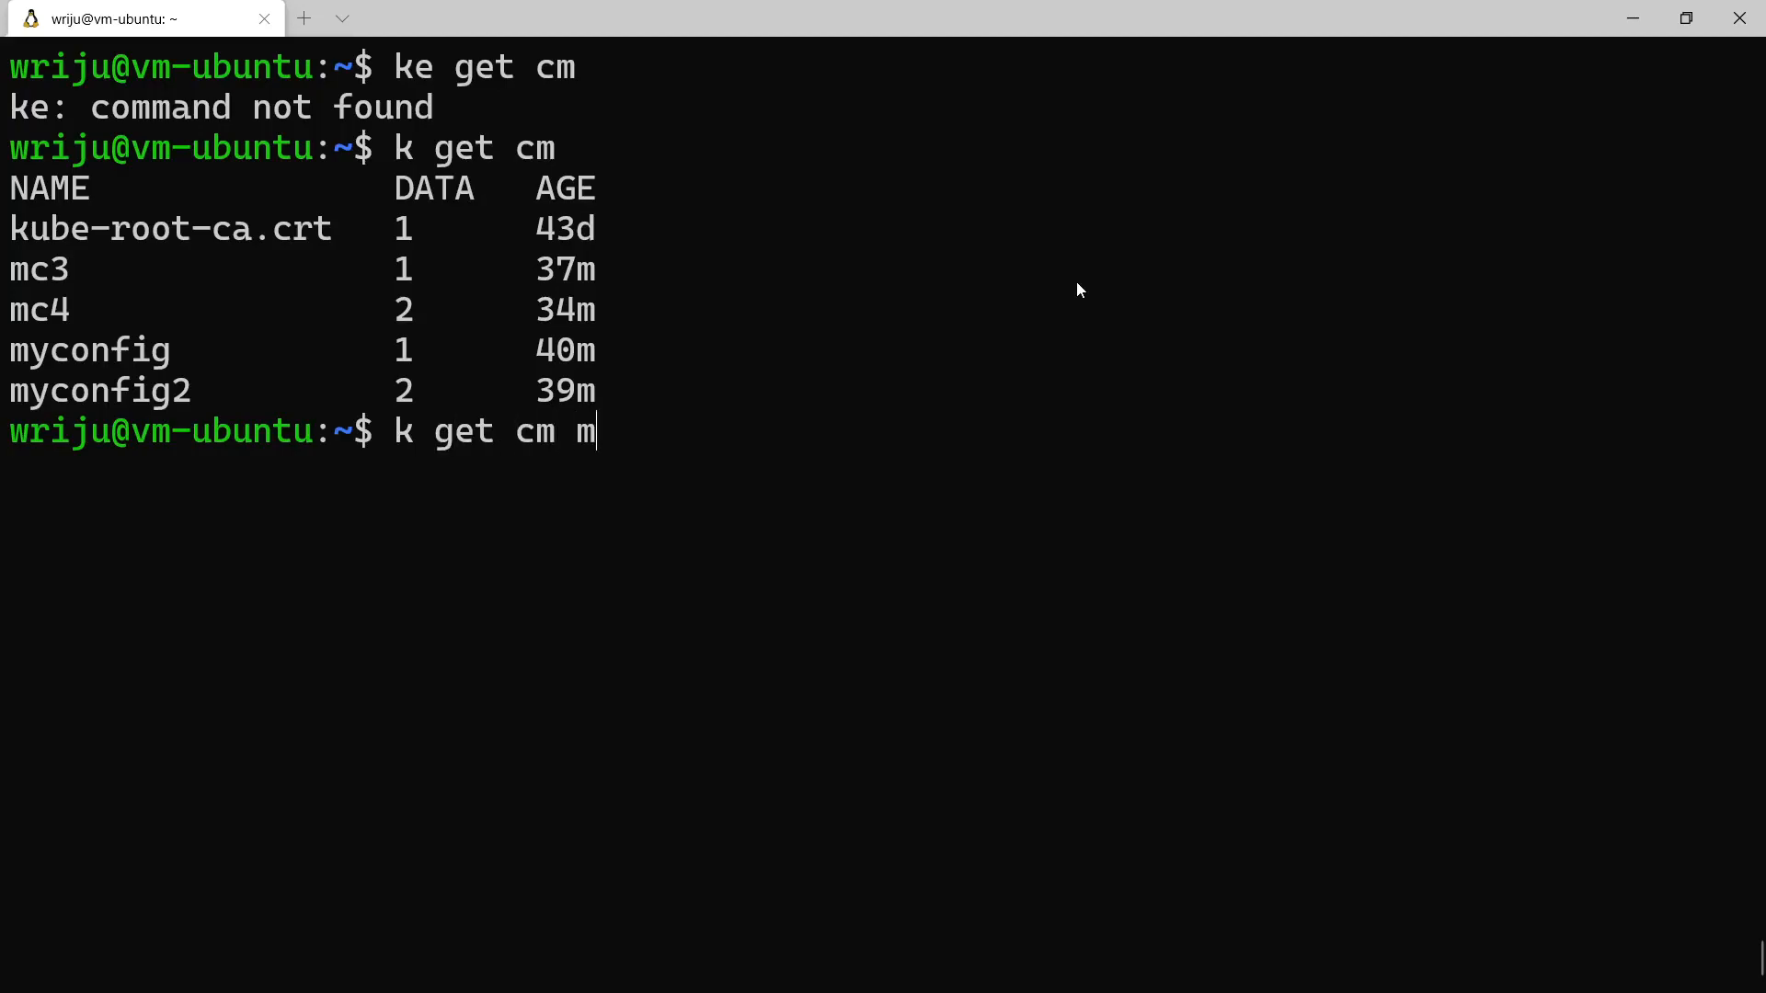
pyautogui.write('yconfi')
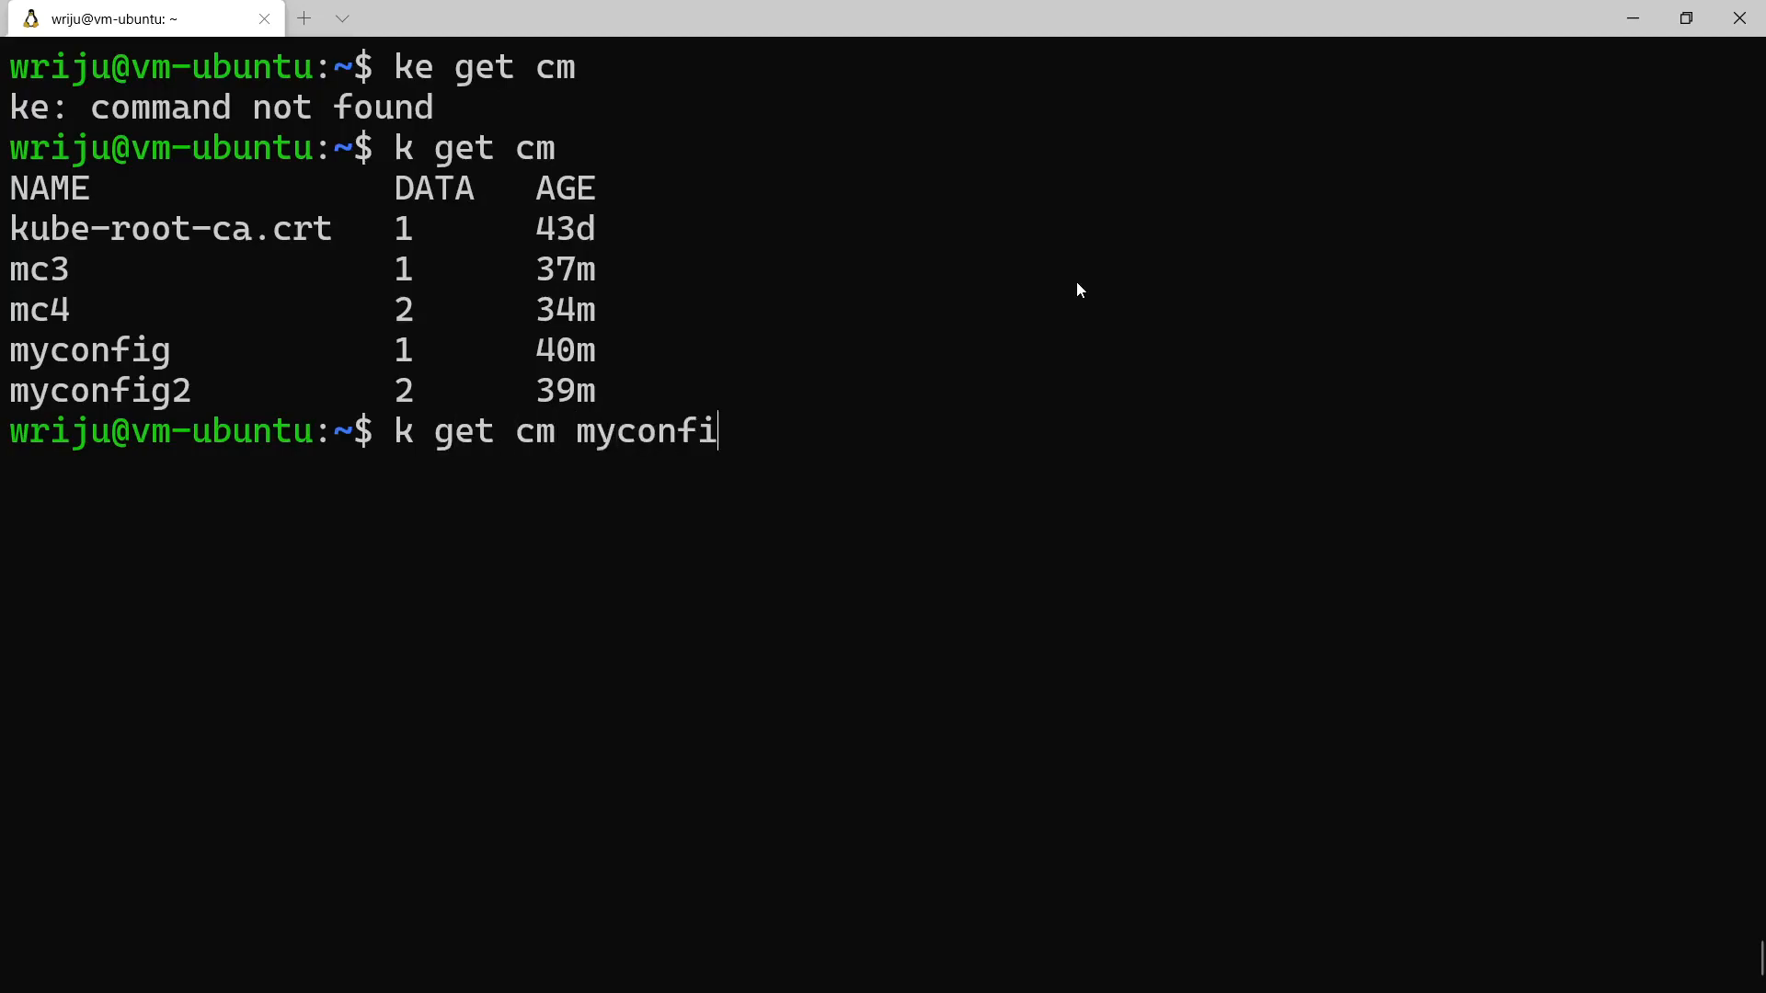
pyautogui.write('g2 -o')
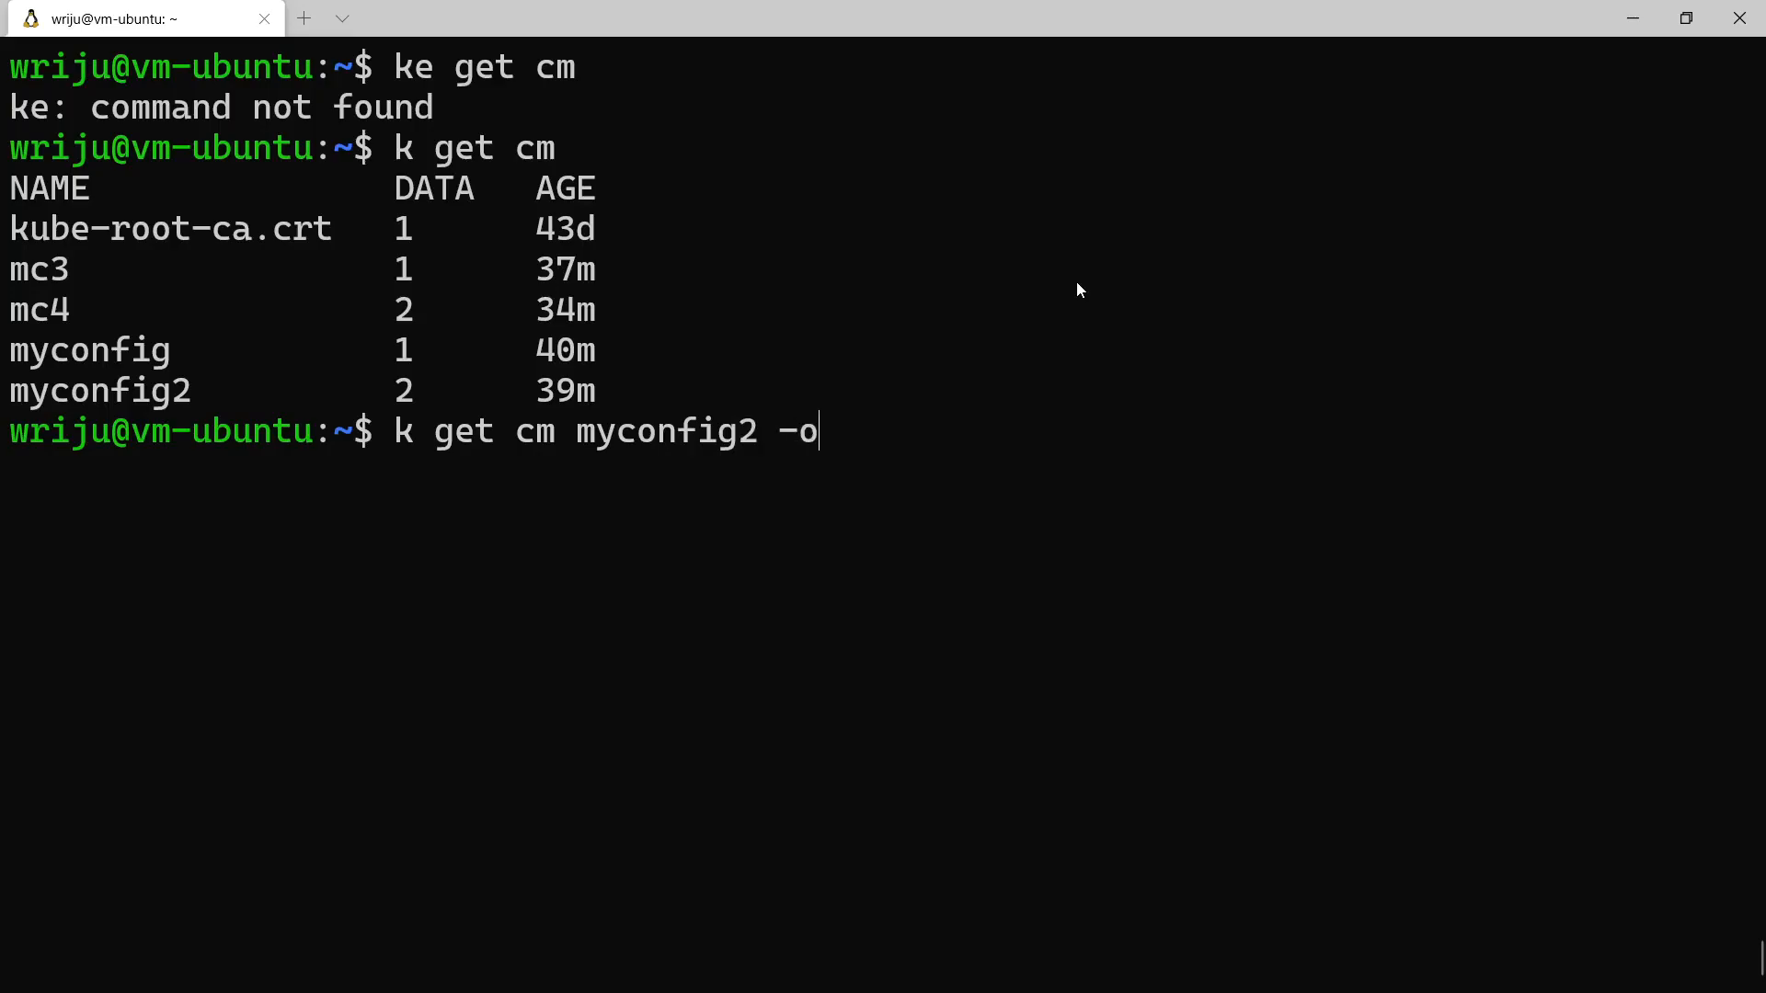
# Print myconfig2 as YAML showing key1: value1 and key2: value2, then begin 'vim cm'
pyautogui.press('Return')
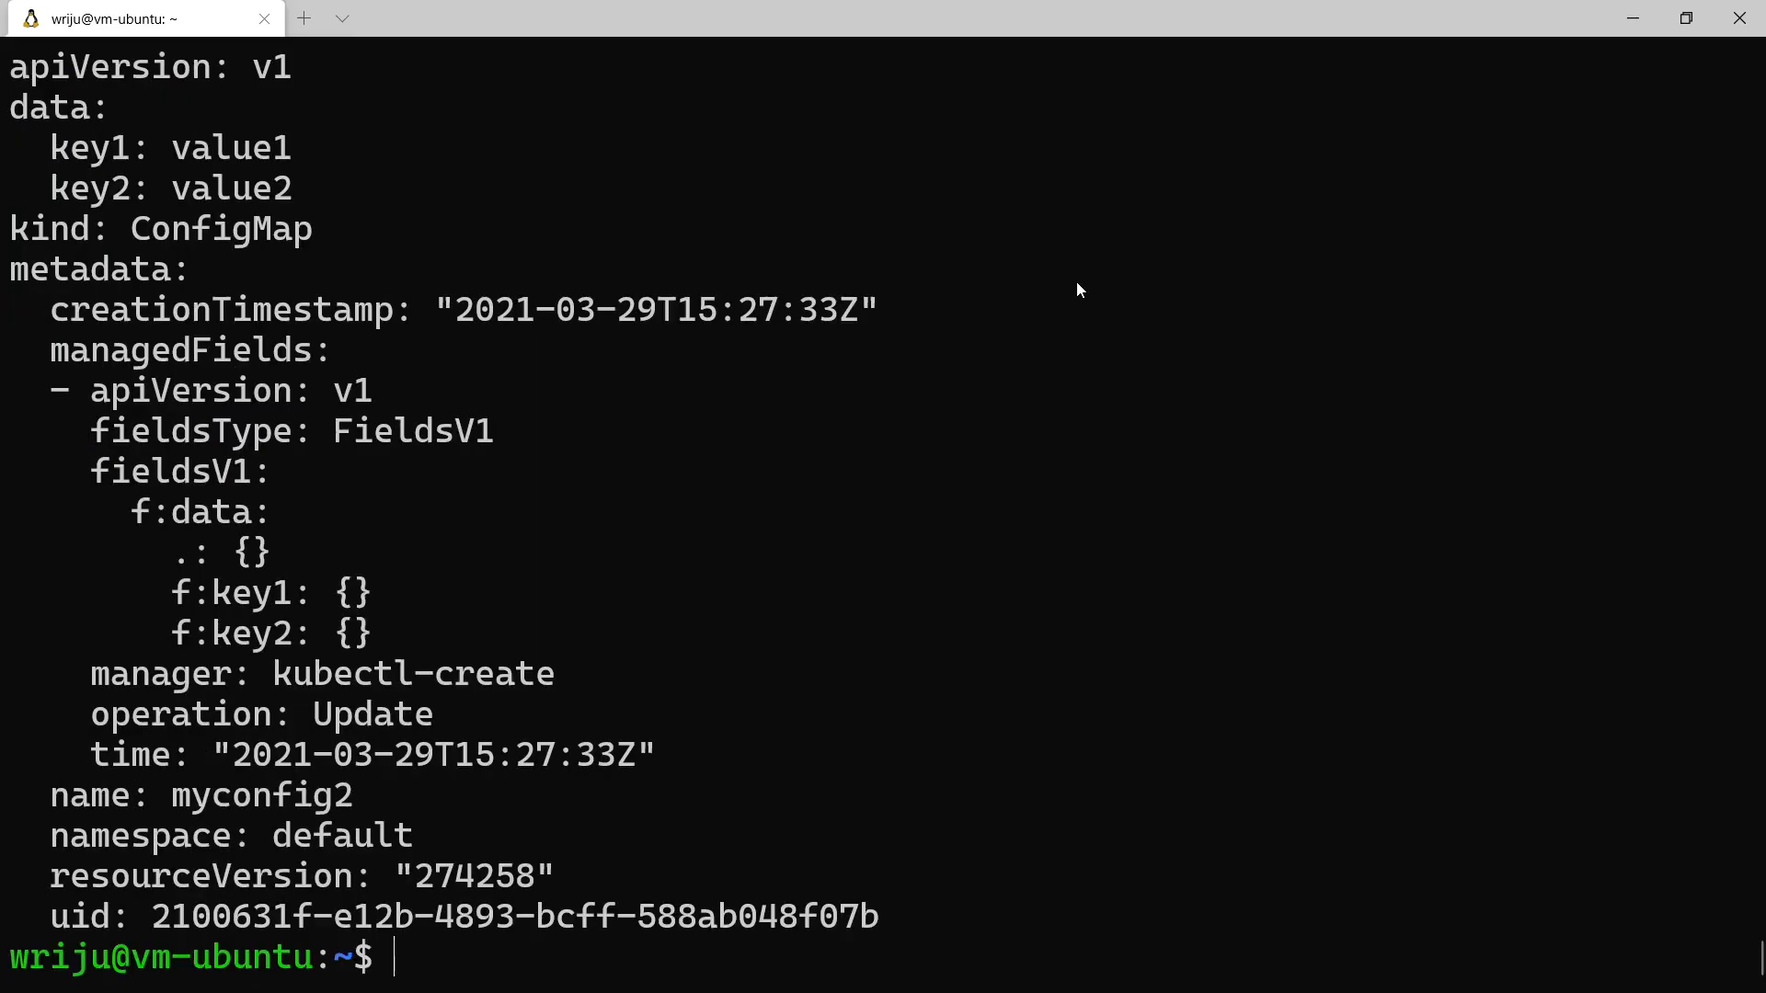
pyautogui.moveTo(389, 129)
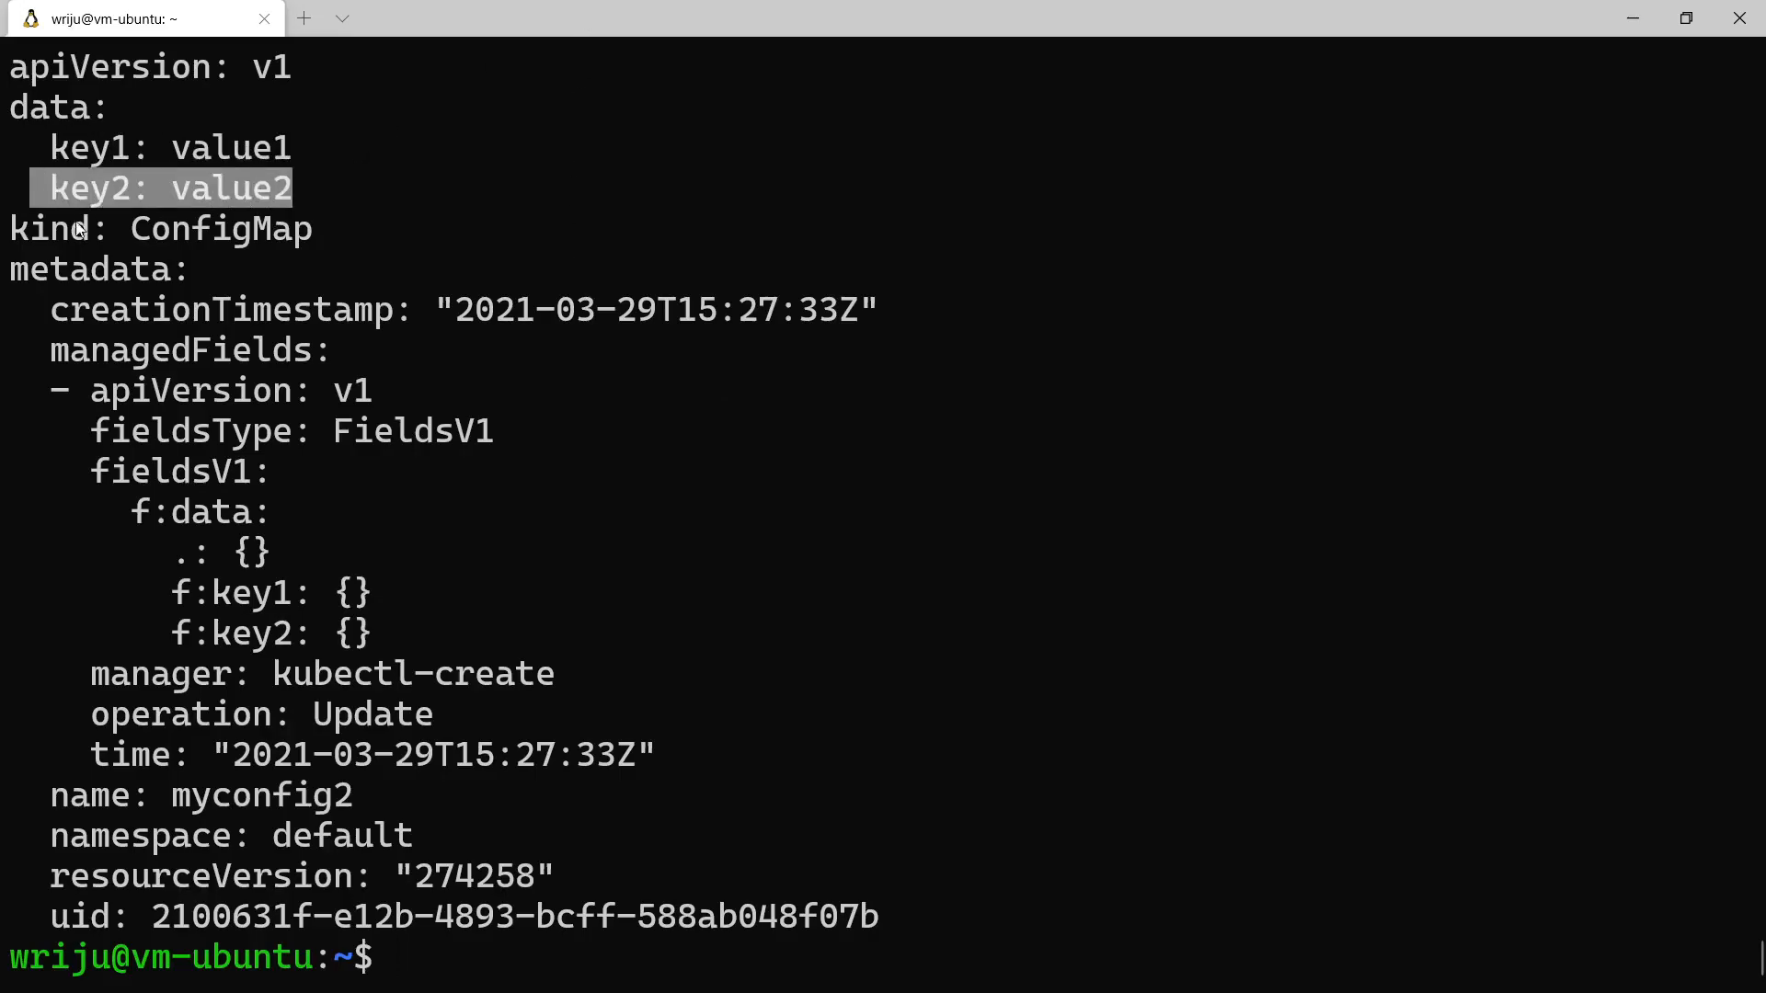
pyautogui.moveTo(583, 494)
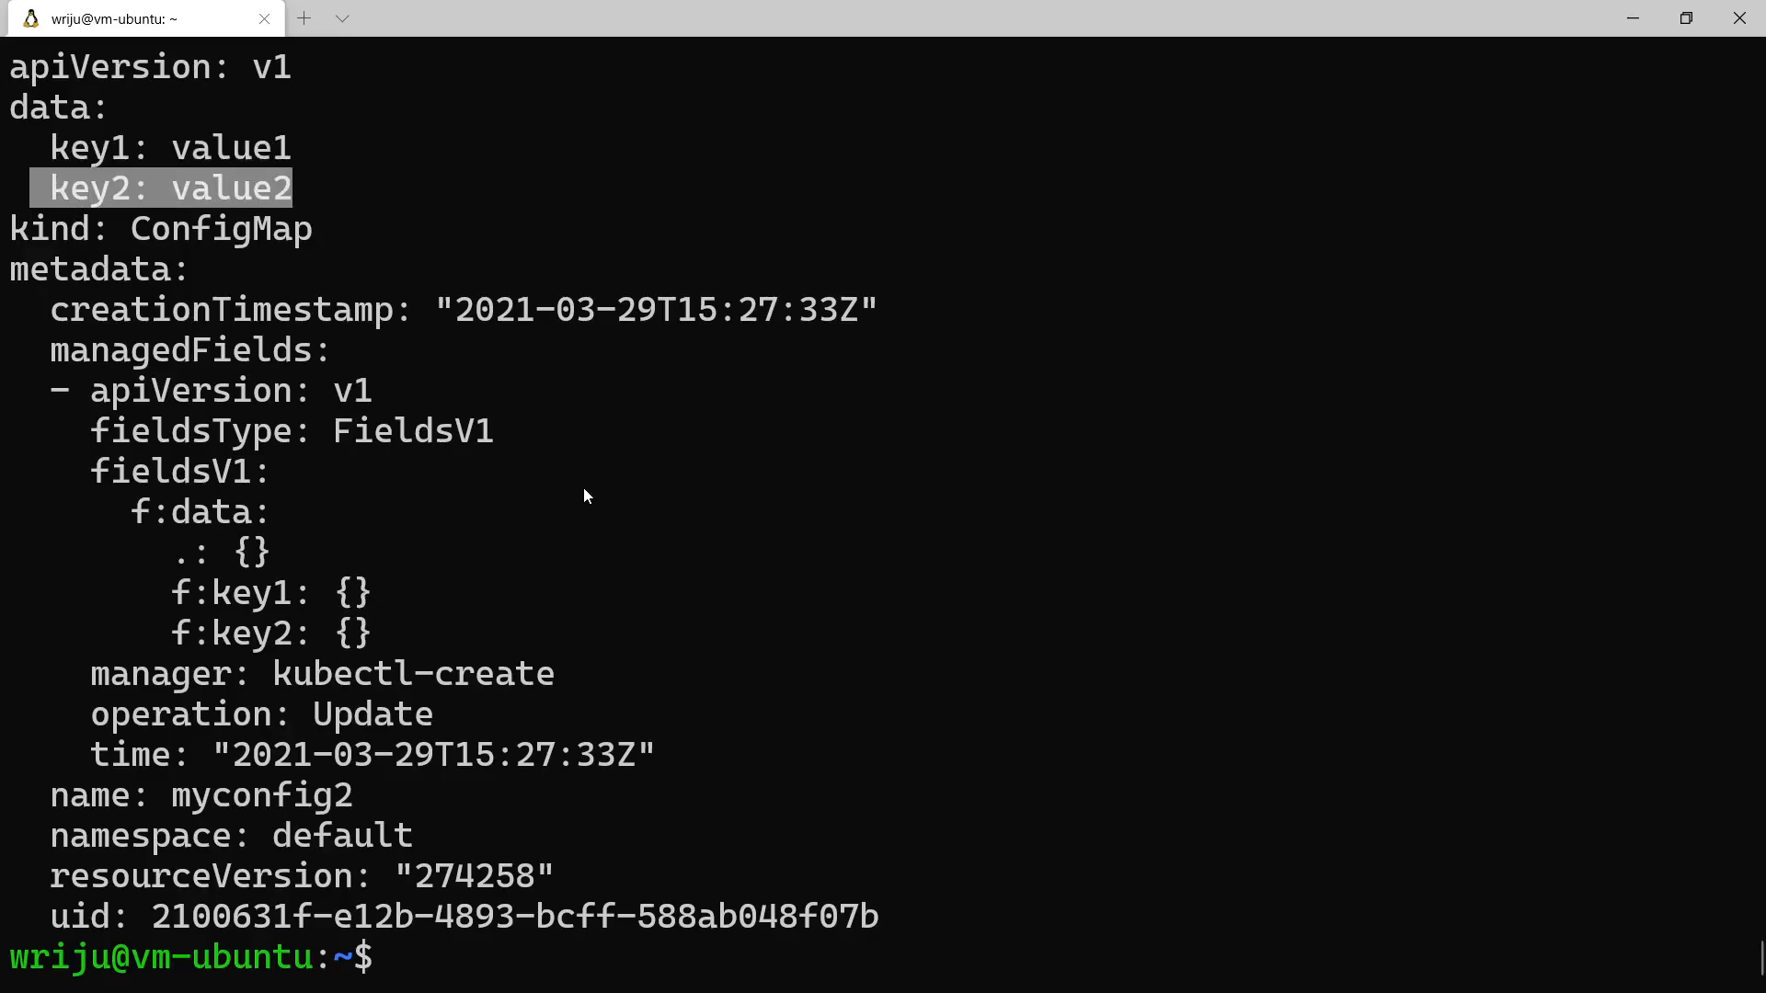
pyautogui.moveTo(711, 673)
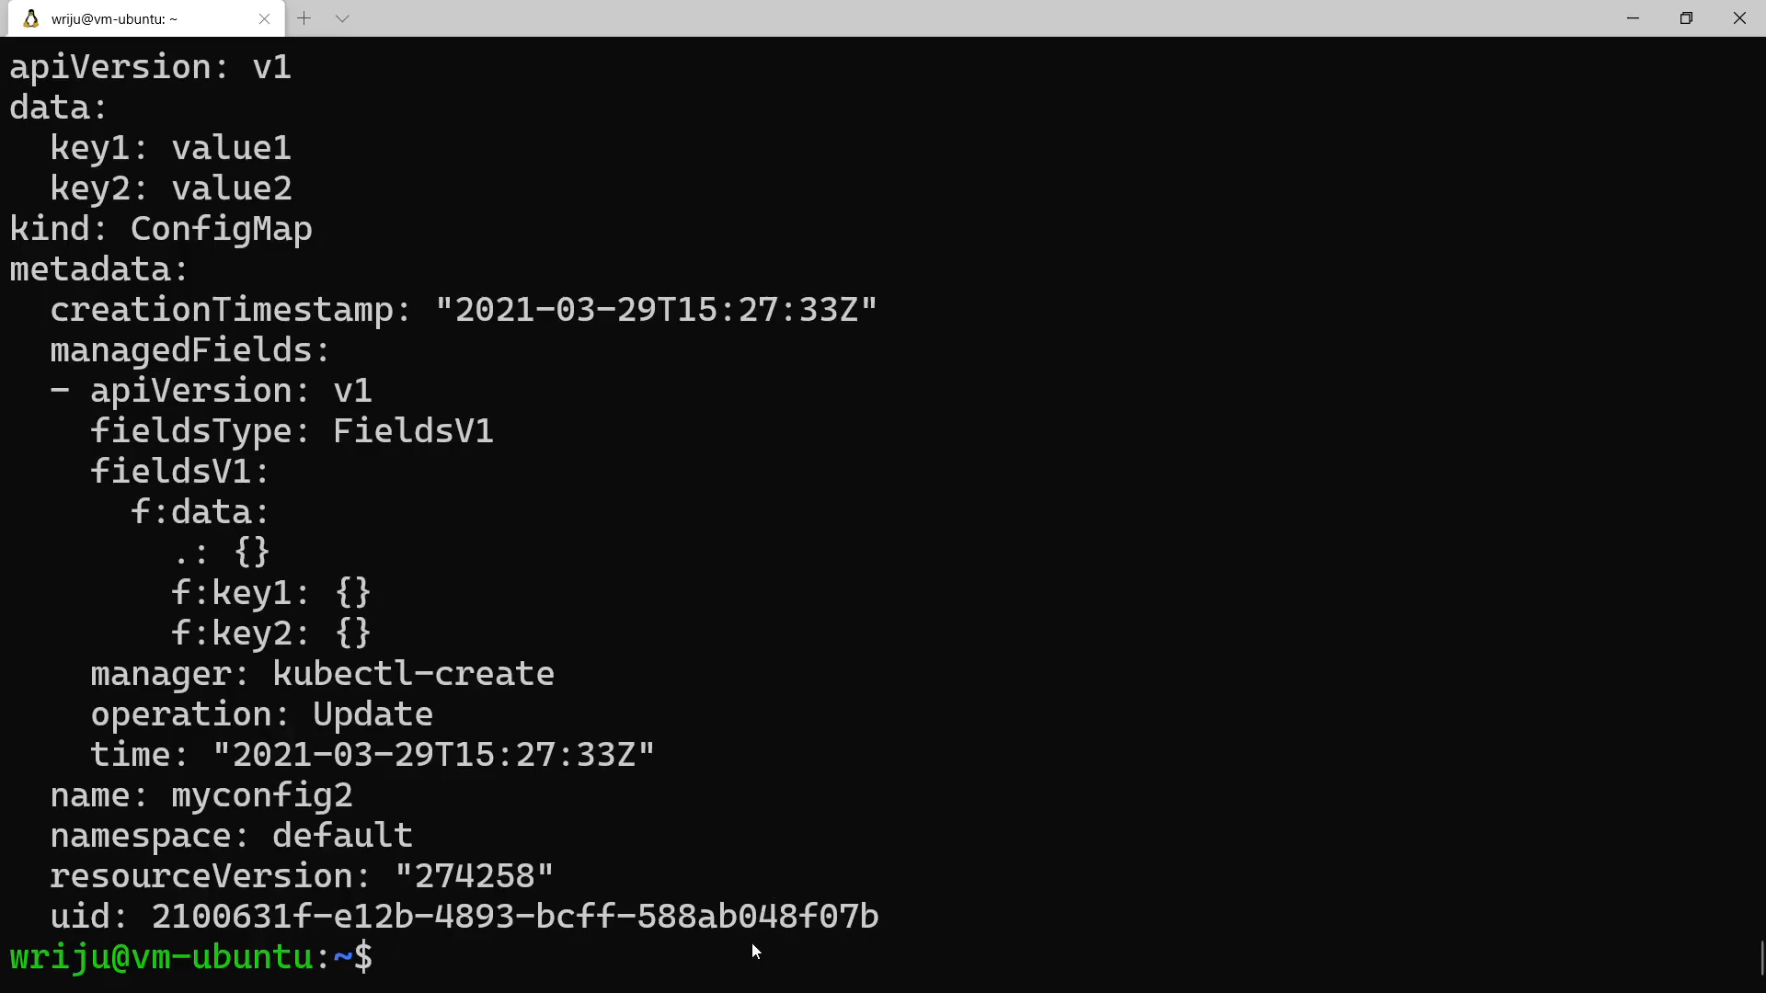
pyautogui.write('vi')
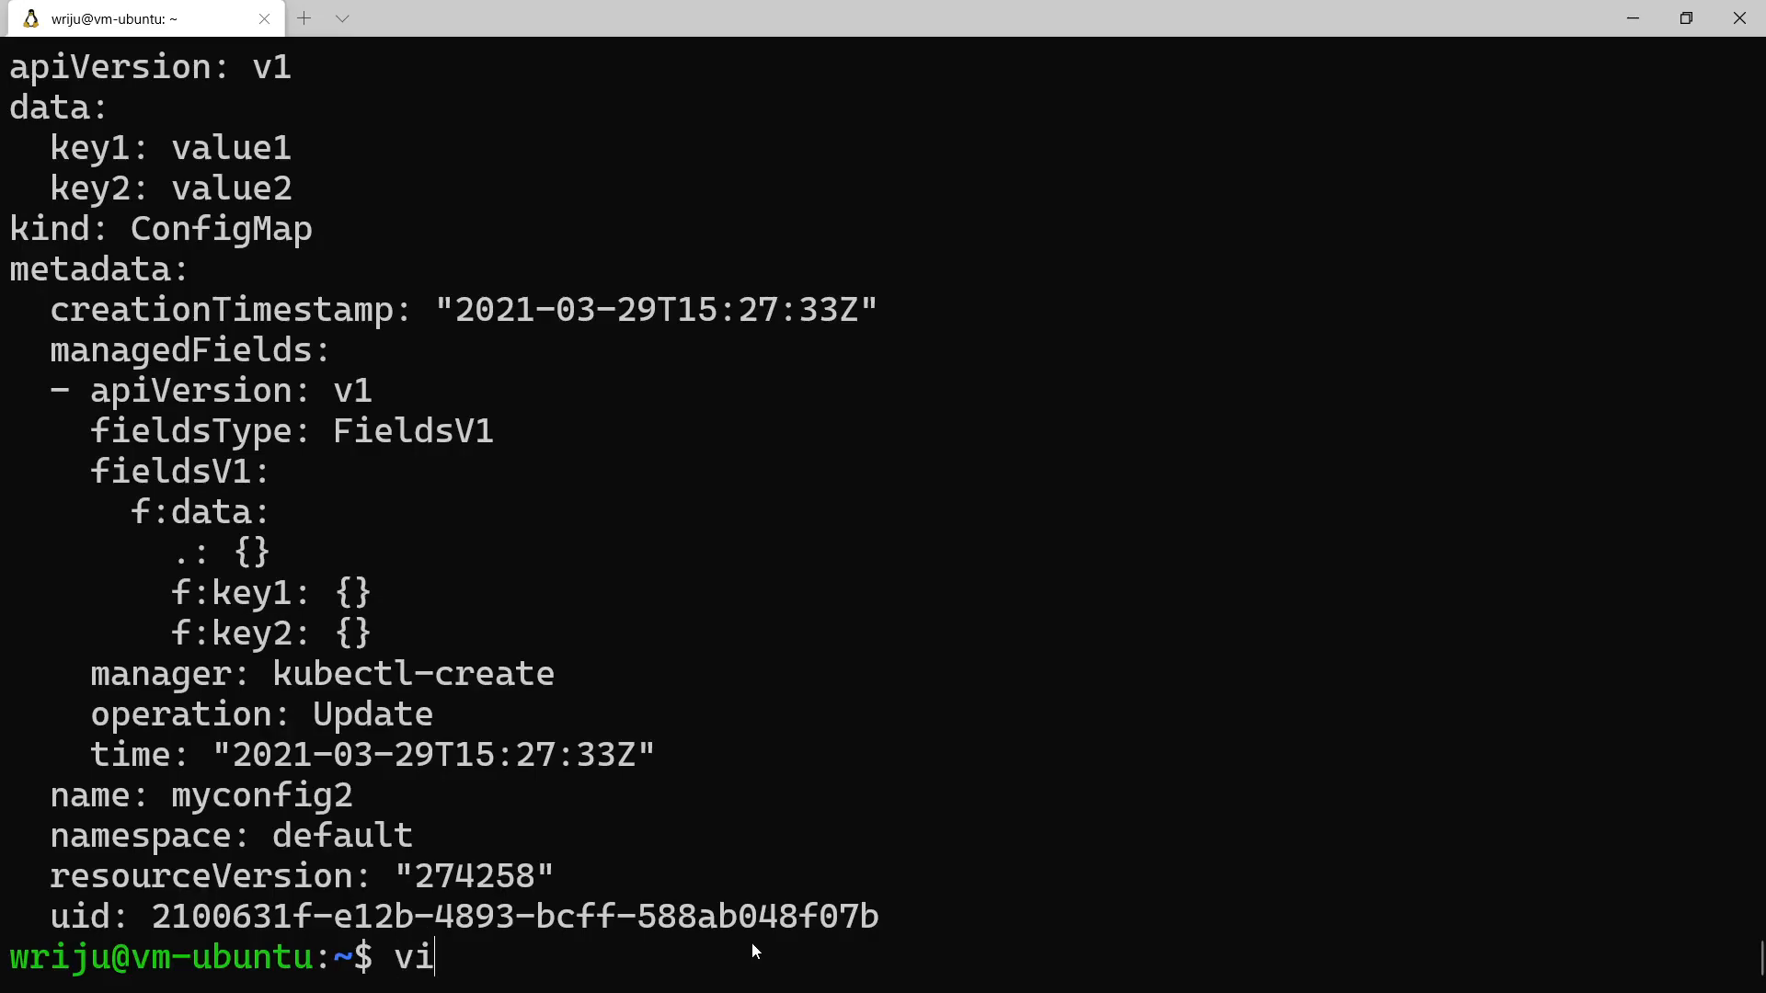
pyautogui.write('m')
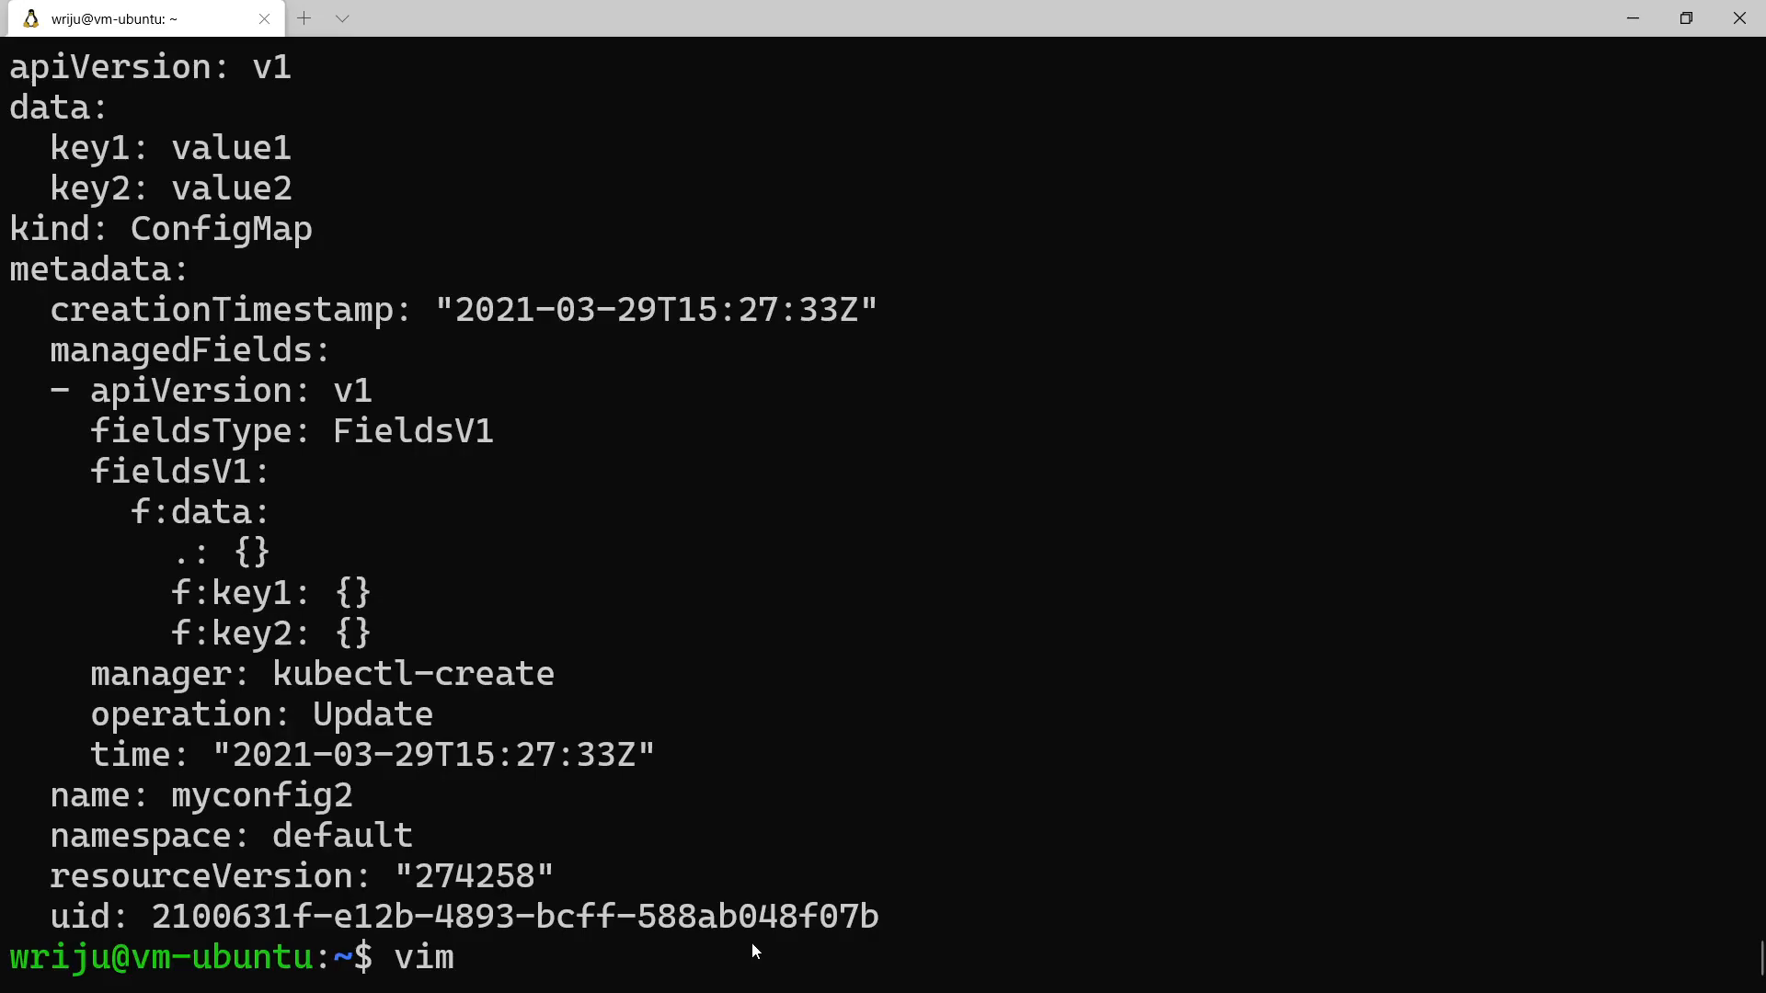
pyautogui.write('cm')
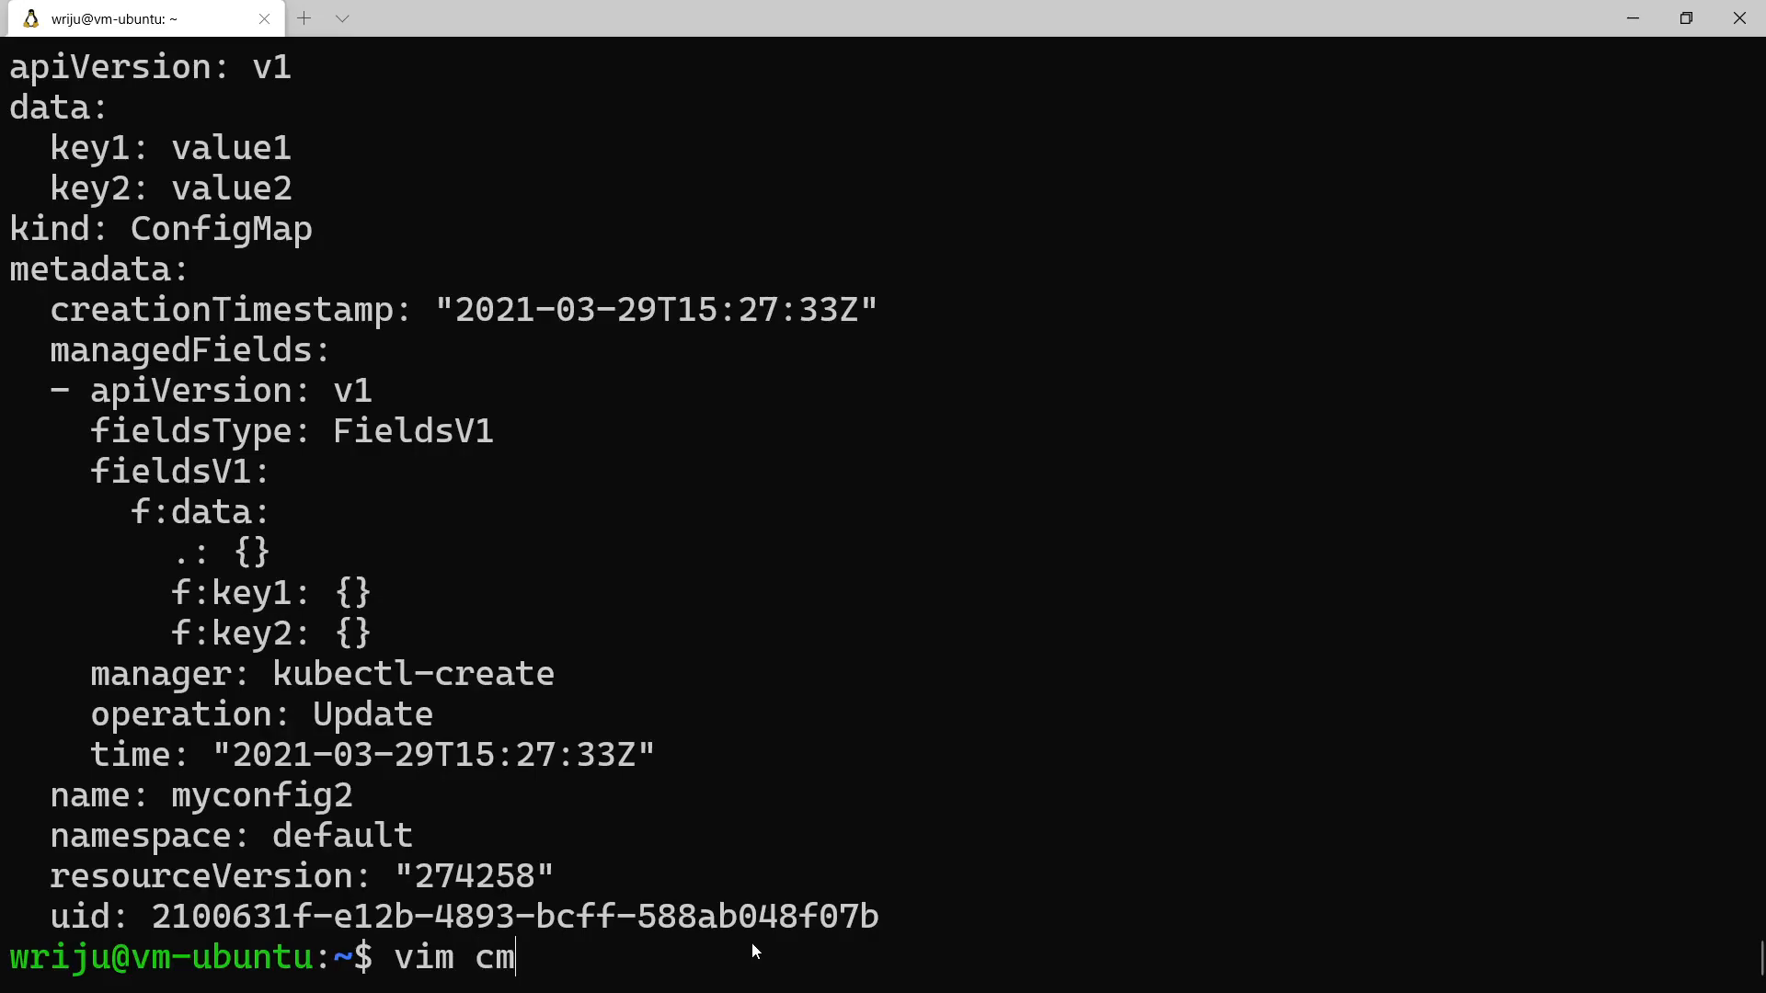
# Edit cmpod.yaml in vim, deleting the envFrom/configMapRef block and adding a blank line under spec
pyautogui.press('Return')
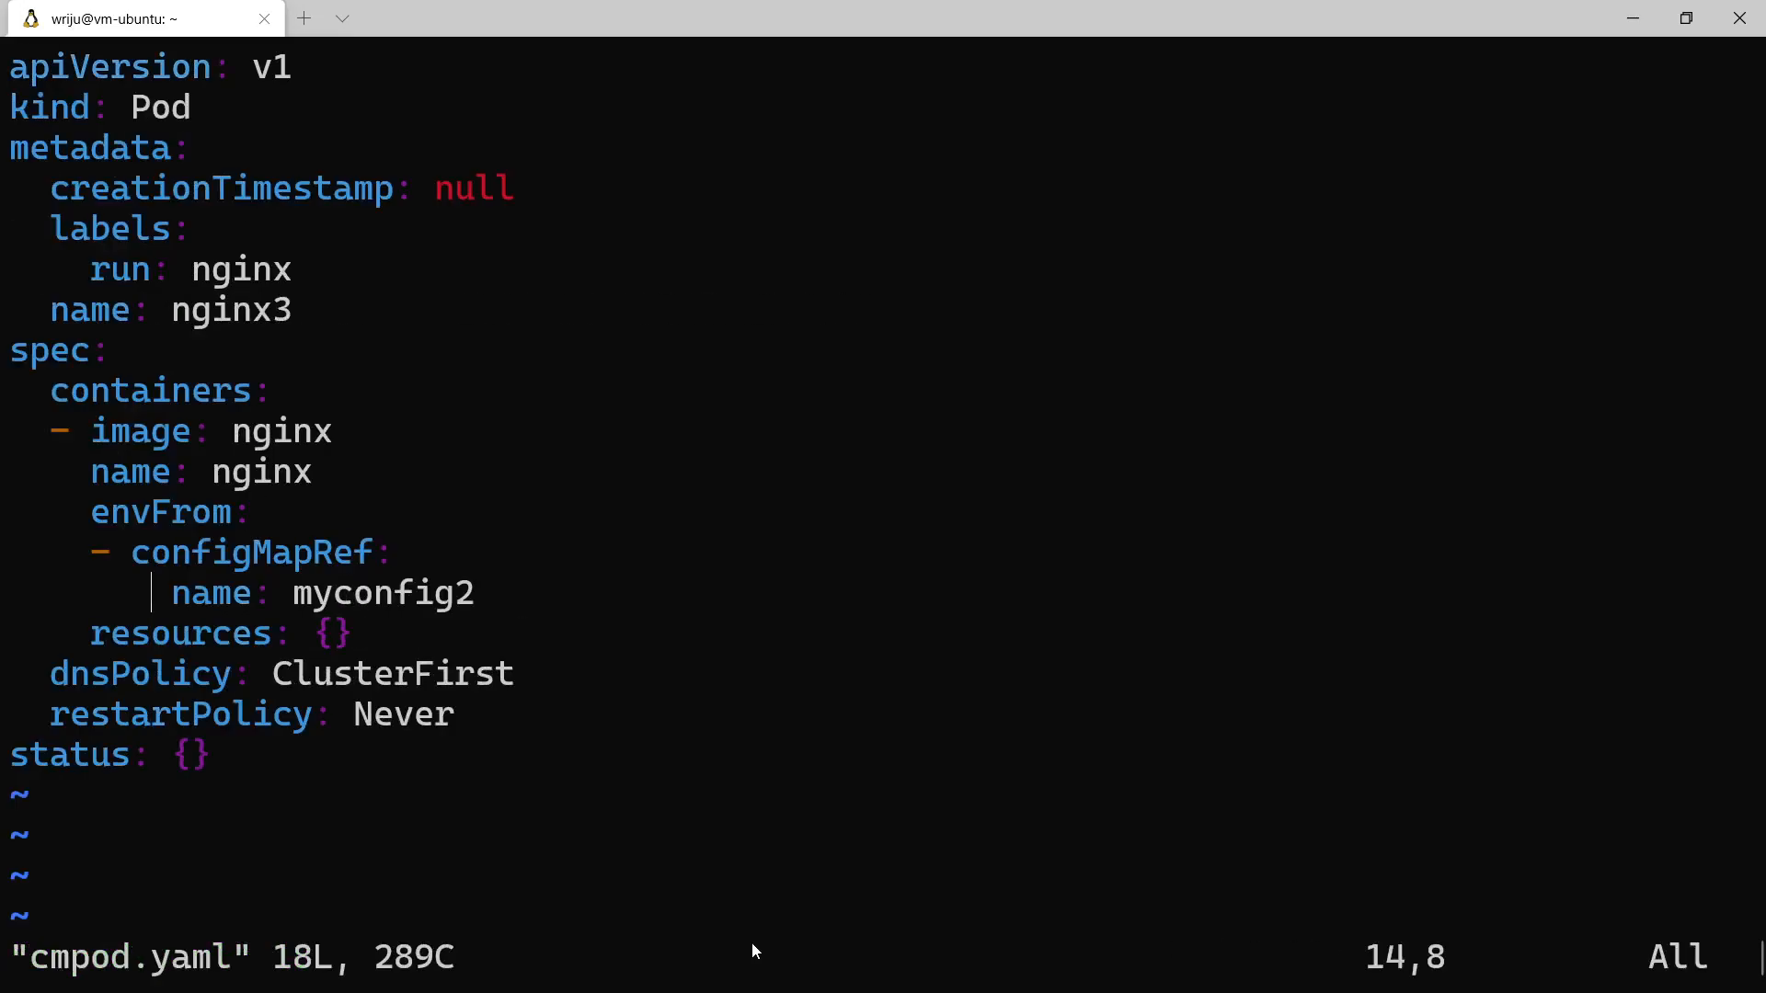
pyautogui.press('Up')
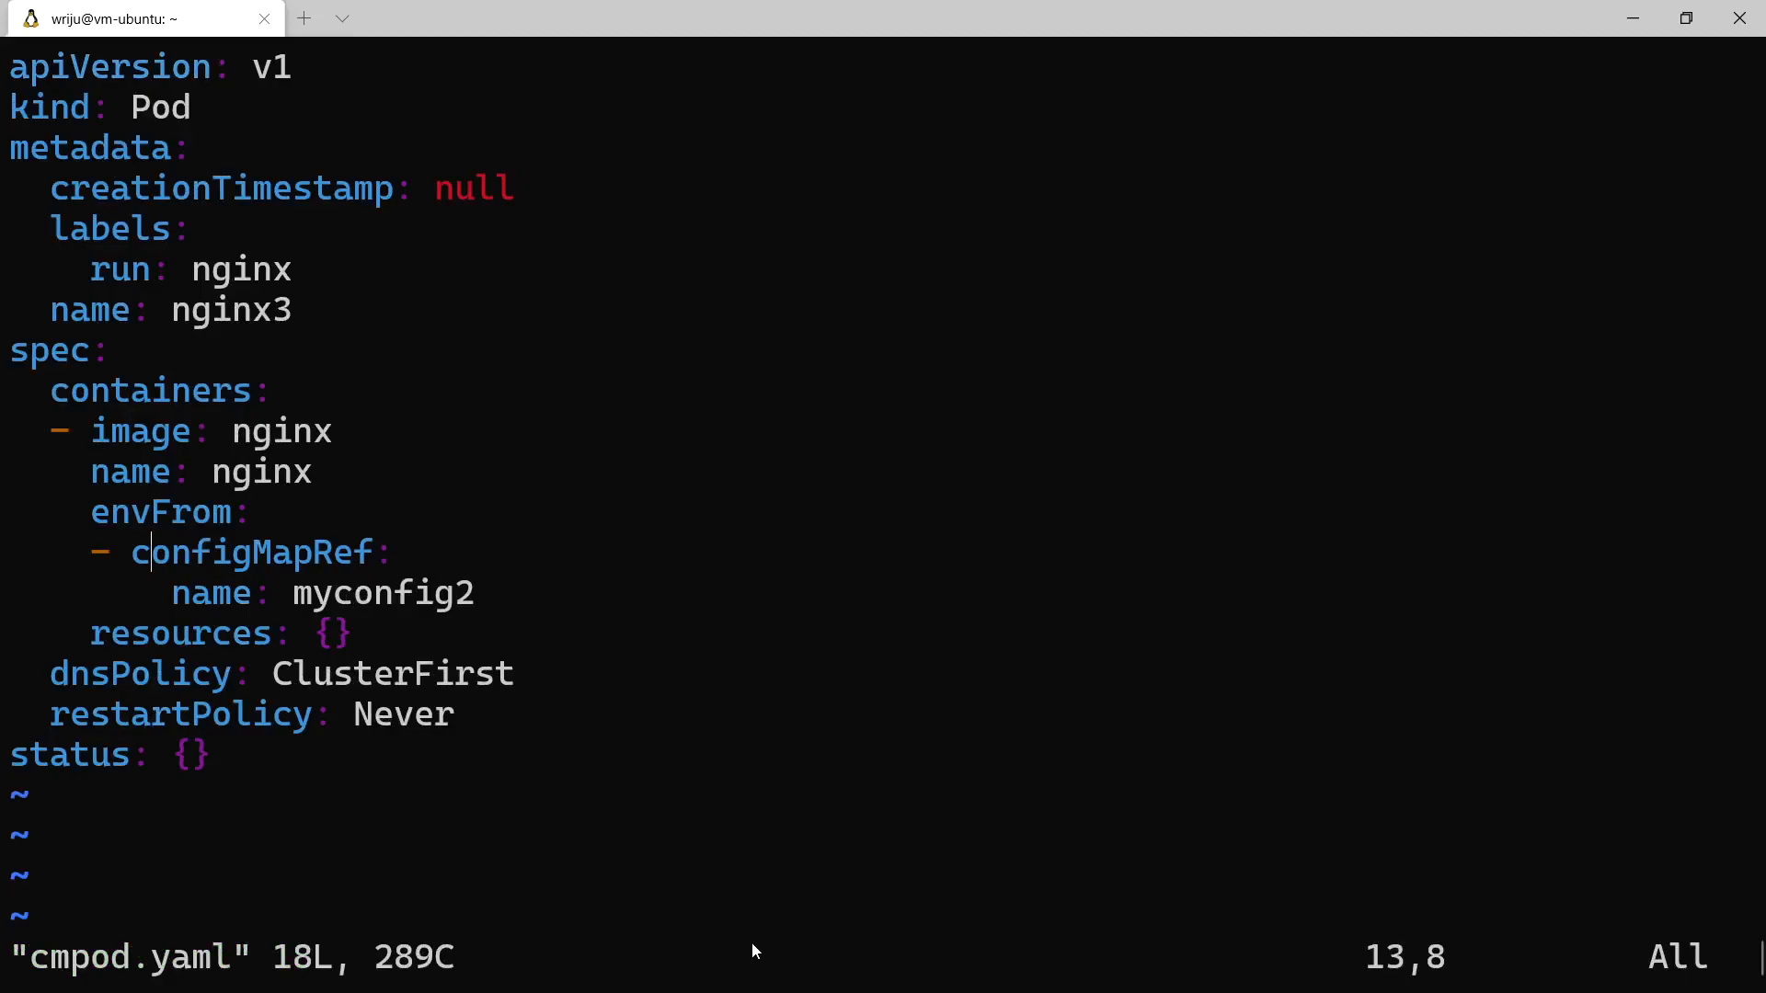
pyautogui.press('up')
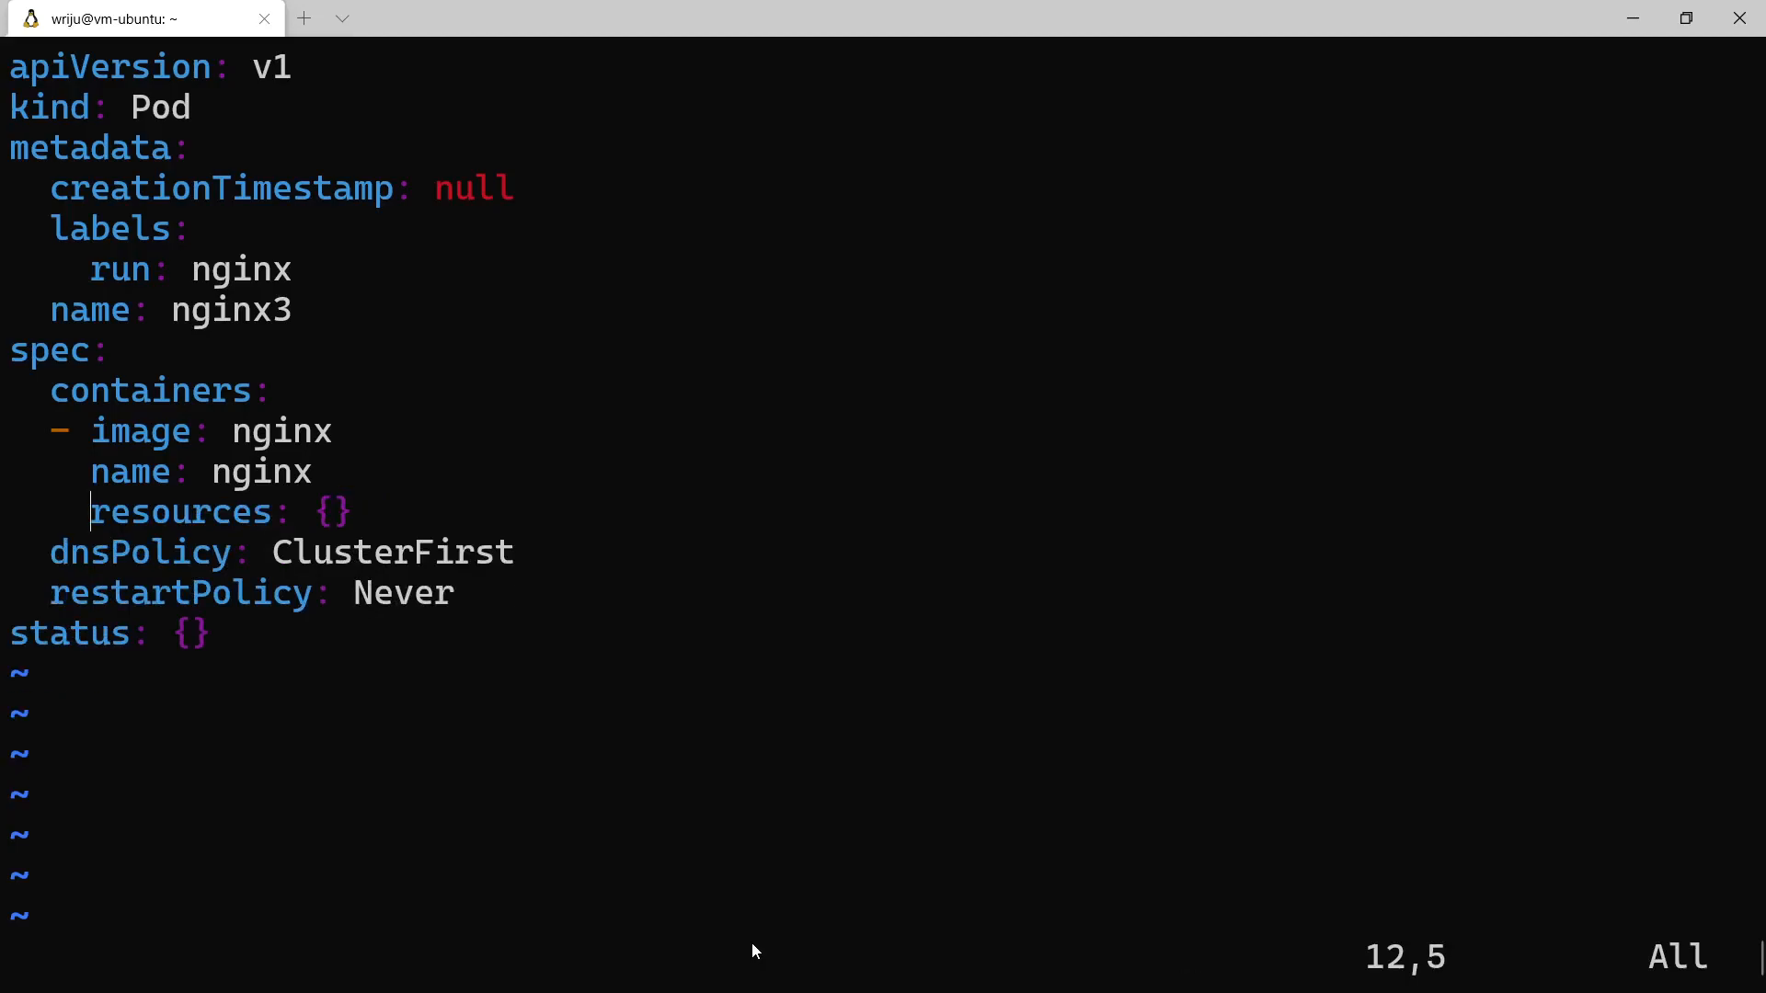
pyautogui.press('Up')
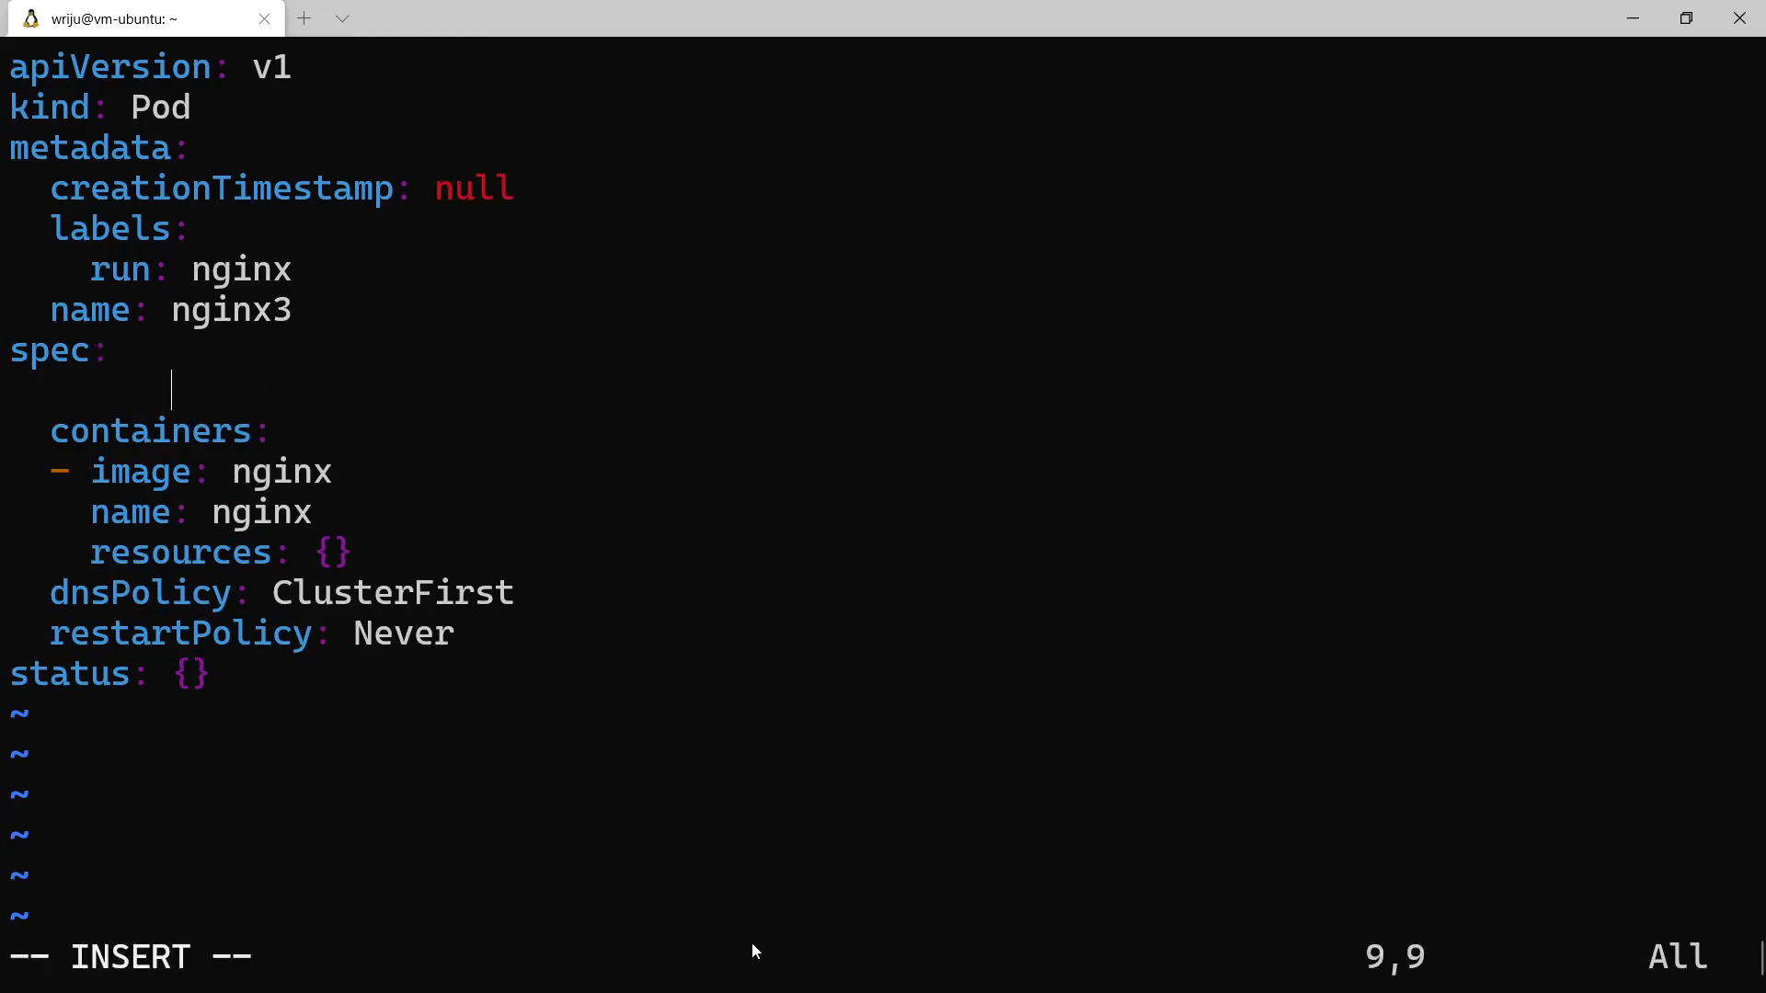
pyautogui.press('Left')
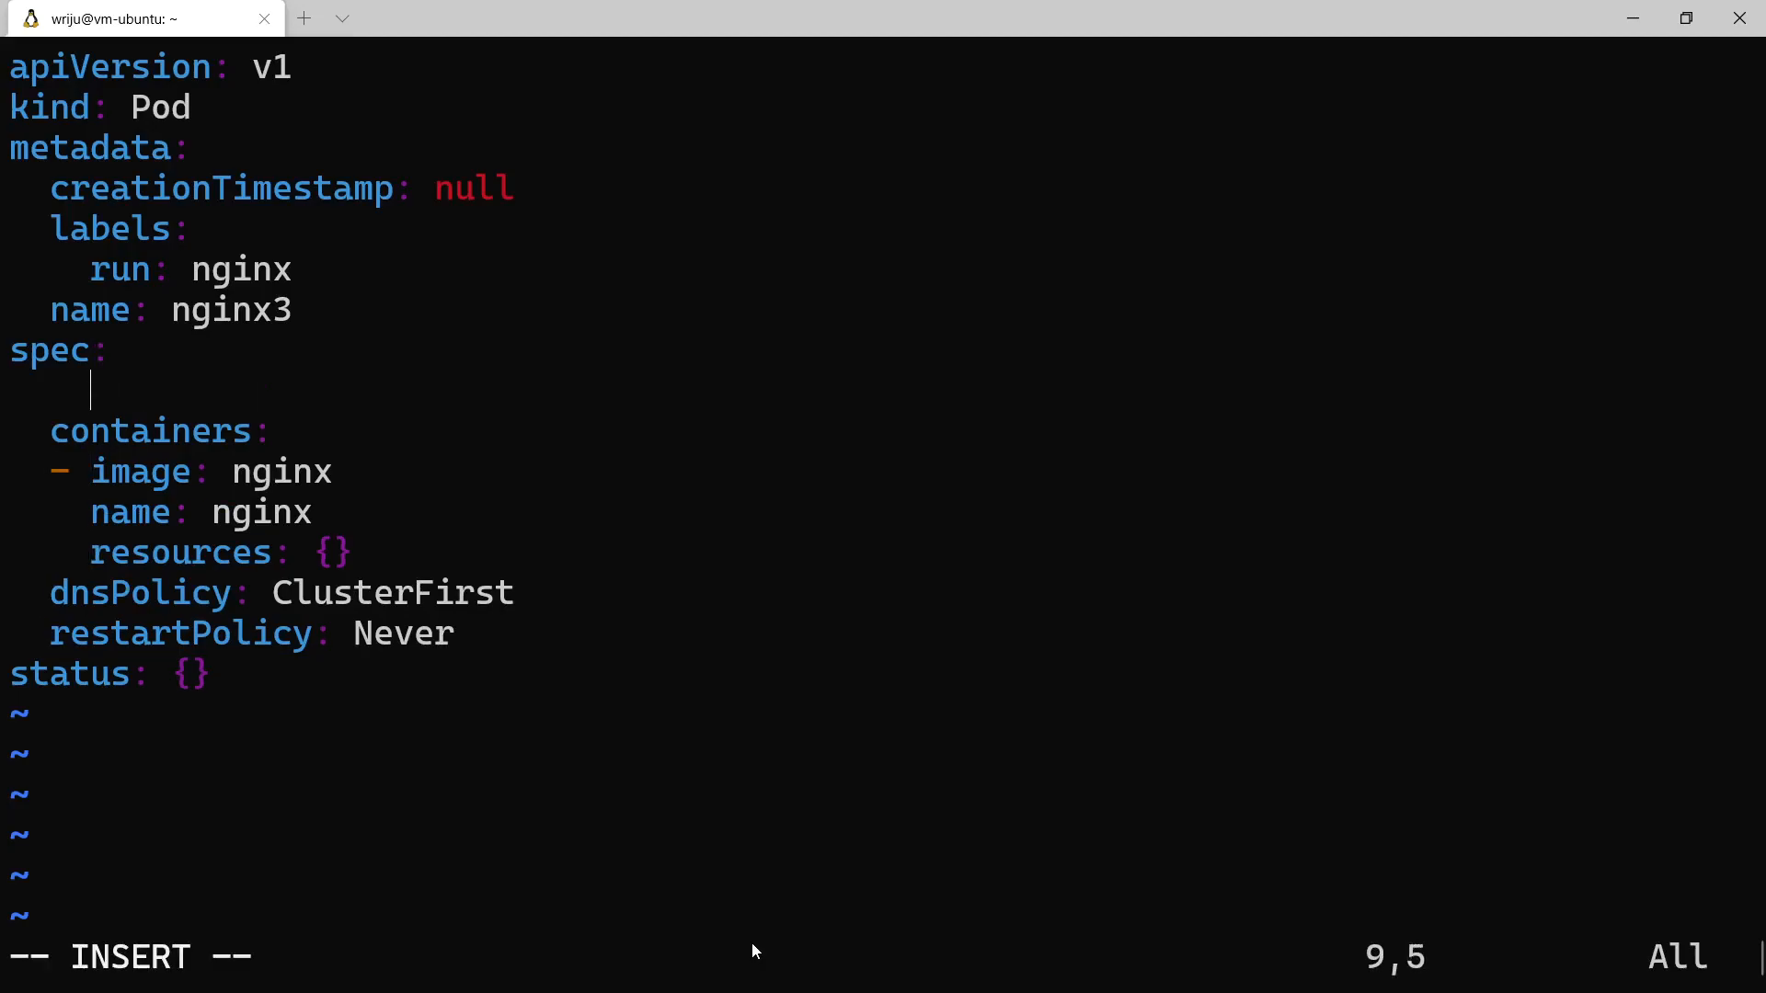
pyautogui.press('Left')
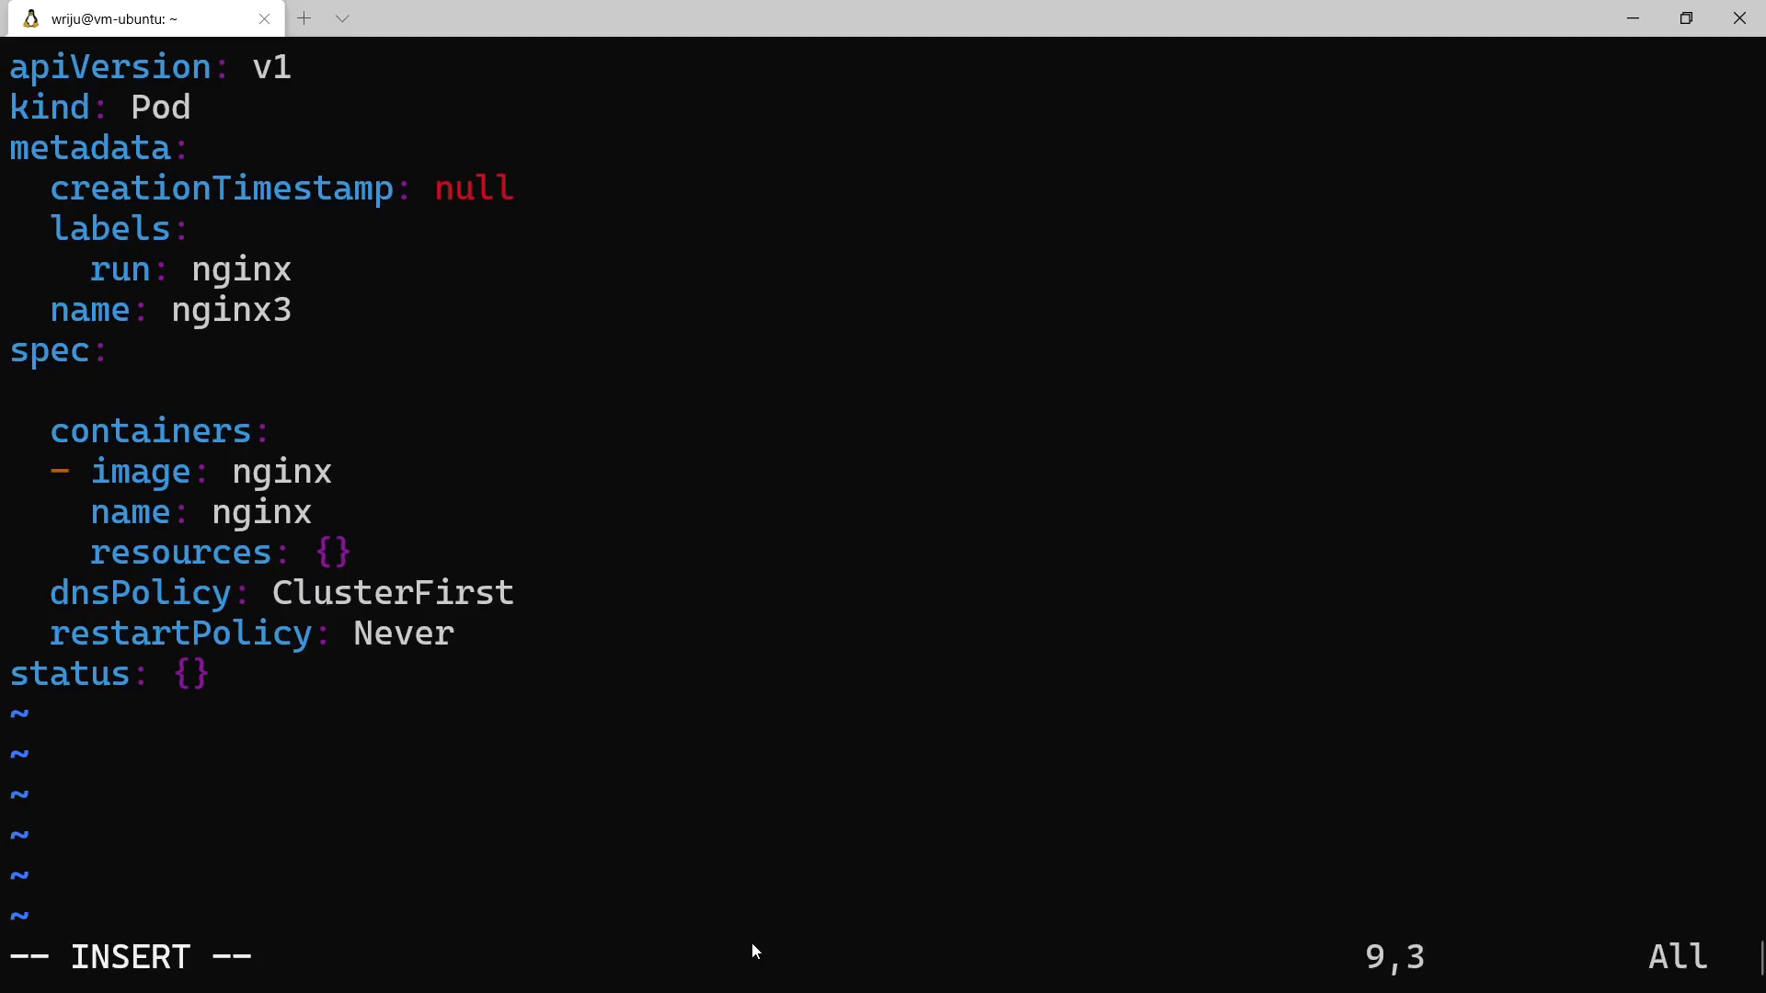
# Add a volumes section under spec with a volume named volcongif
pyautogui.write('volumes:')
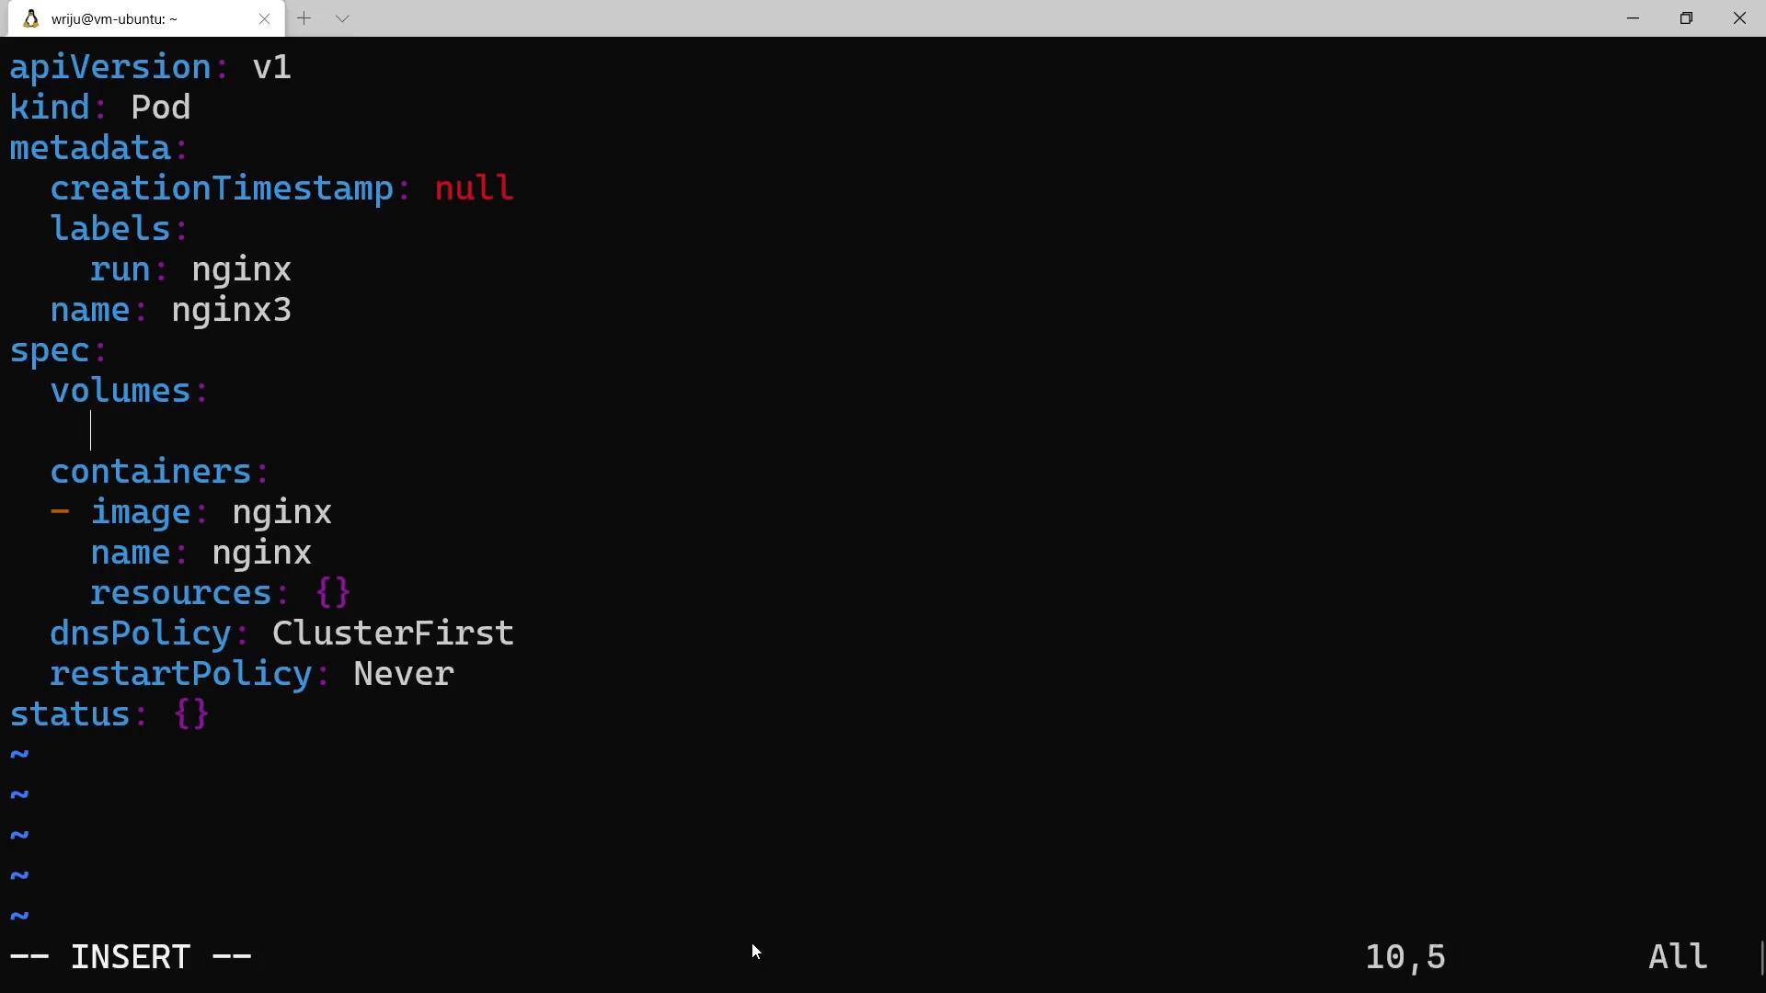
pyautogui.write('-')
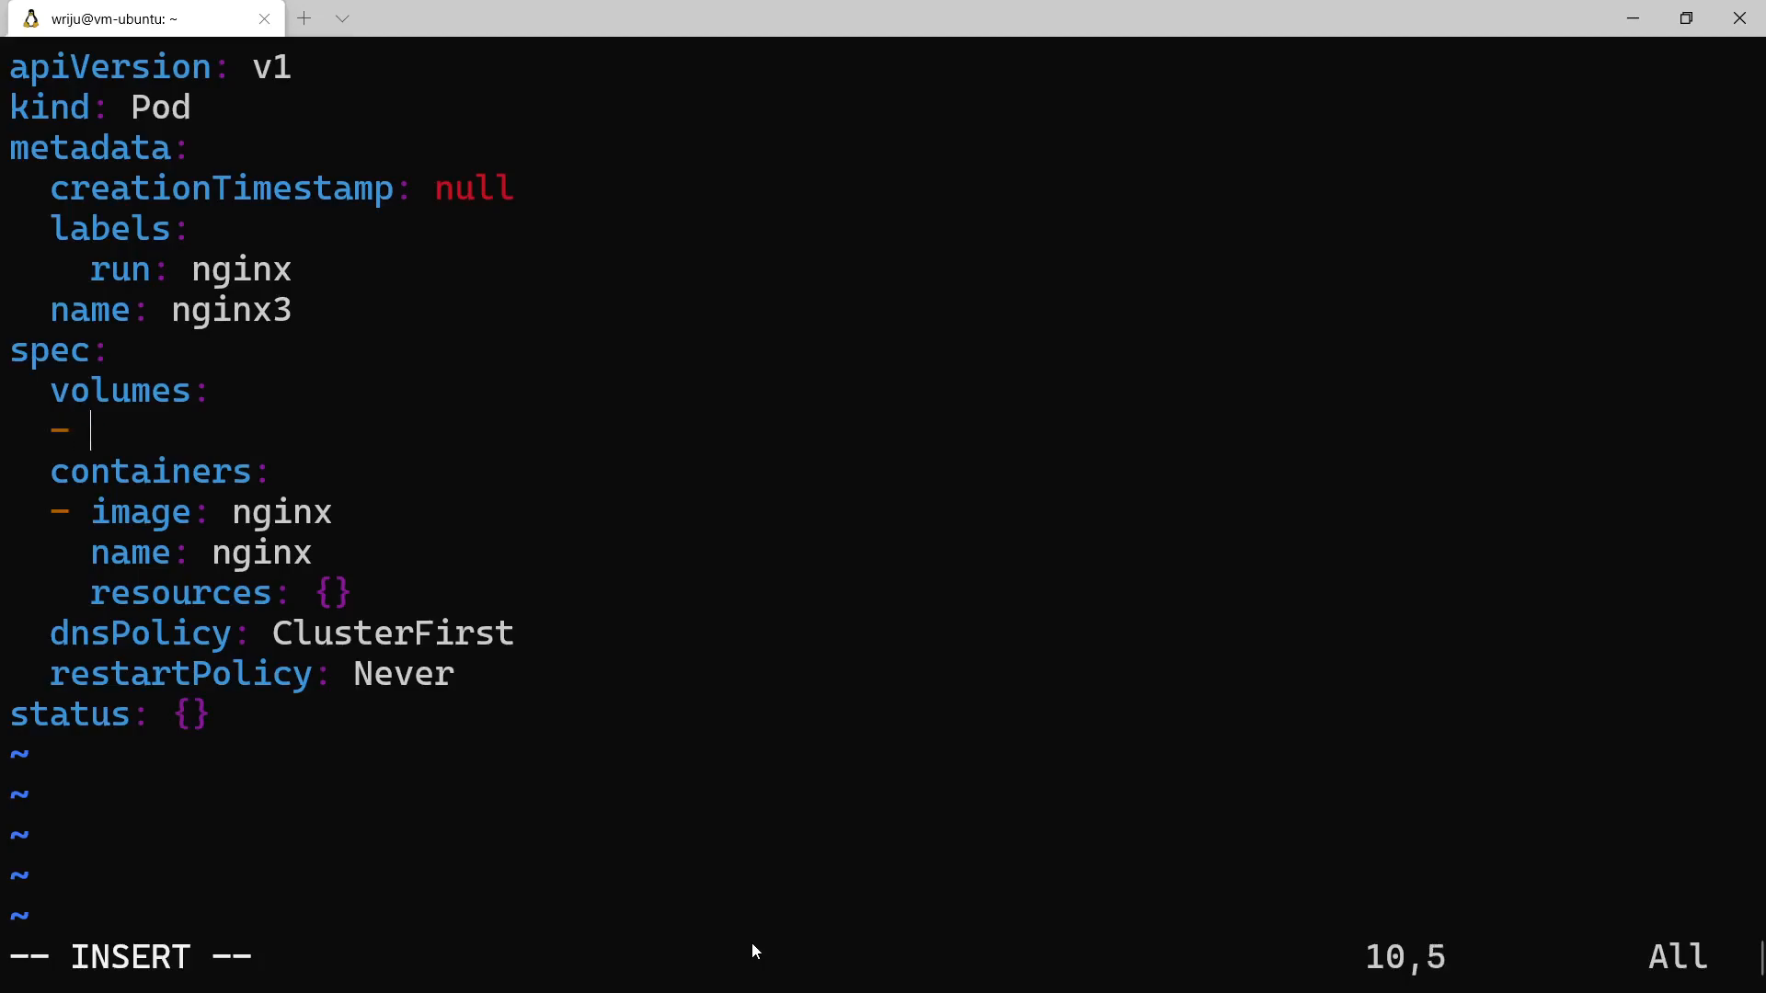
pyautogui.write('name: v')
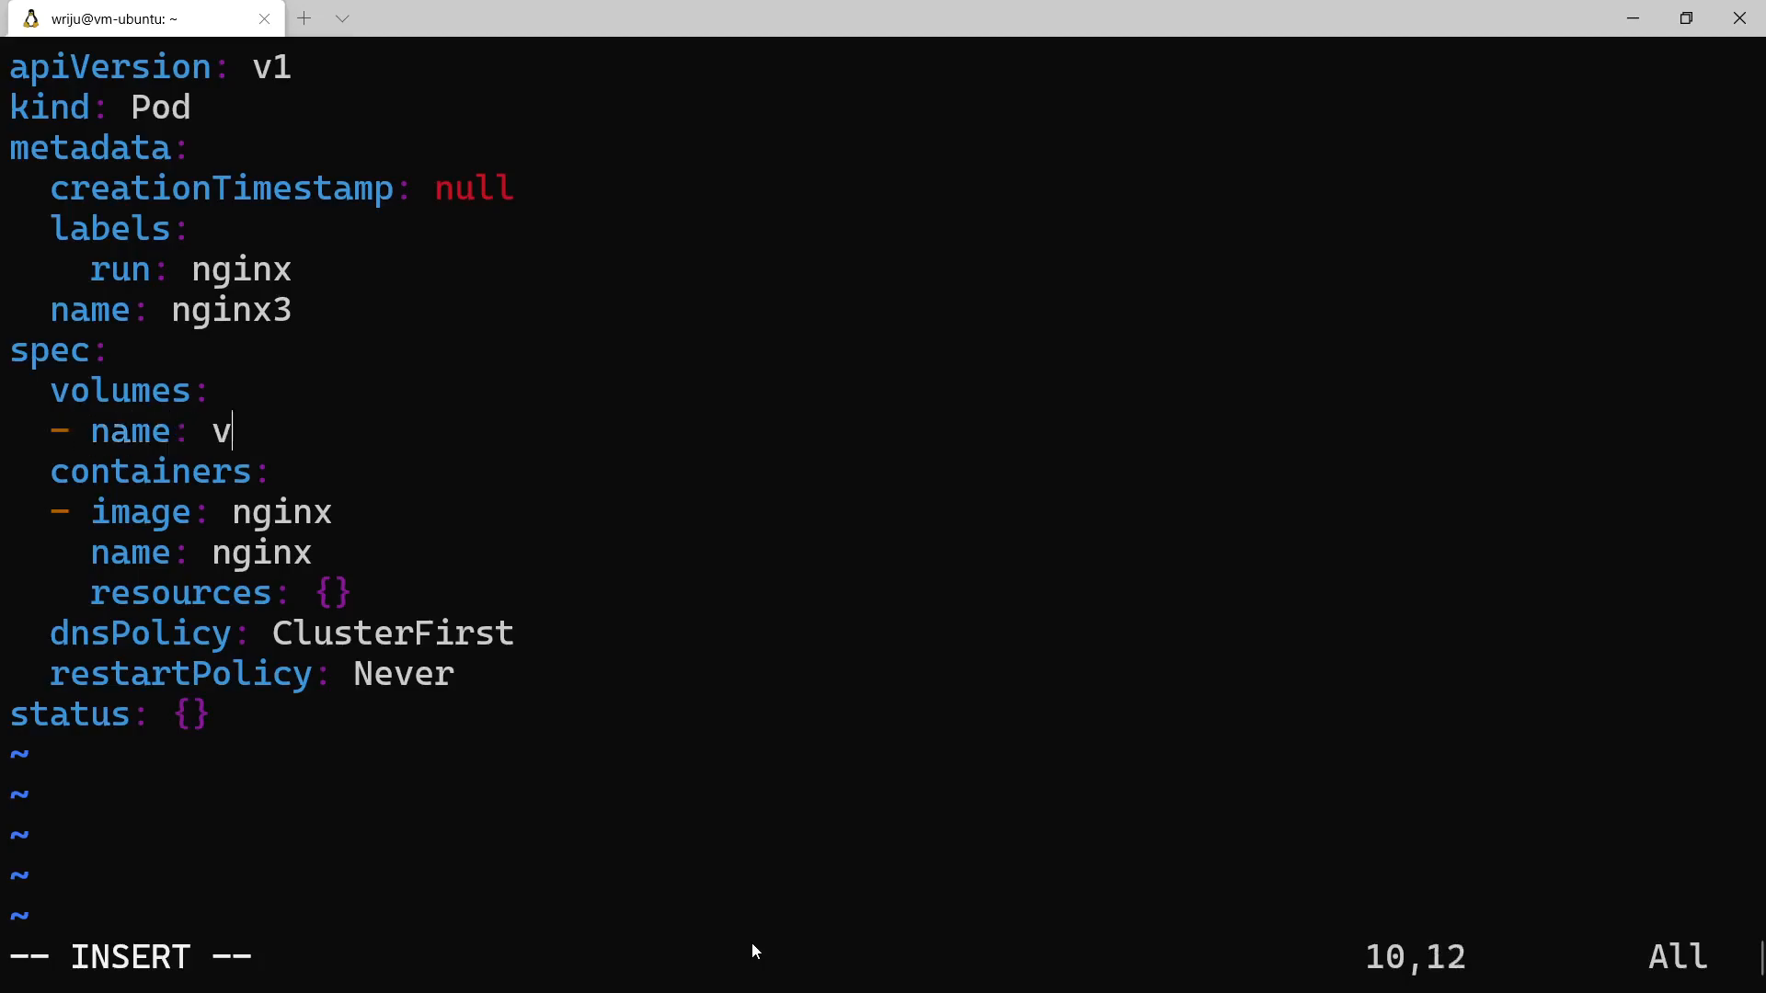
pyautogui.write('olcong')
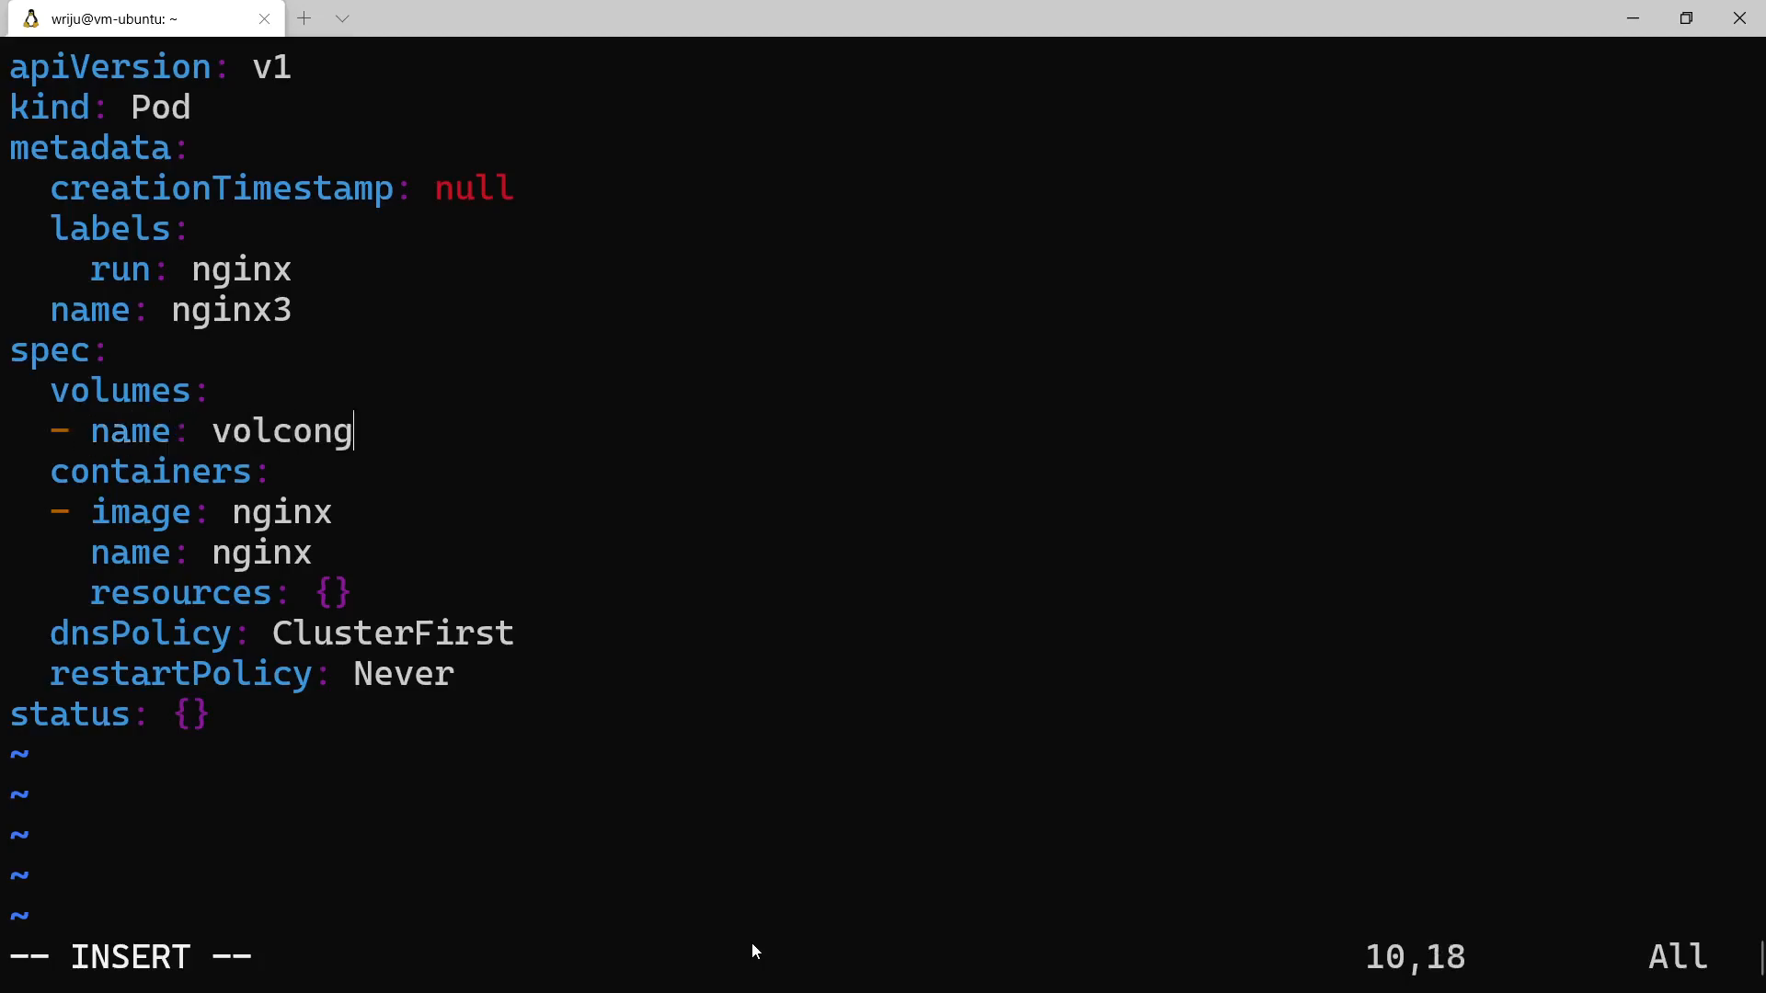
pyautogui.write('if')
pyautogui.write('m')
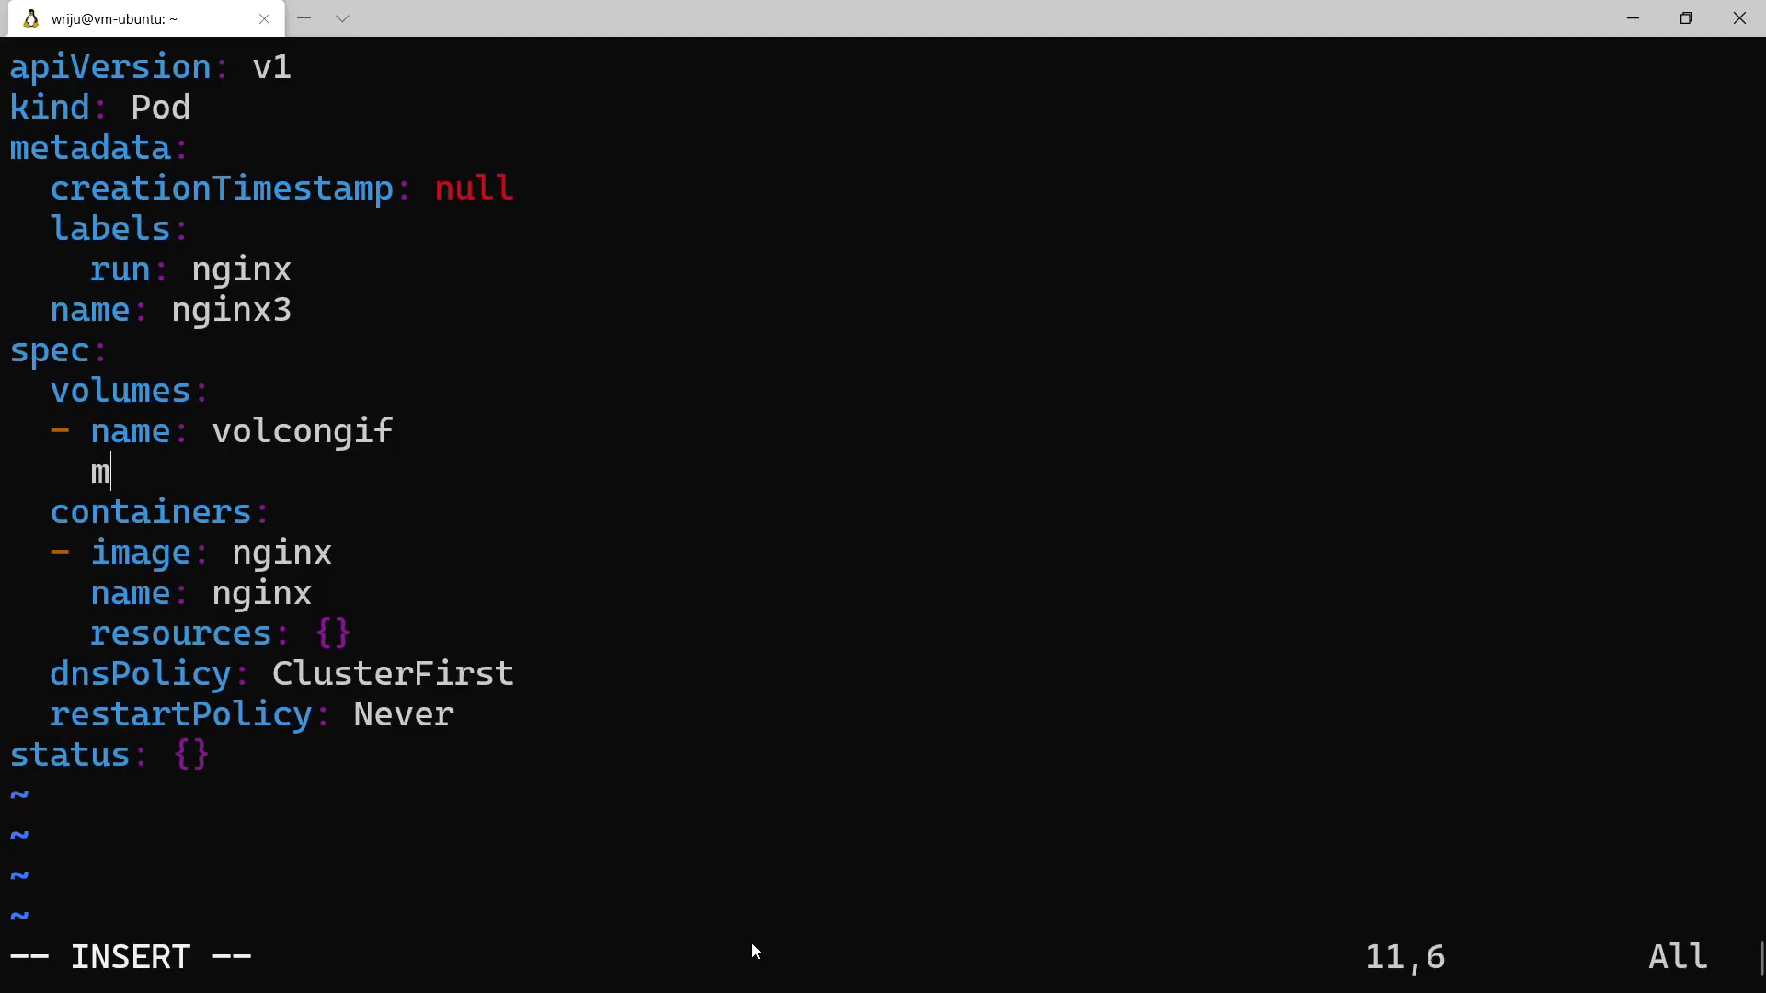
# Write a mount path key under the volume, then erase the mistaken line
pyautogui.write('ount-')
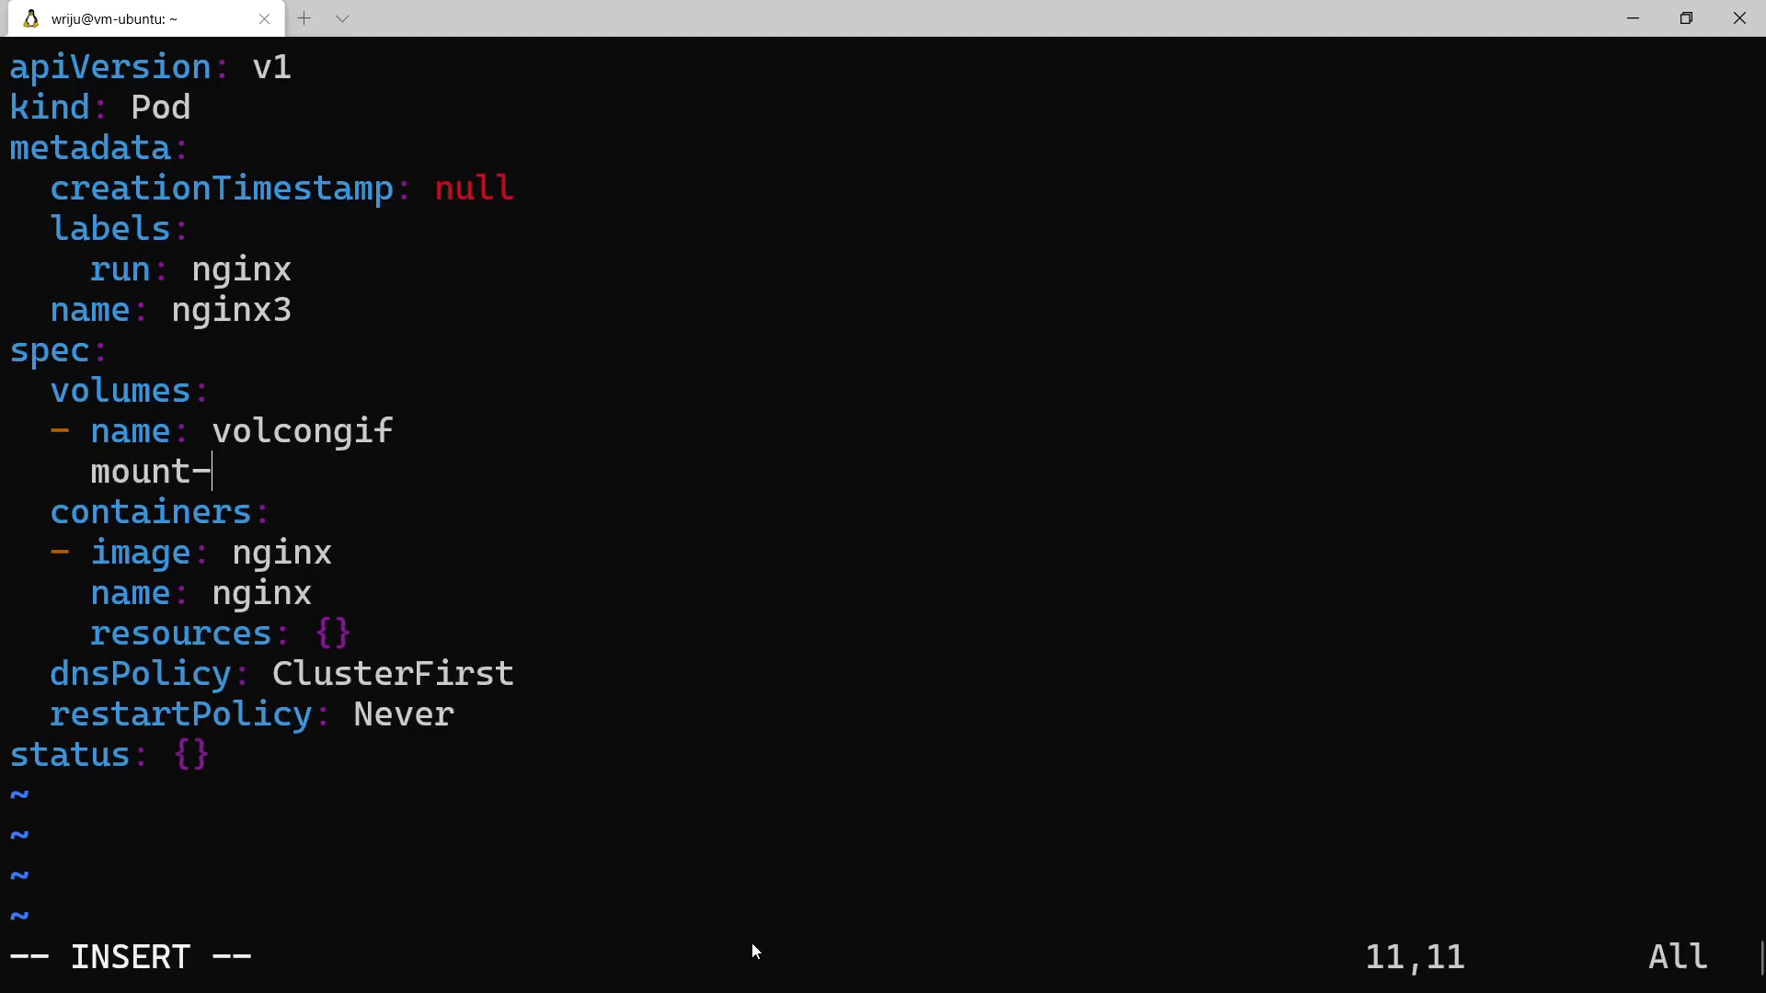
pyautogui.write('path')
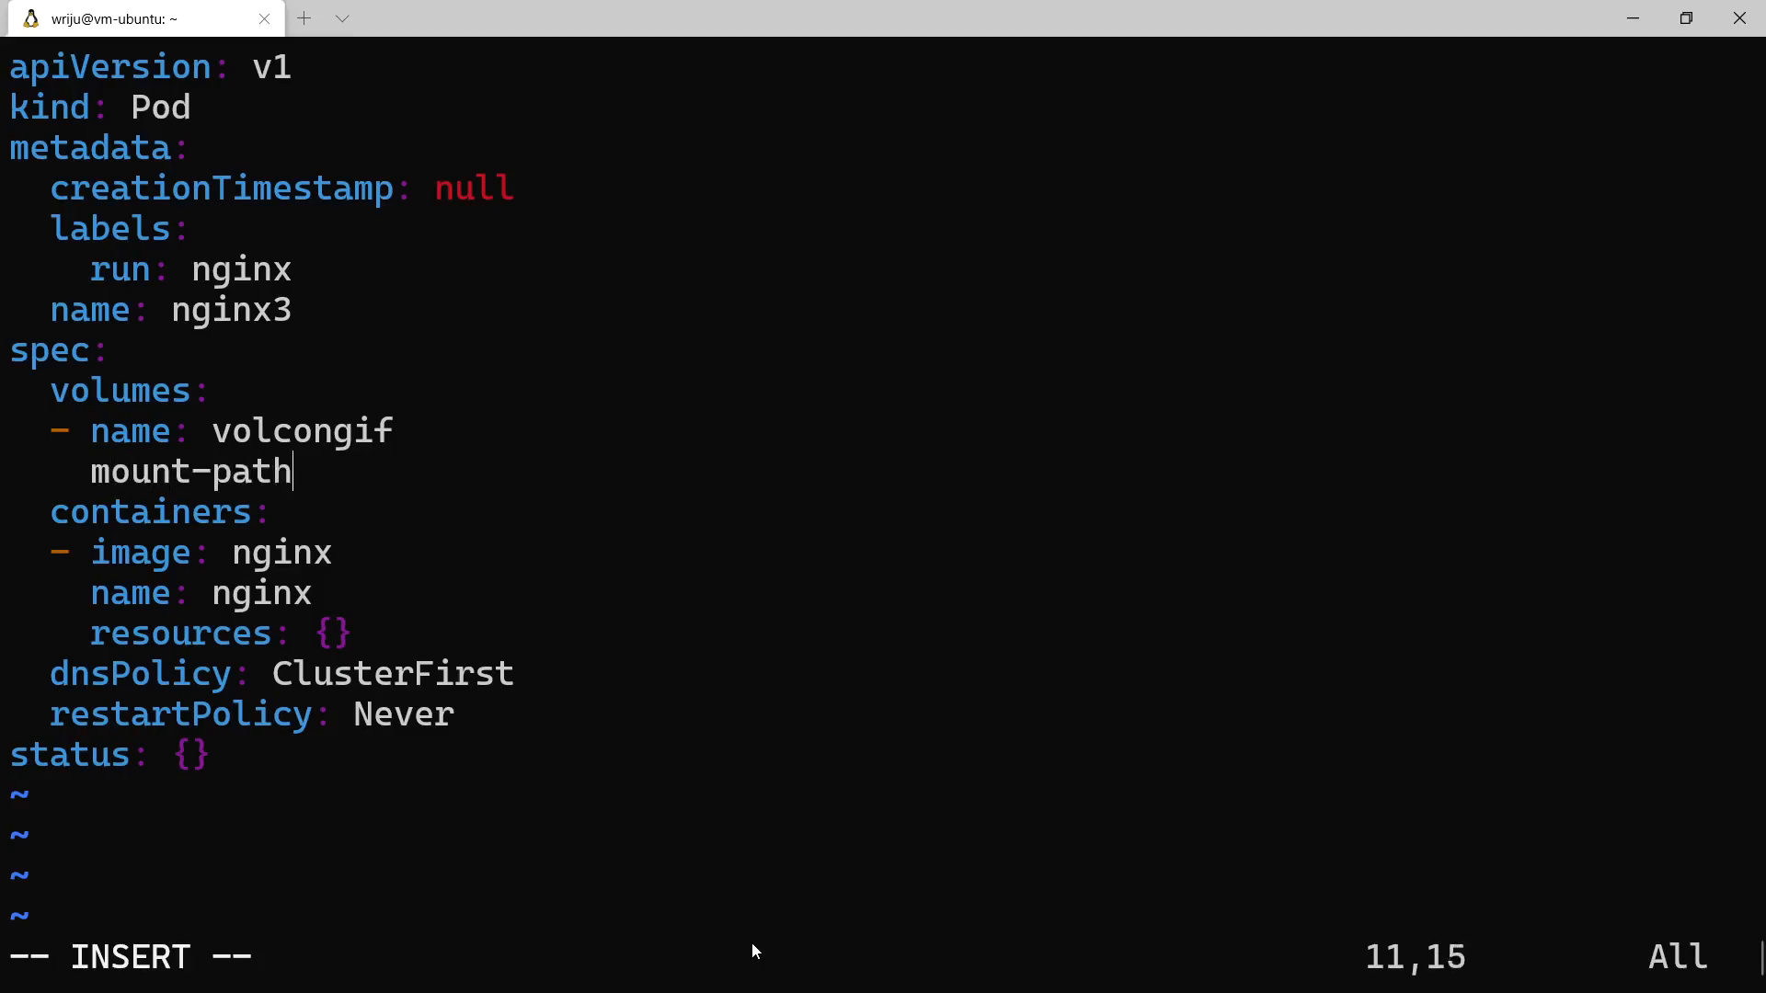
pyautogui.press('BackSpace')
pyautogui.write('P')
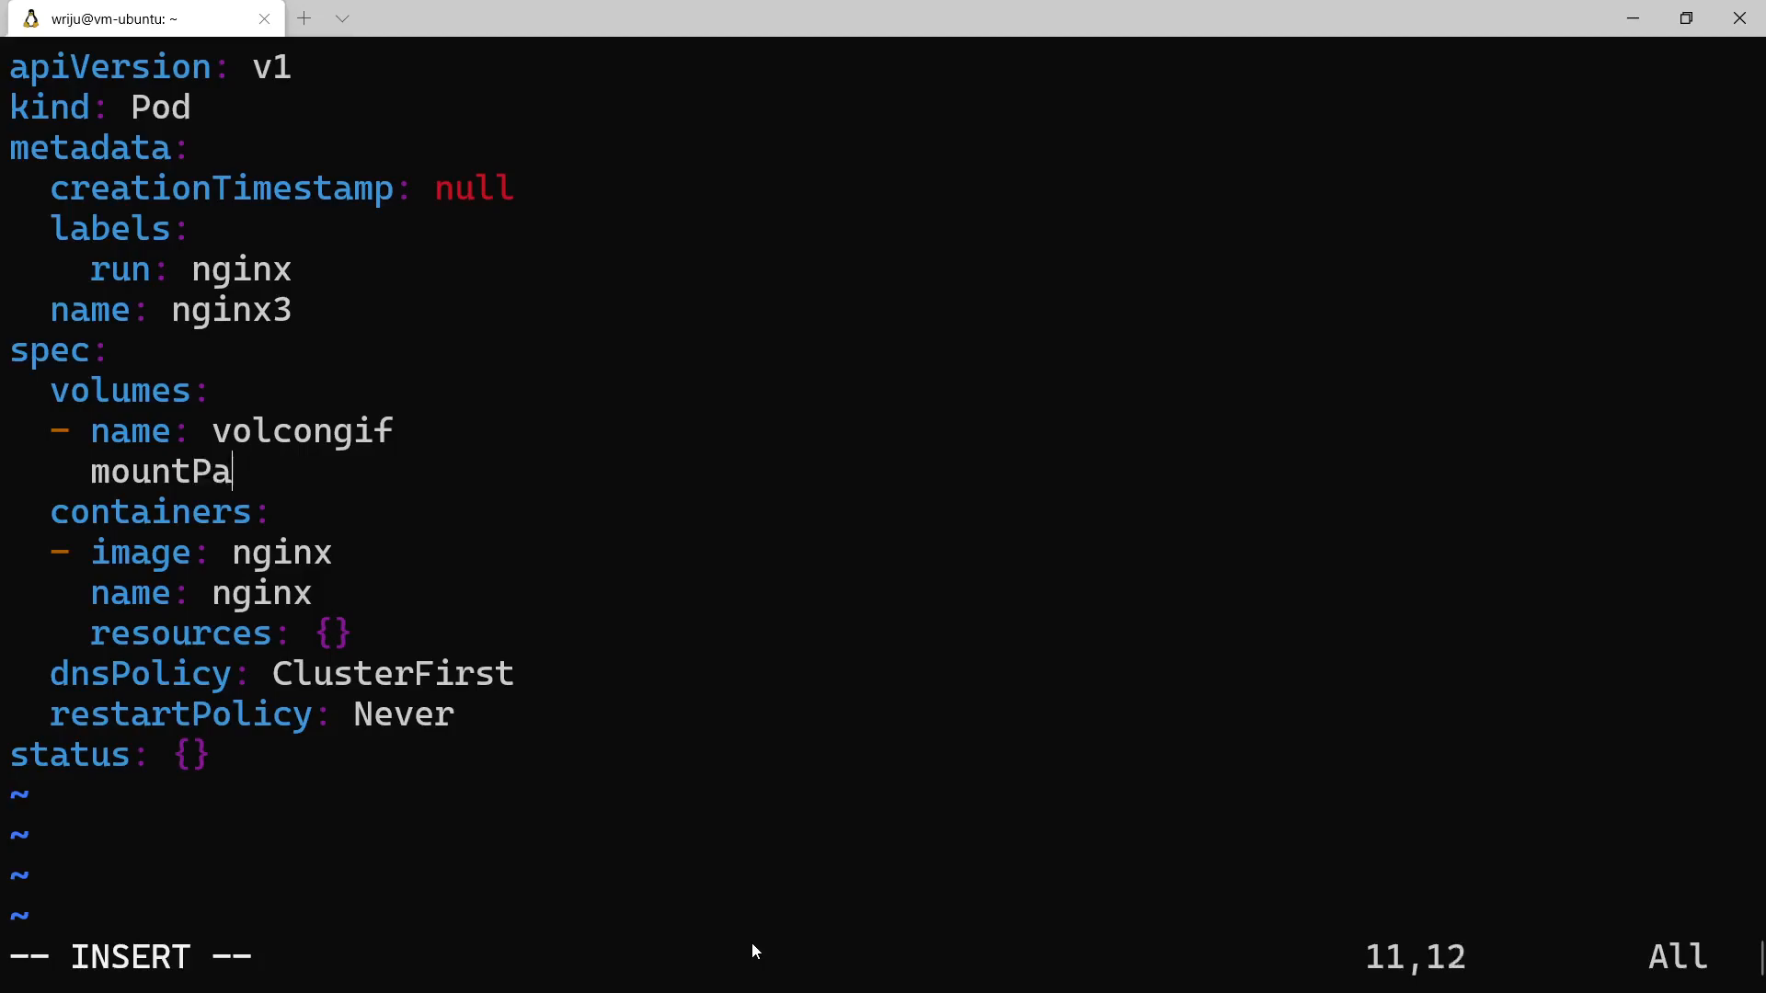
pyautogui.write('th:')
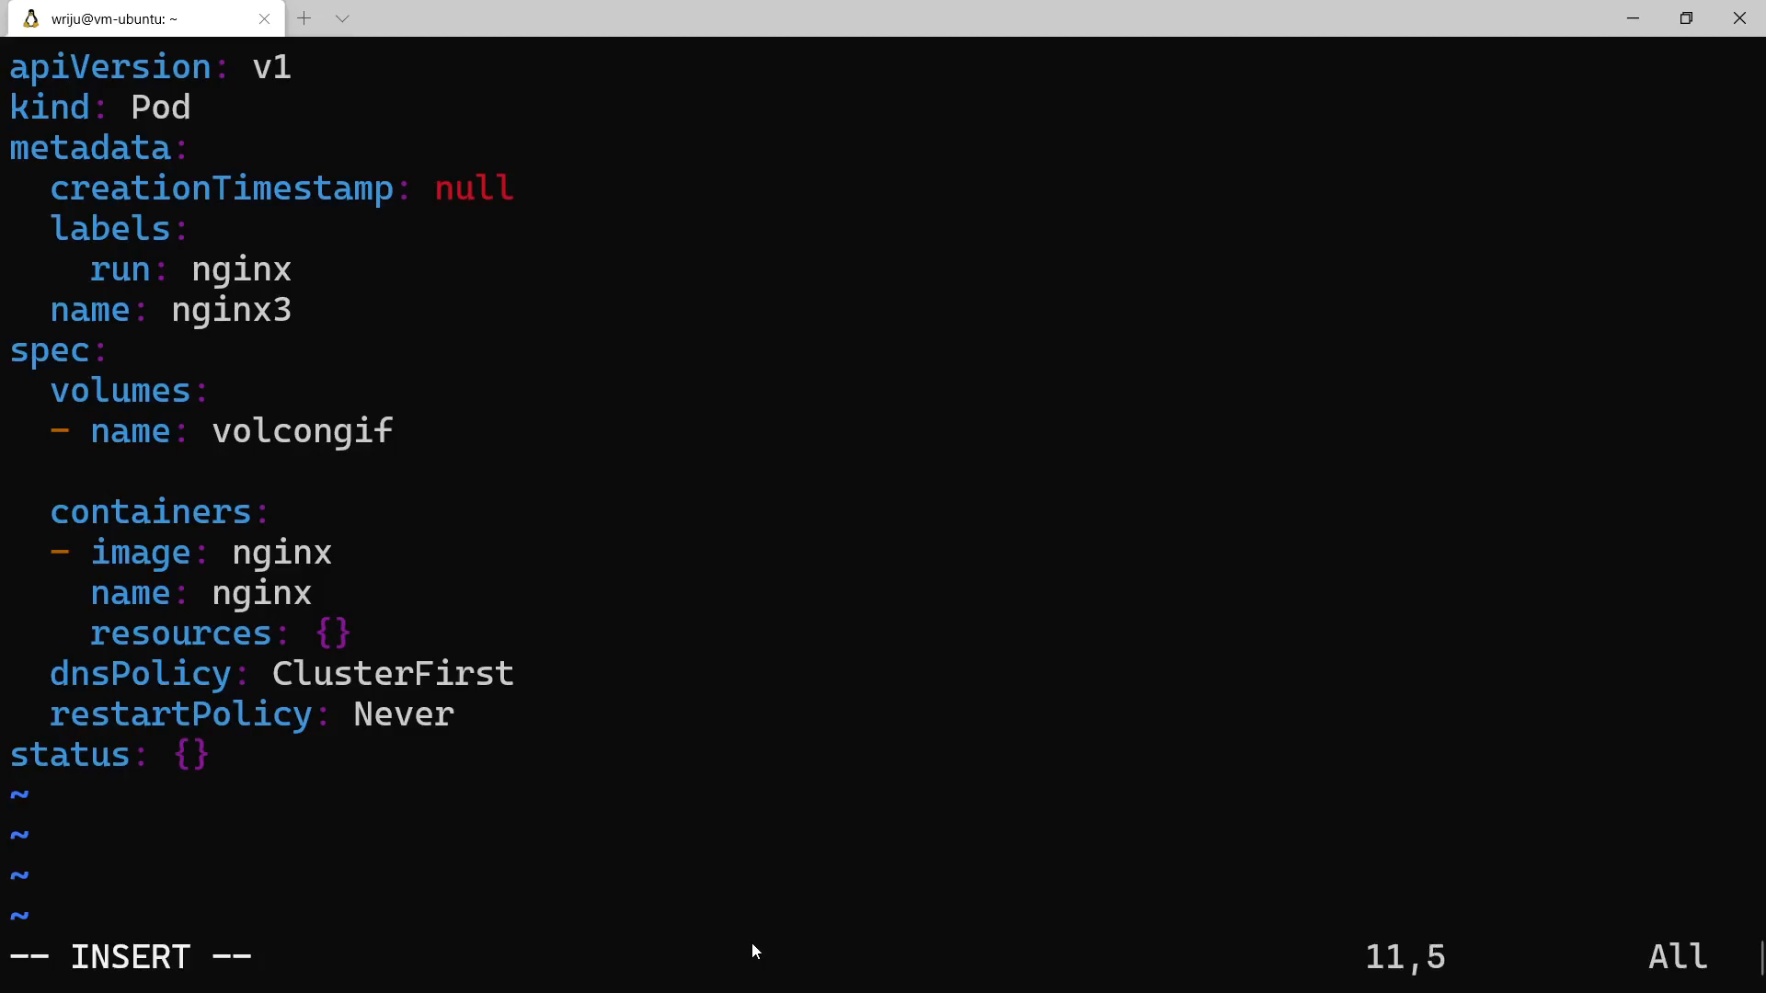
# Make volcongif source from configMap with name: myconfig2
pyautogui.write('config')
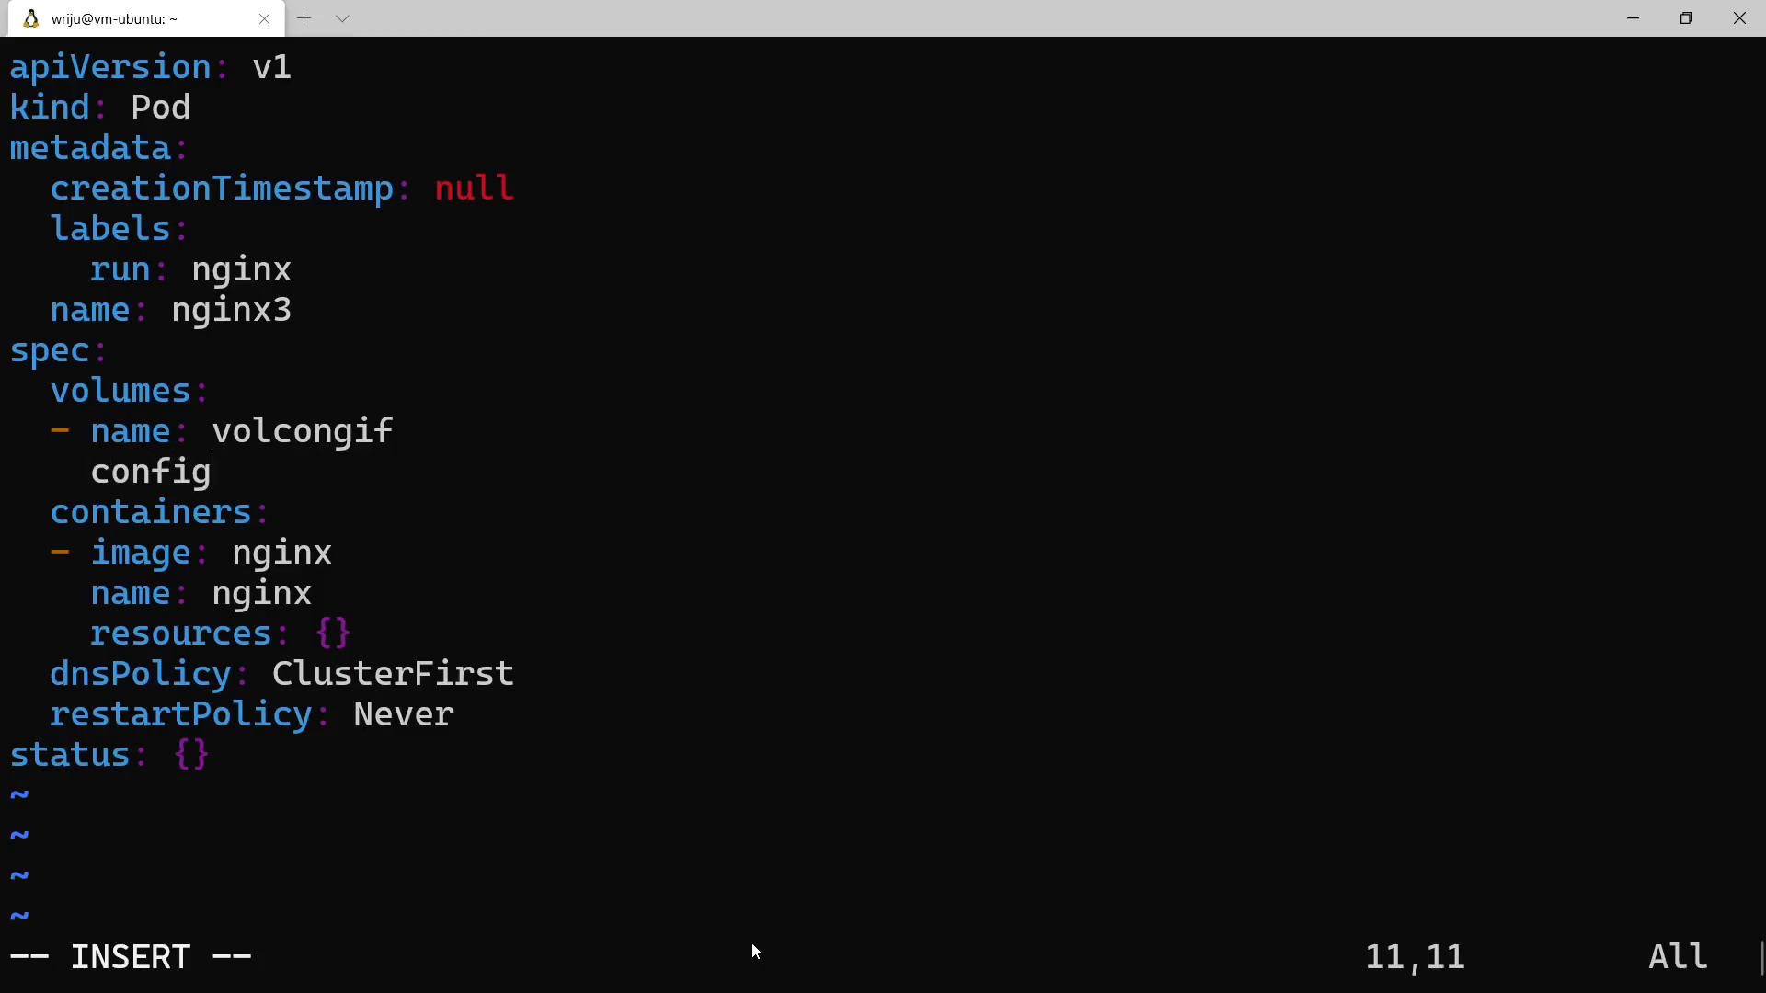
pyautogui.write('Map:')
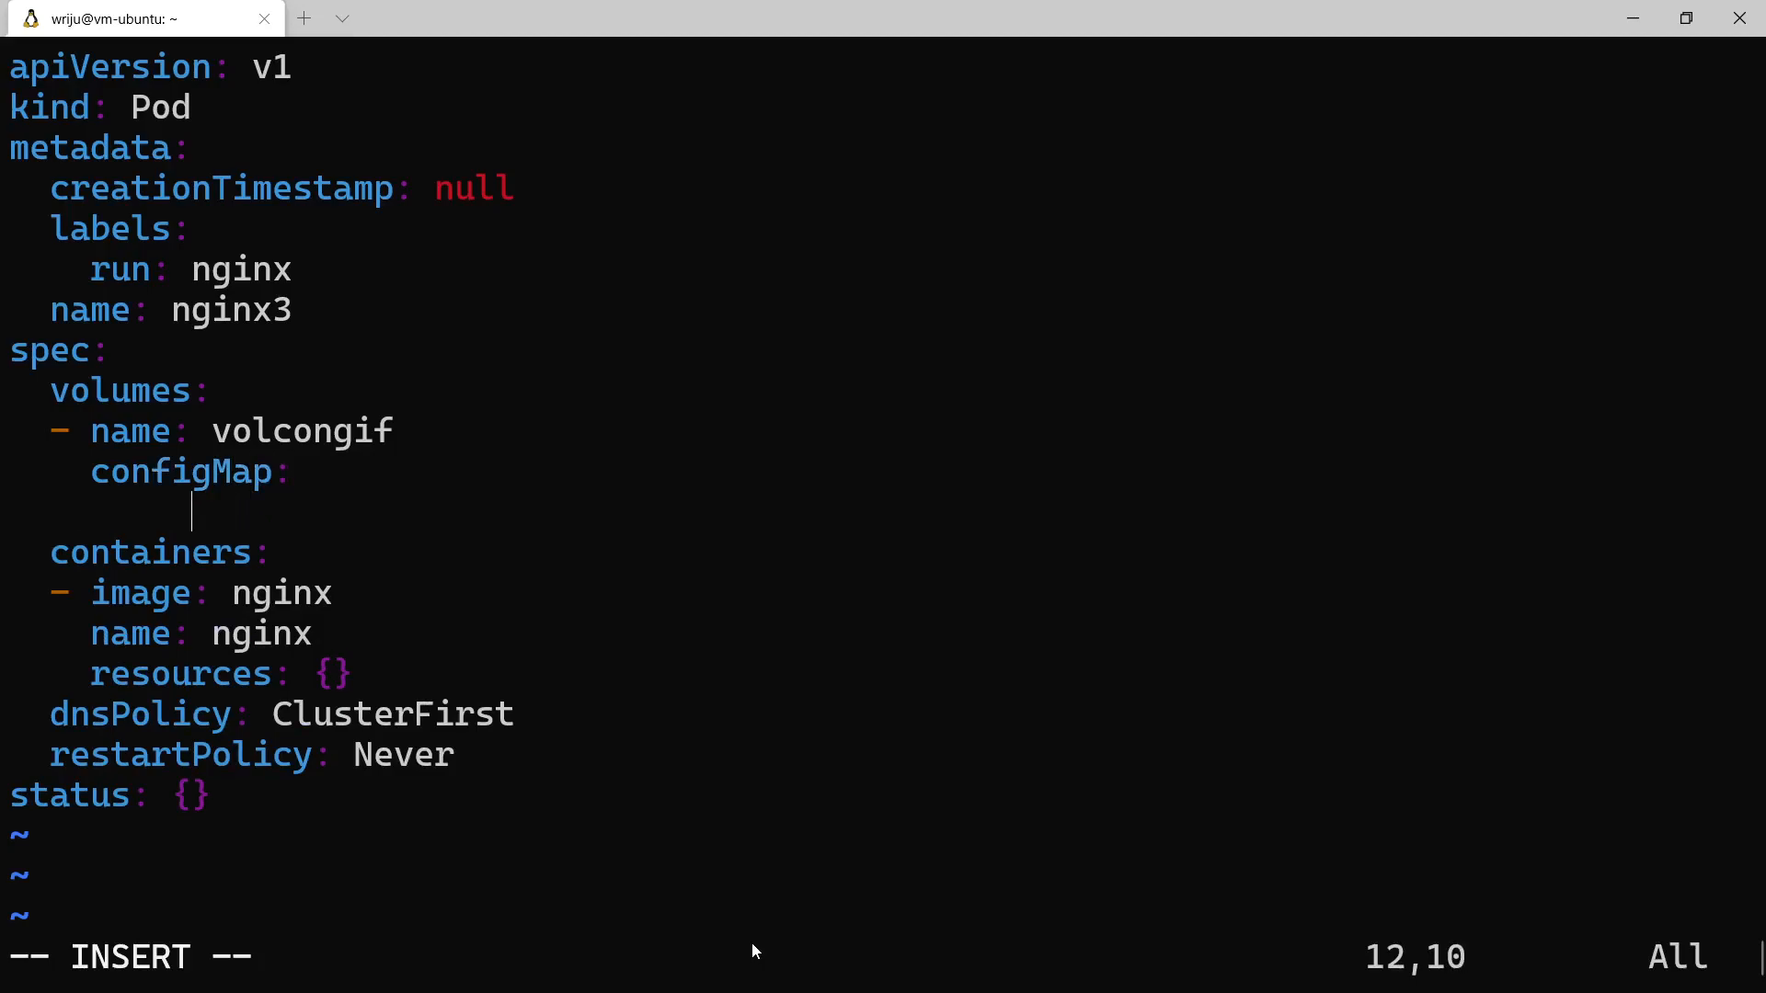
pyautogui.press('Left')
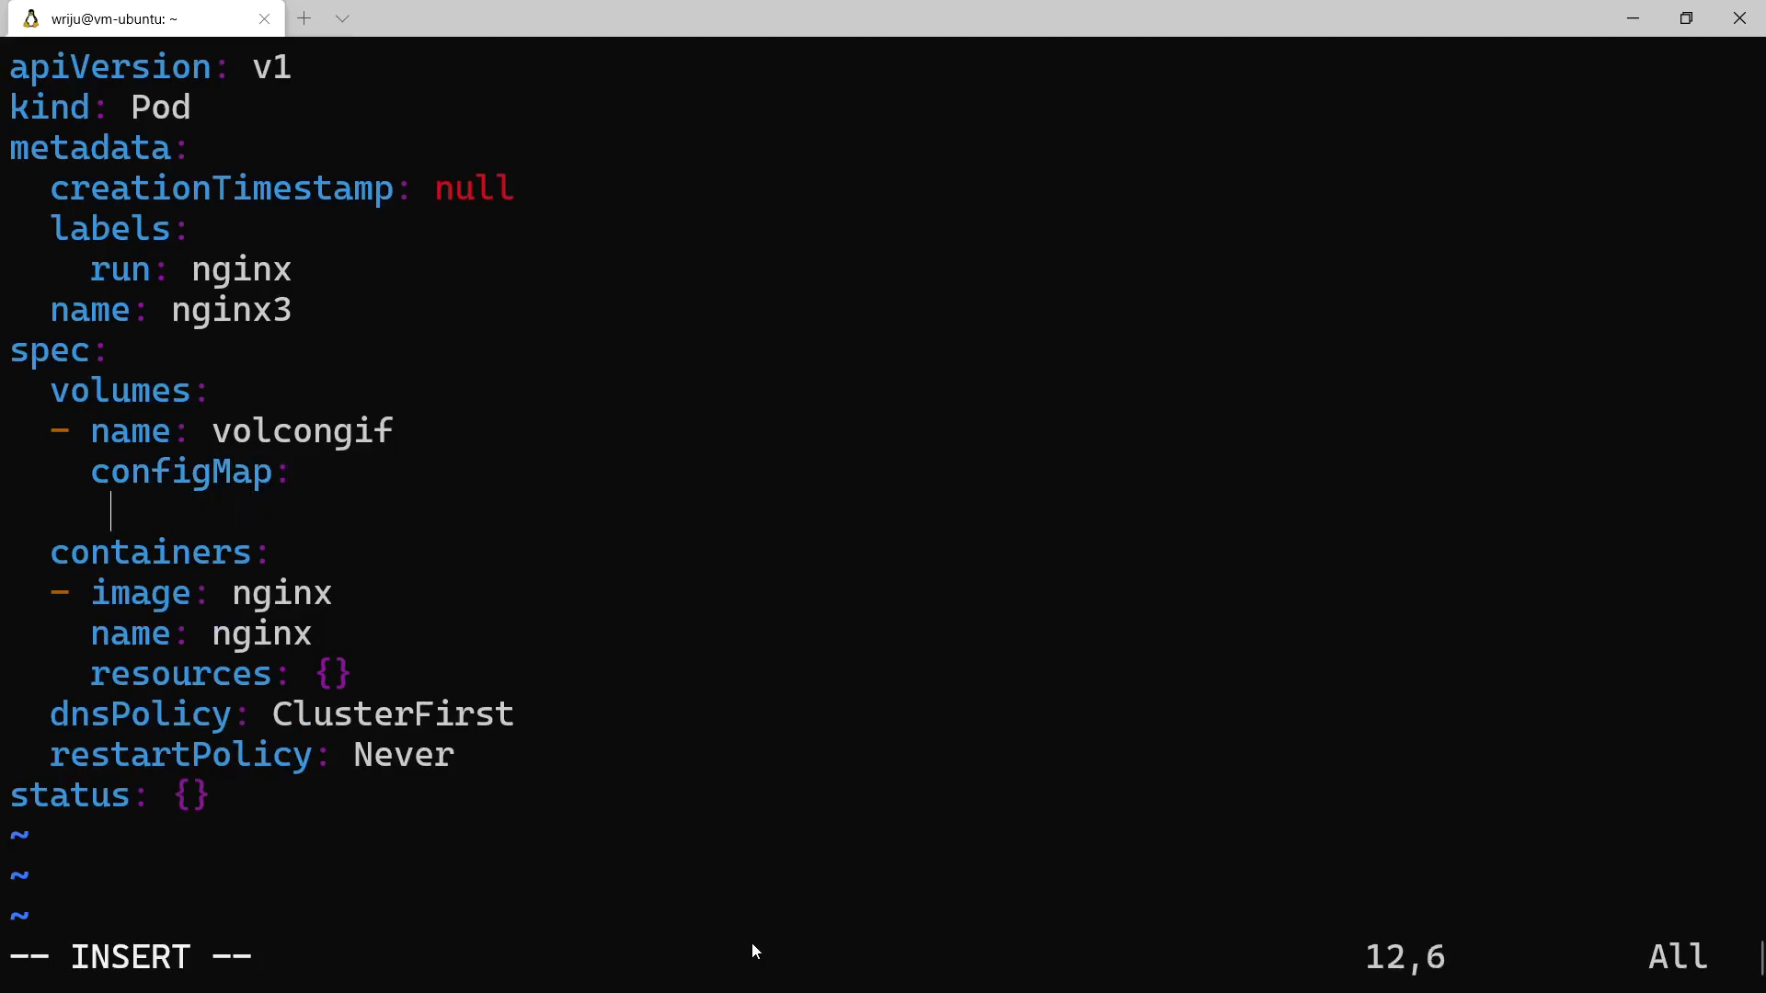
pyautogui.write('name')
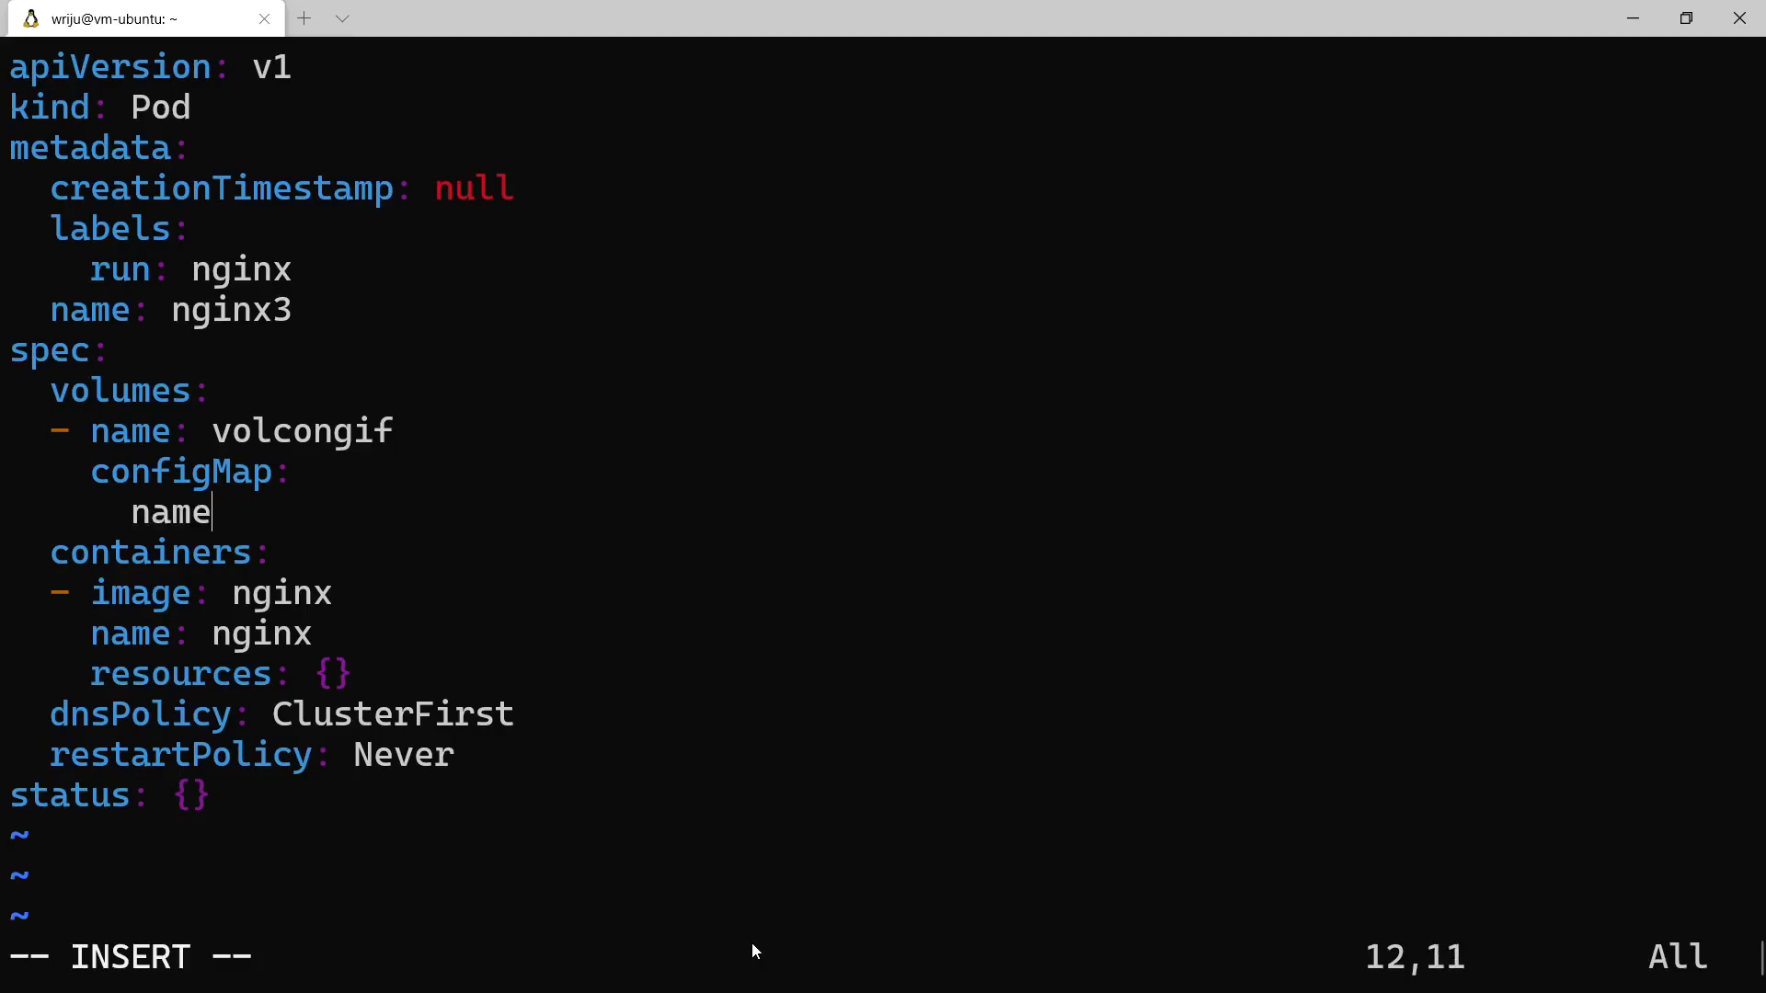
pyautogui.write(':')
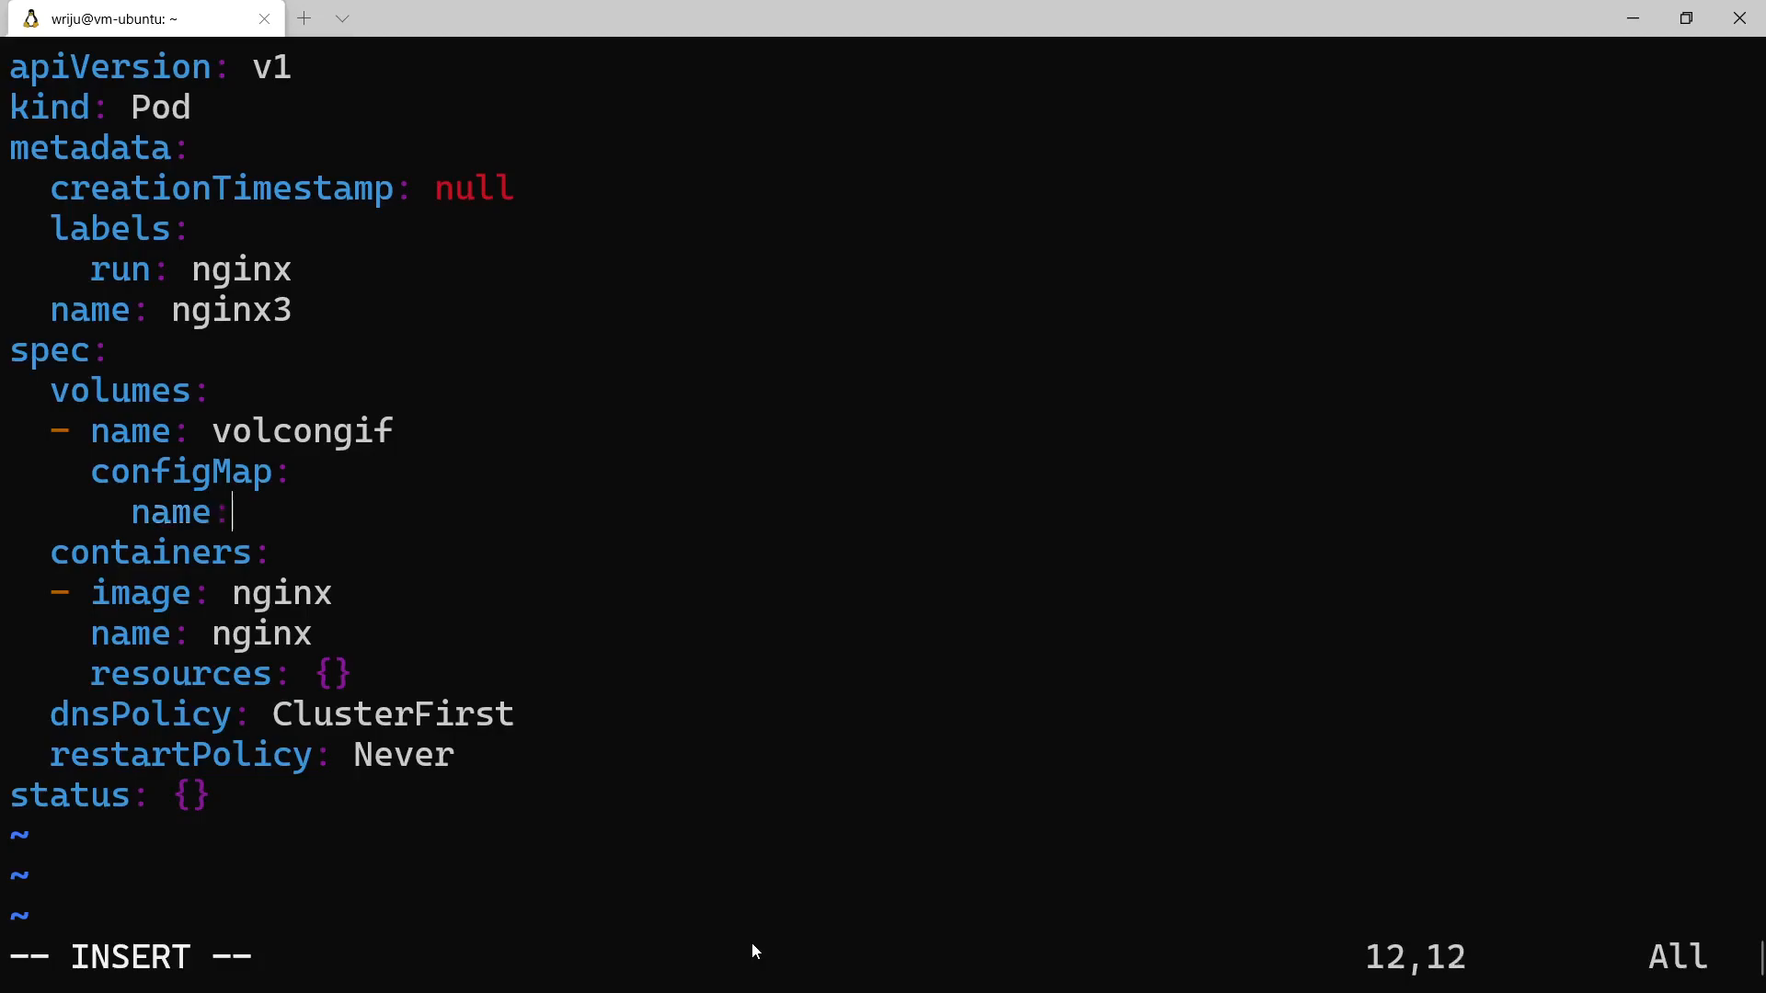
pyautogui.write('myc')
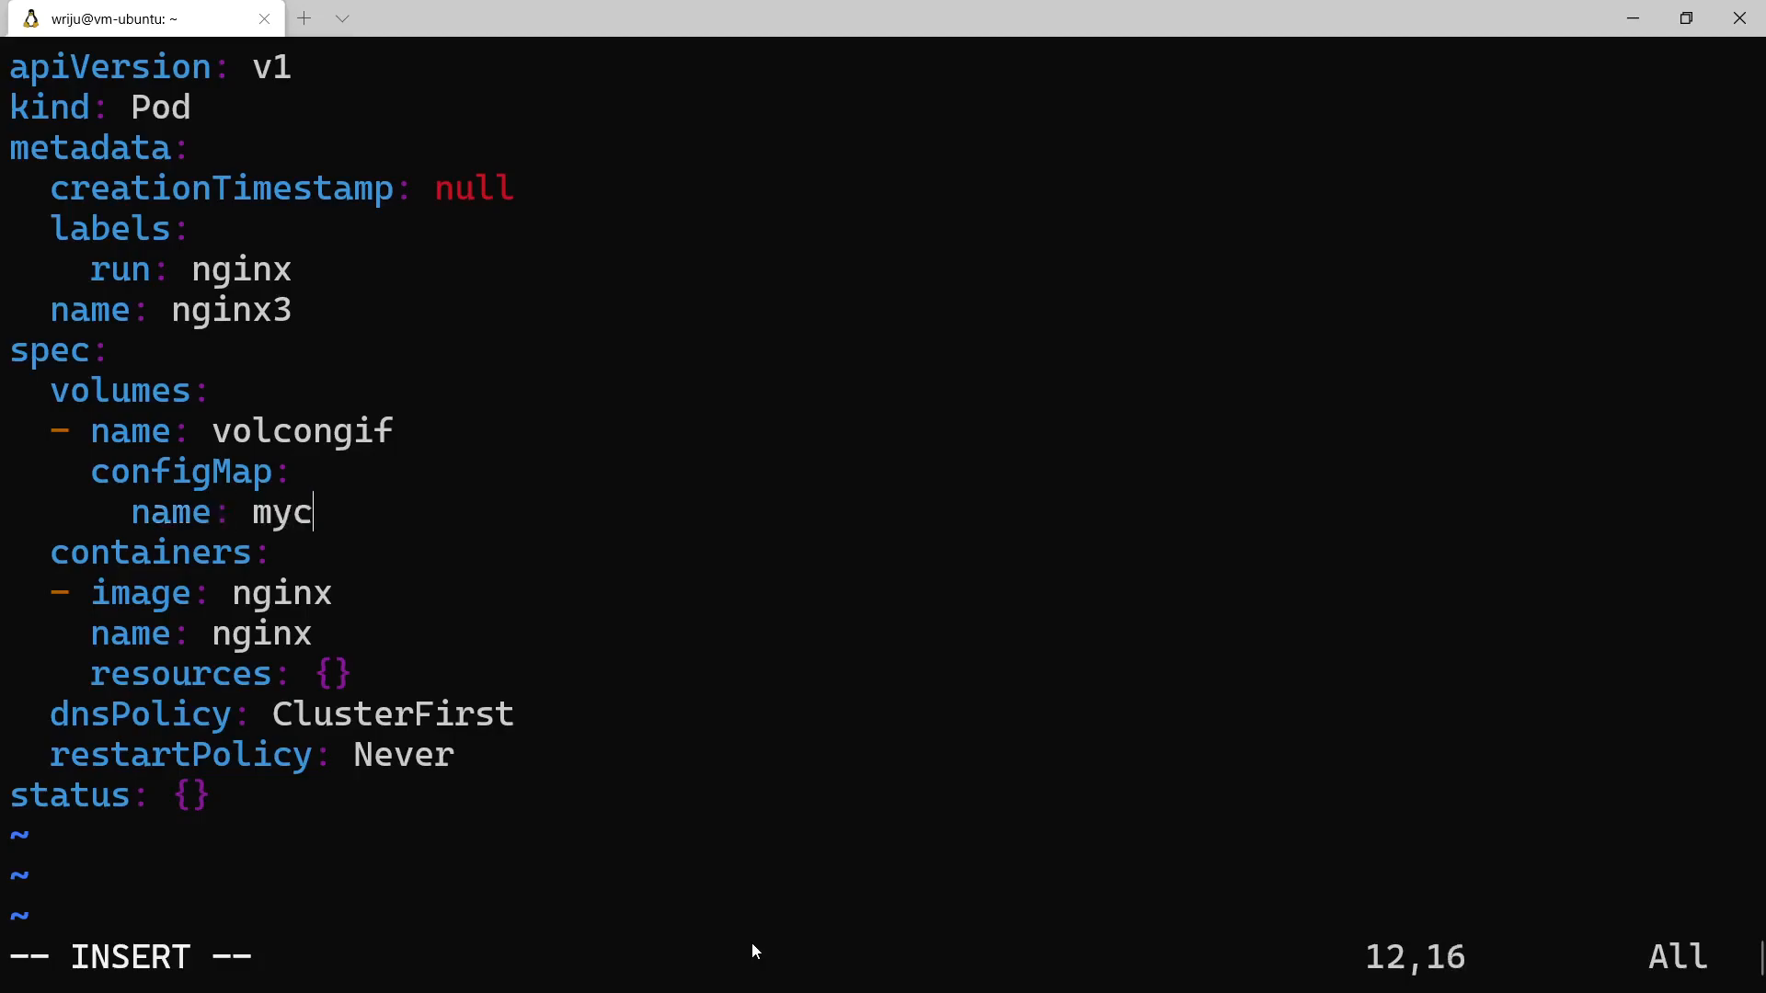
pyautogui.write('onfig2')
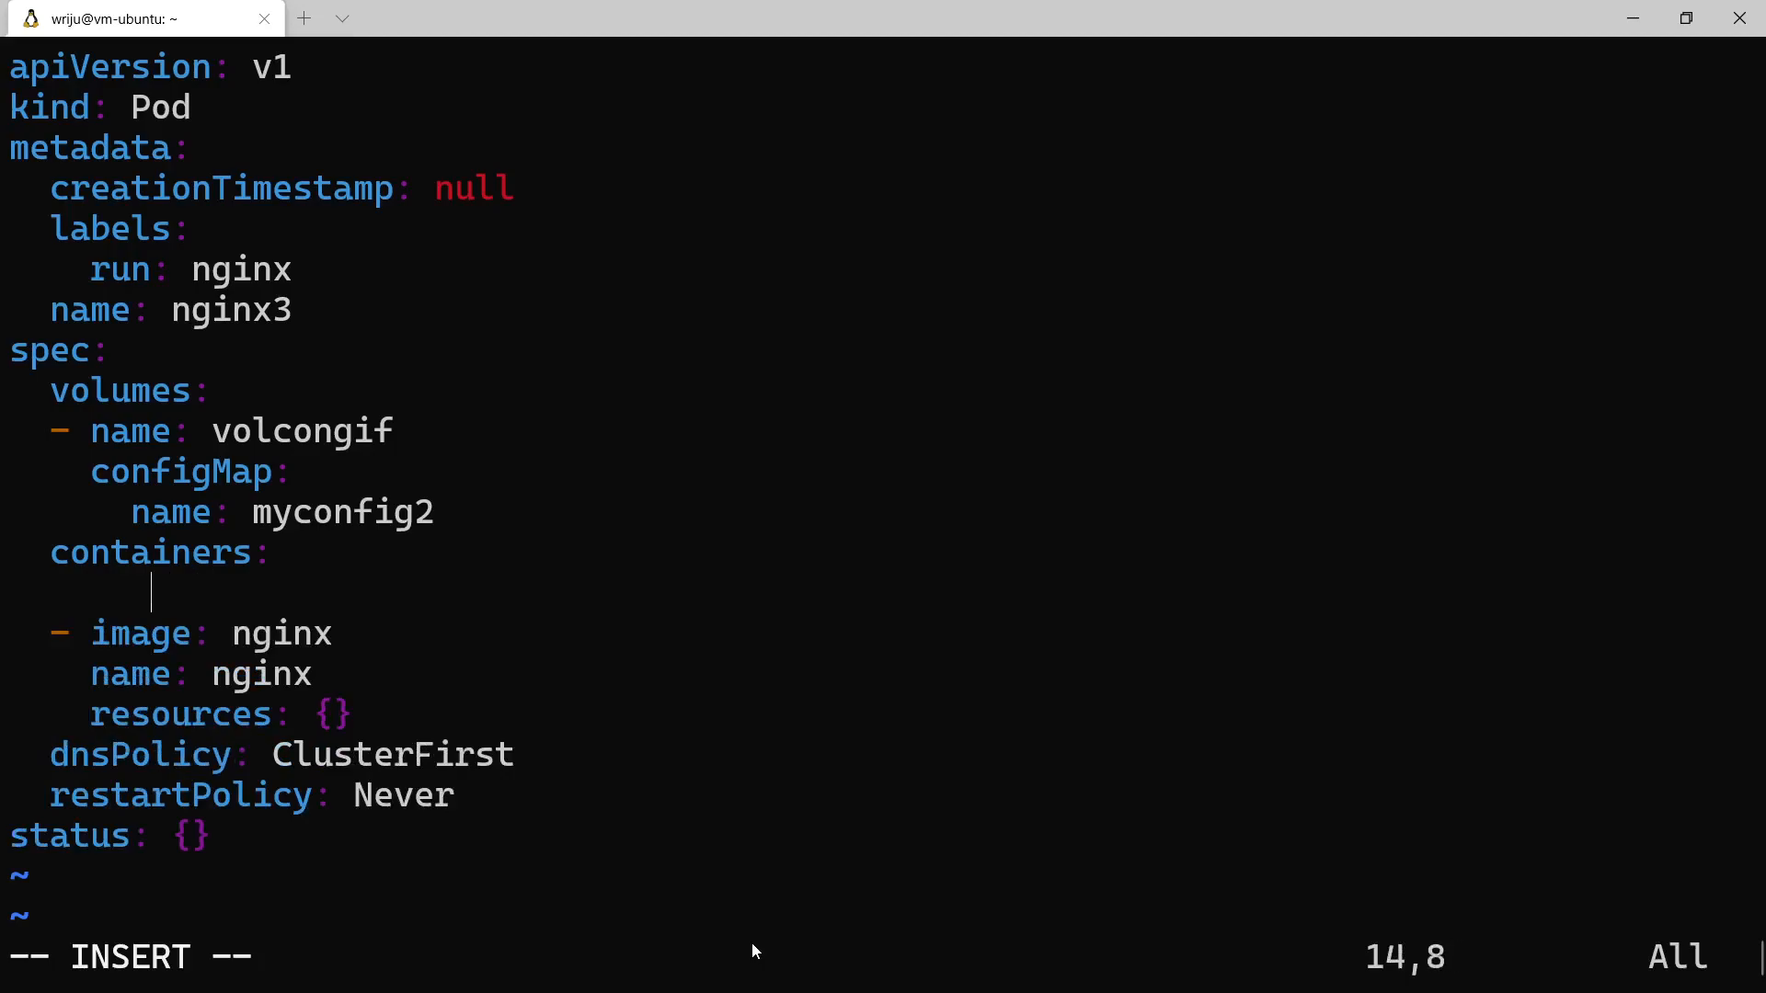
# Add volumeMounts under the nginx container with an entry named volcongif
pyautogui.press('Escape')
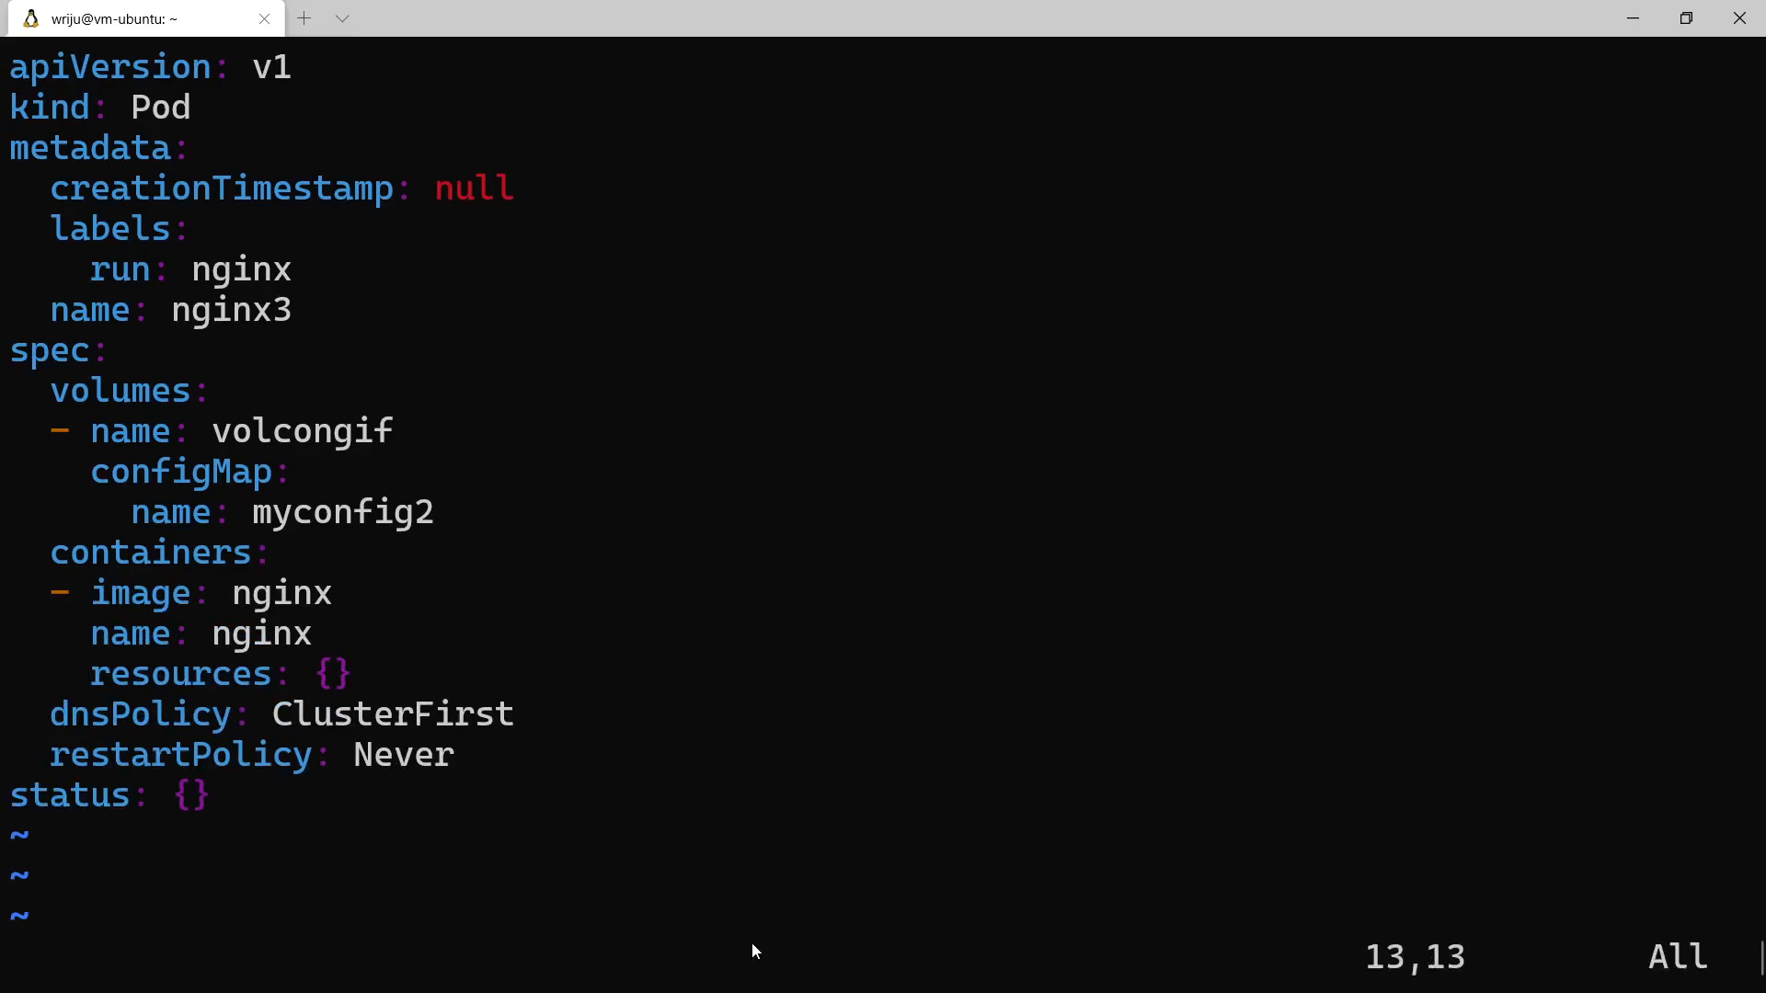
pyautogui.press('o')
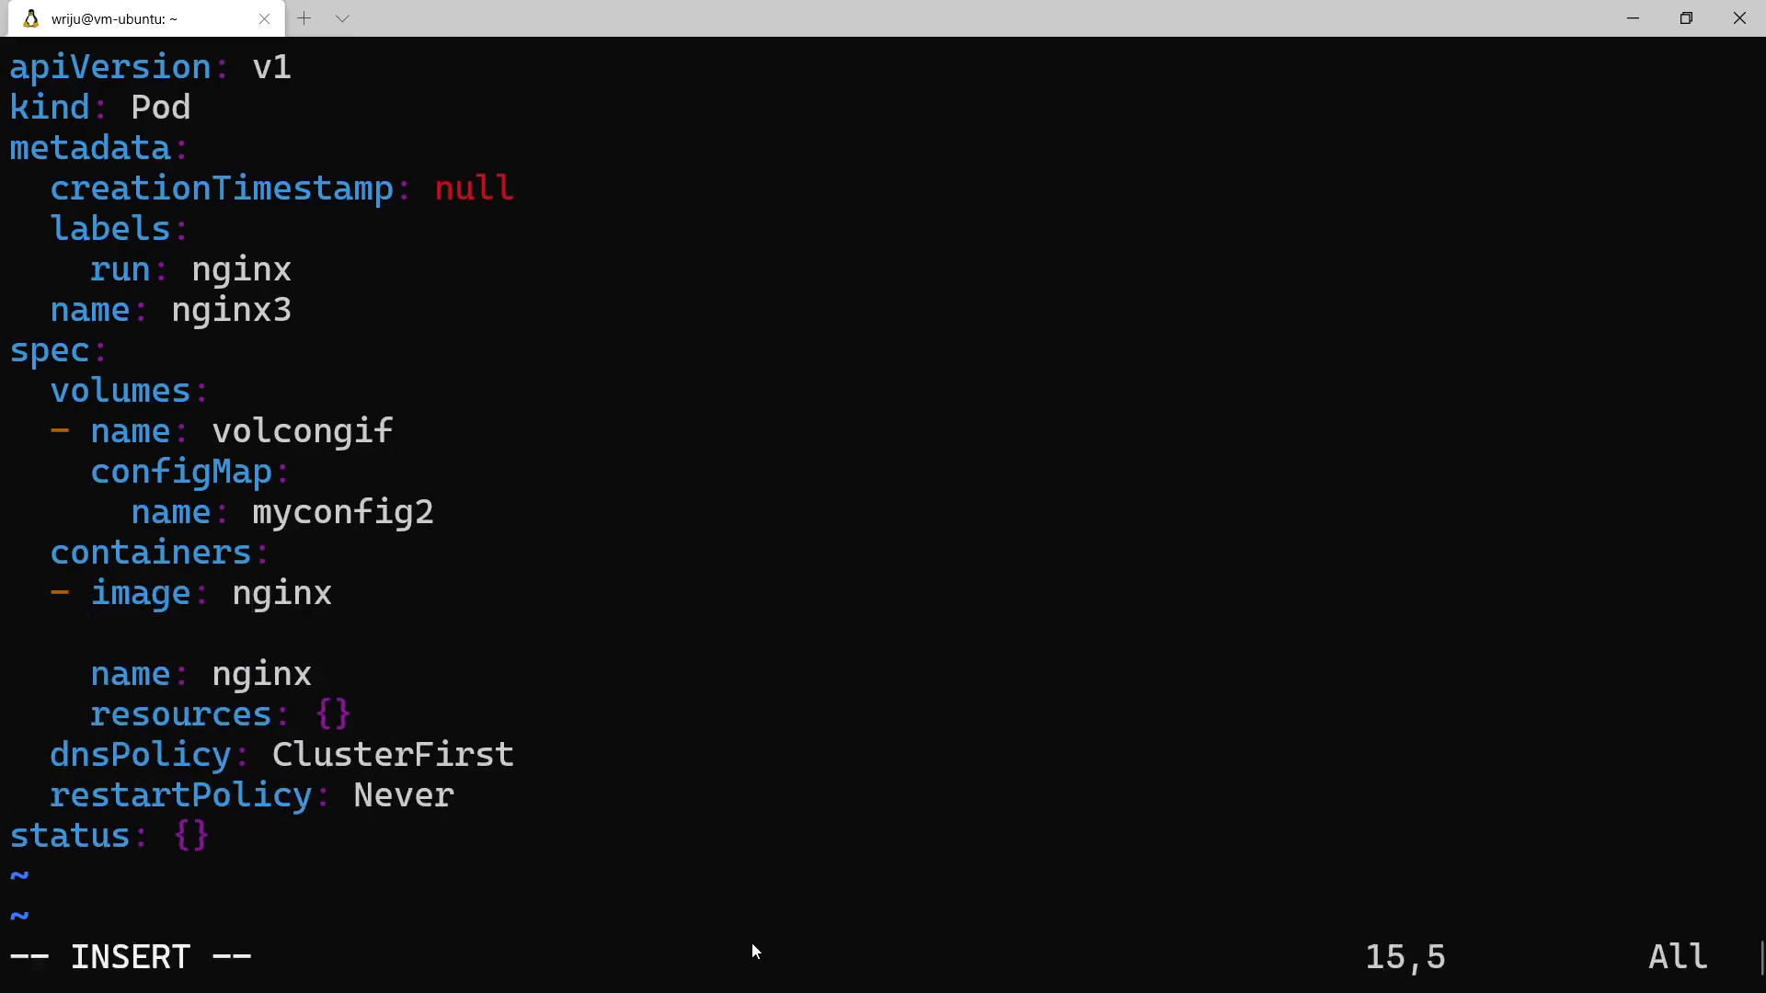
pyautogui.write('vo')
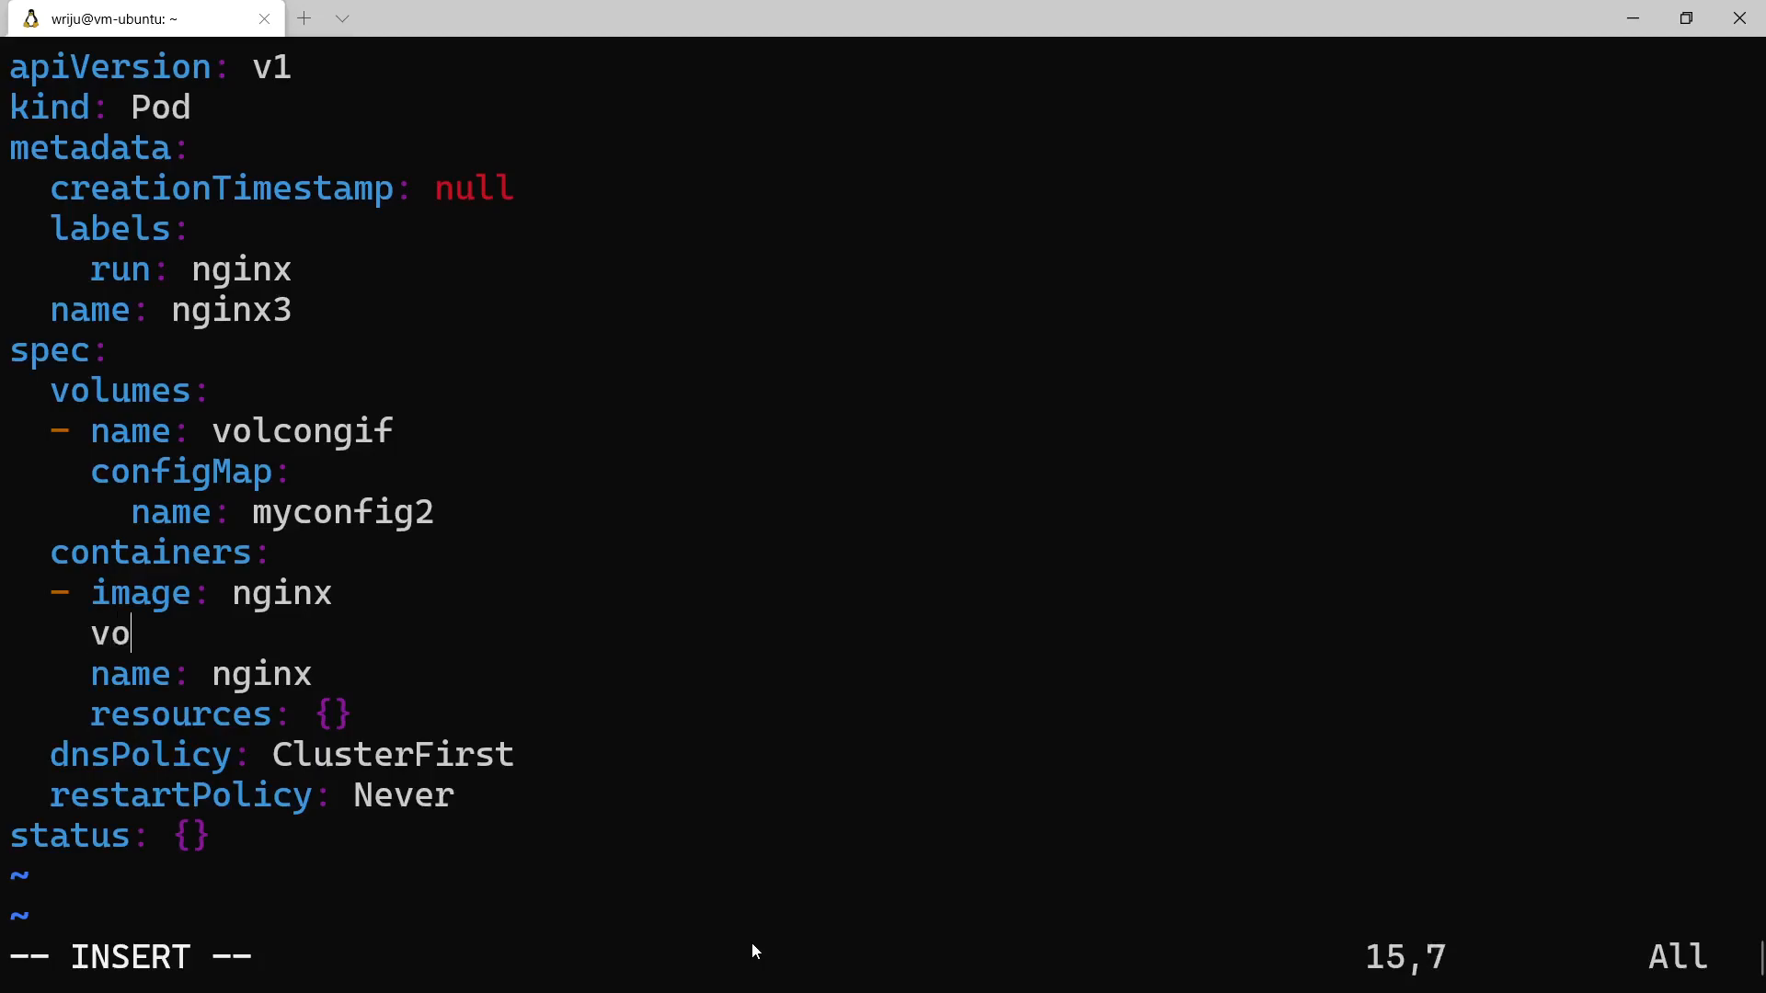
pyautogui.write('lumeMou')
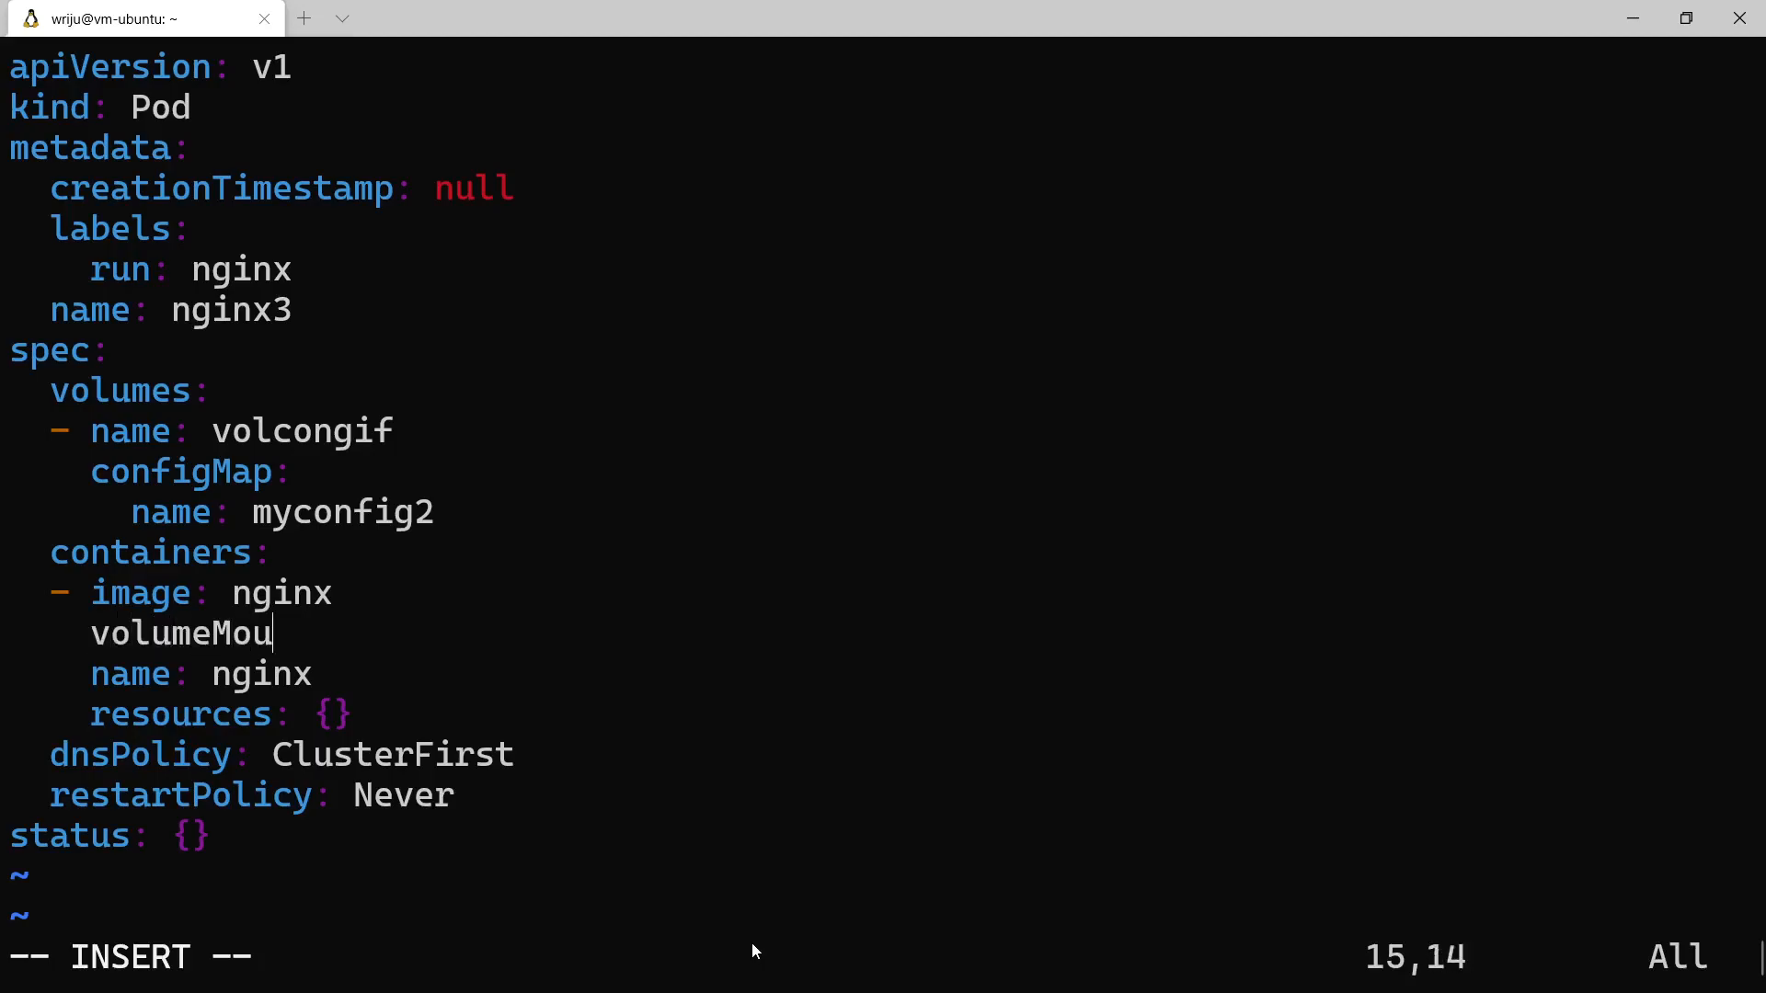
pyautogui.write('nts:')
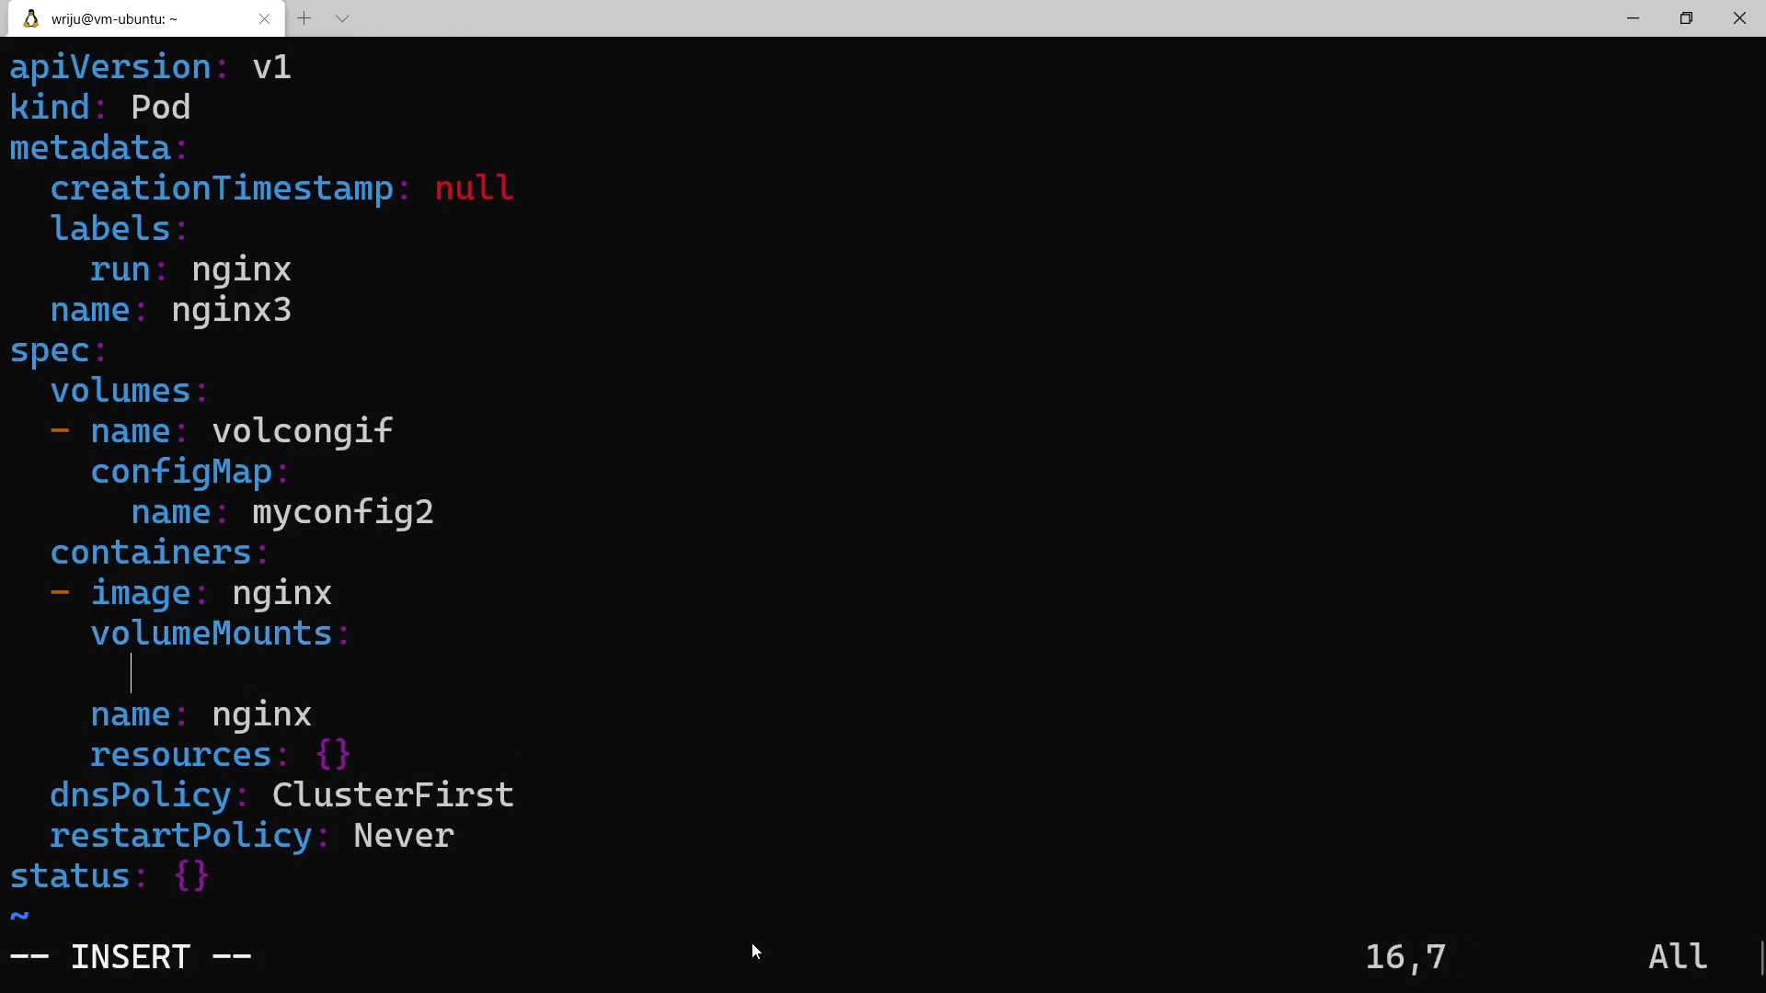
pyautogui.write('-')
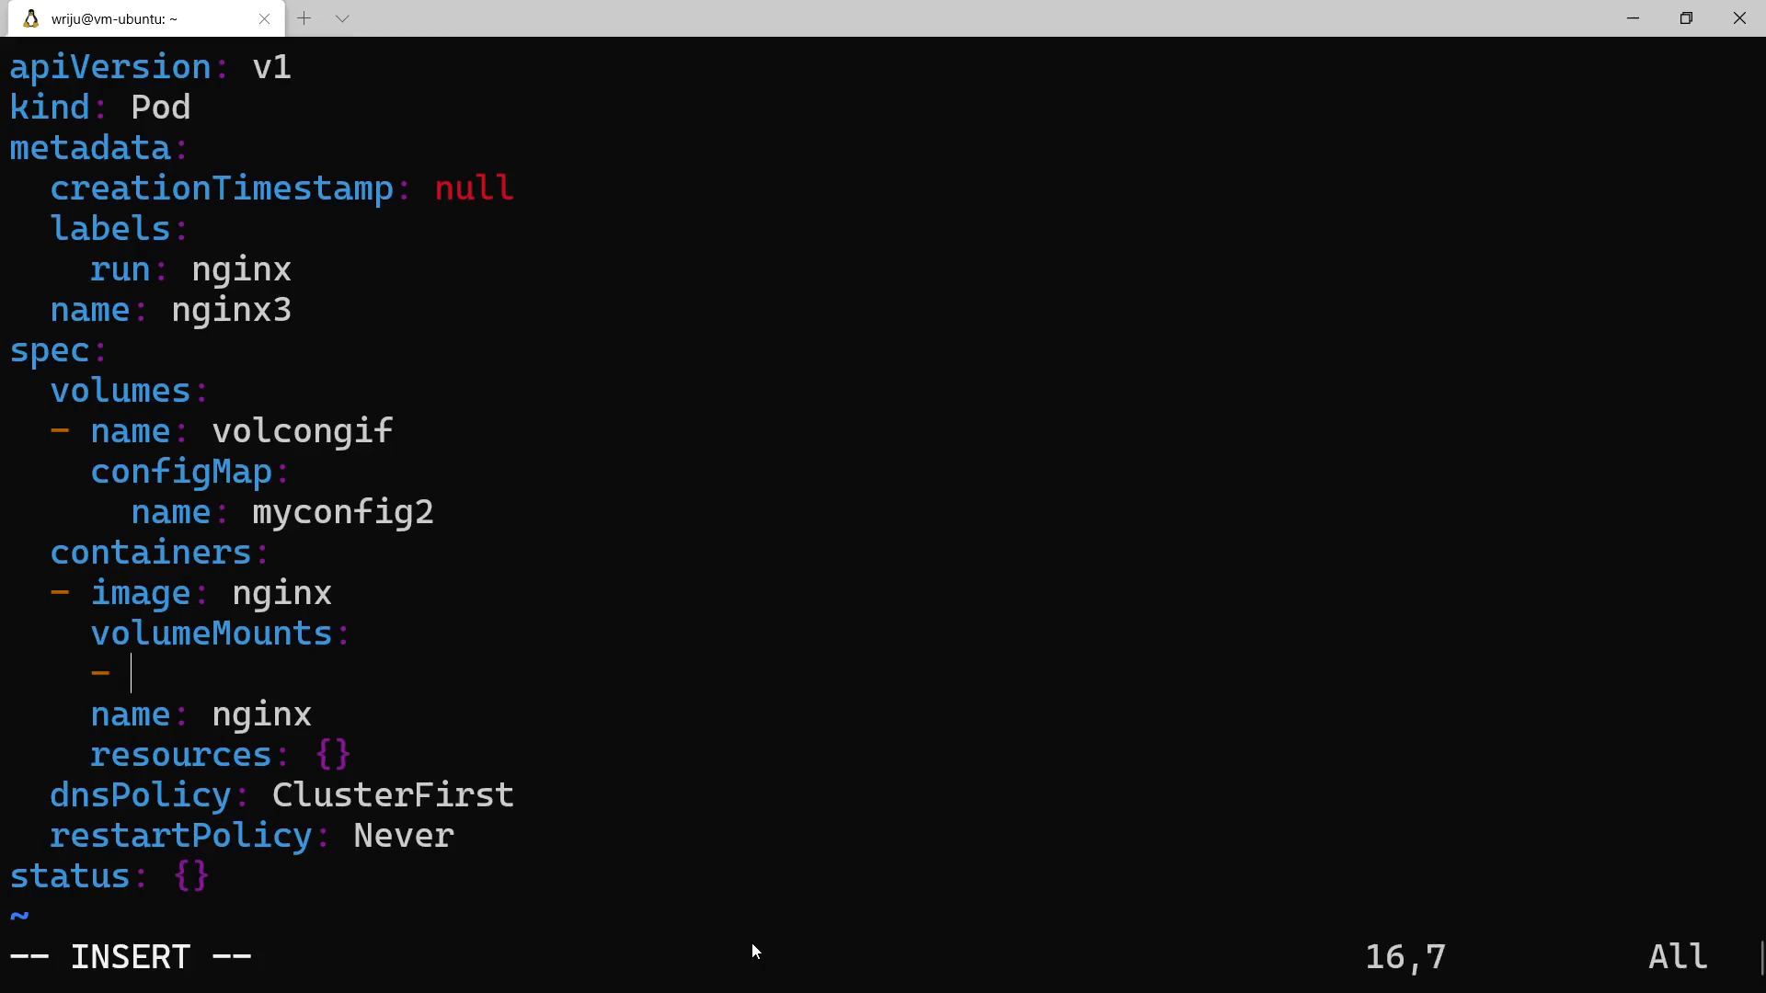
pyautogui.write('name:')
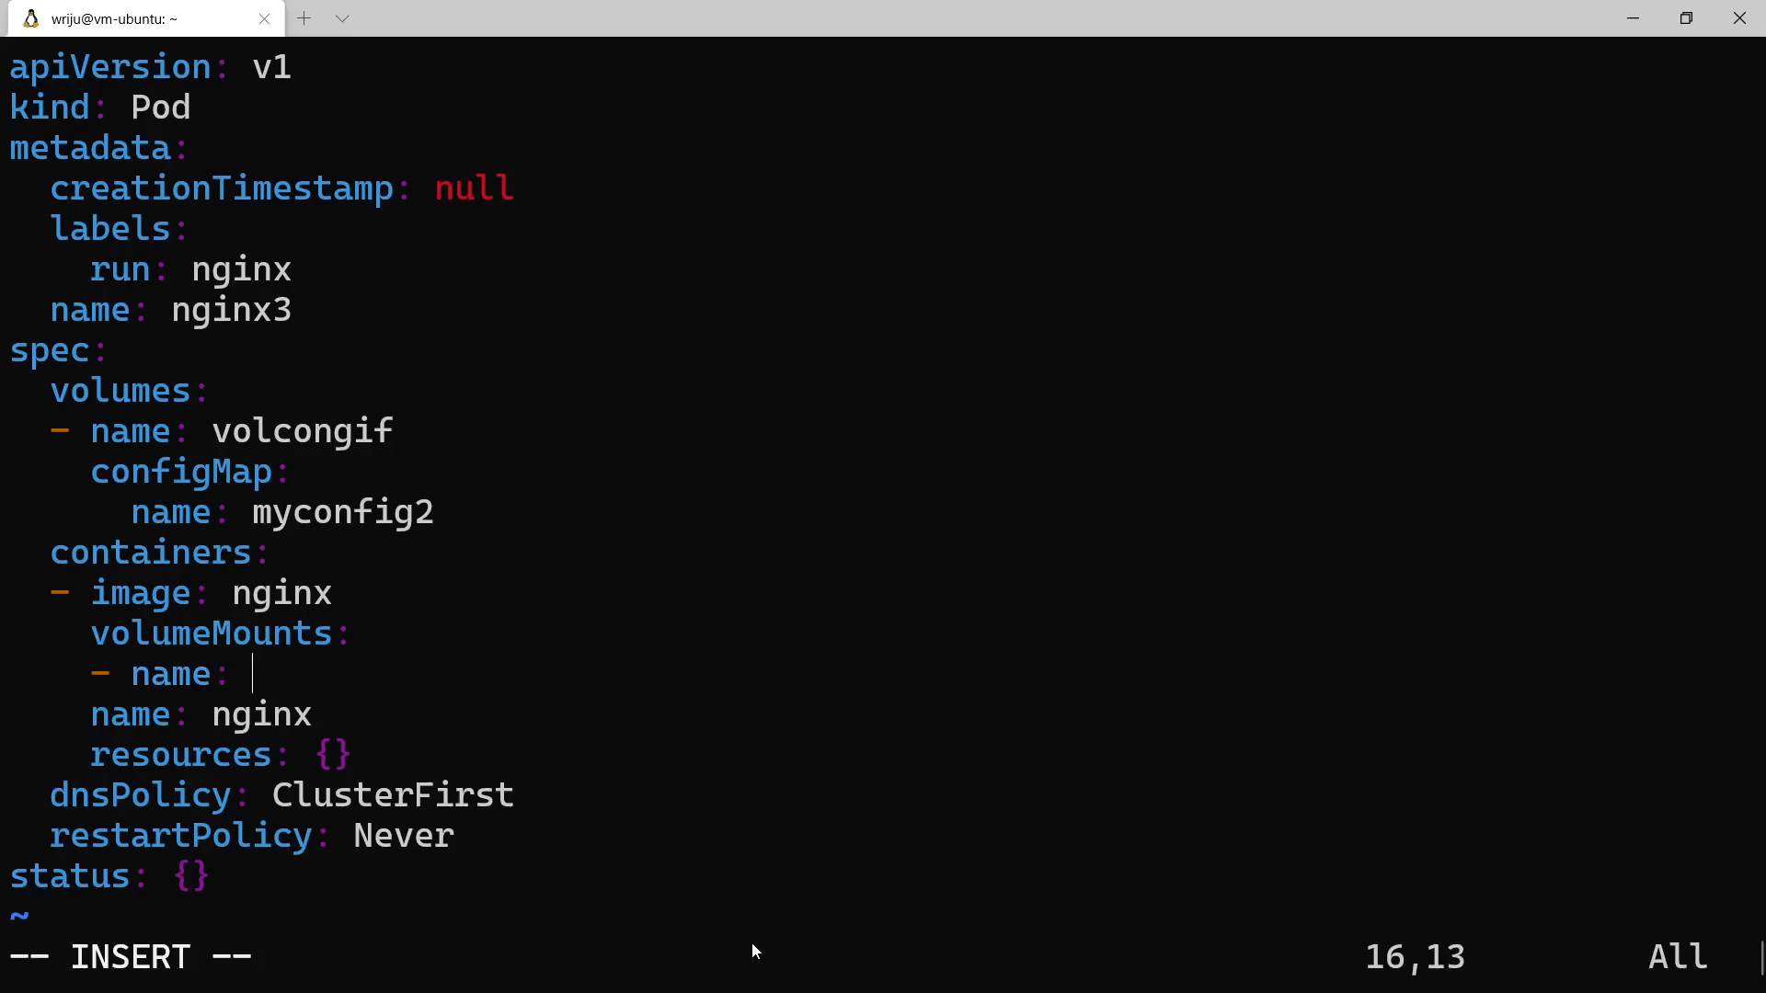
pyautogui.write('volconfi')
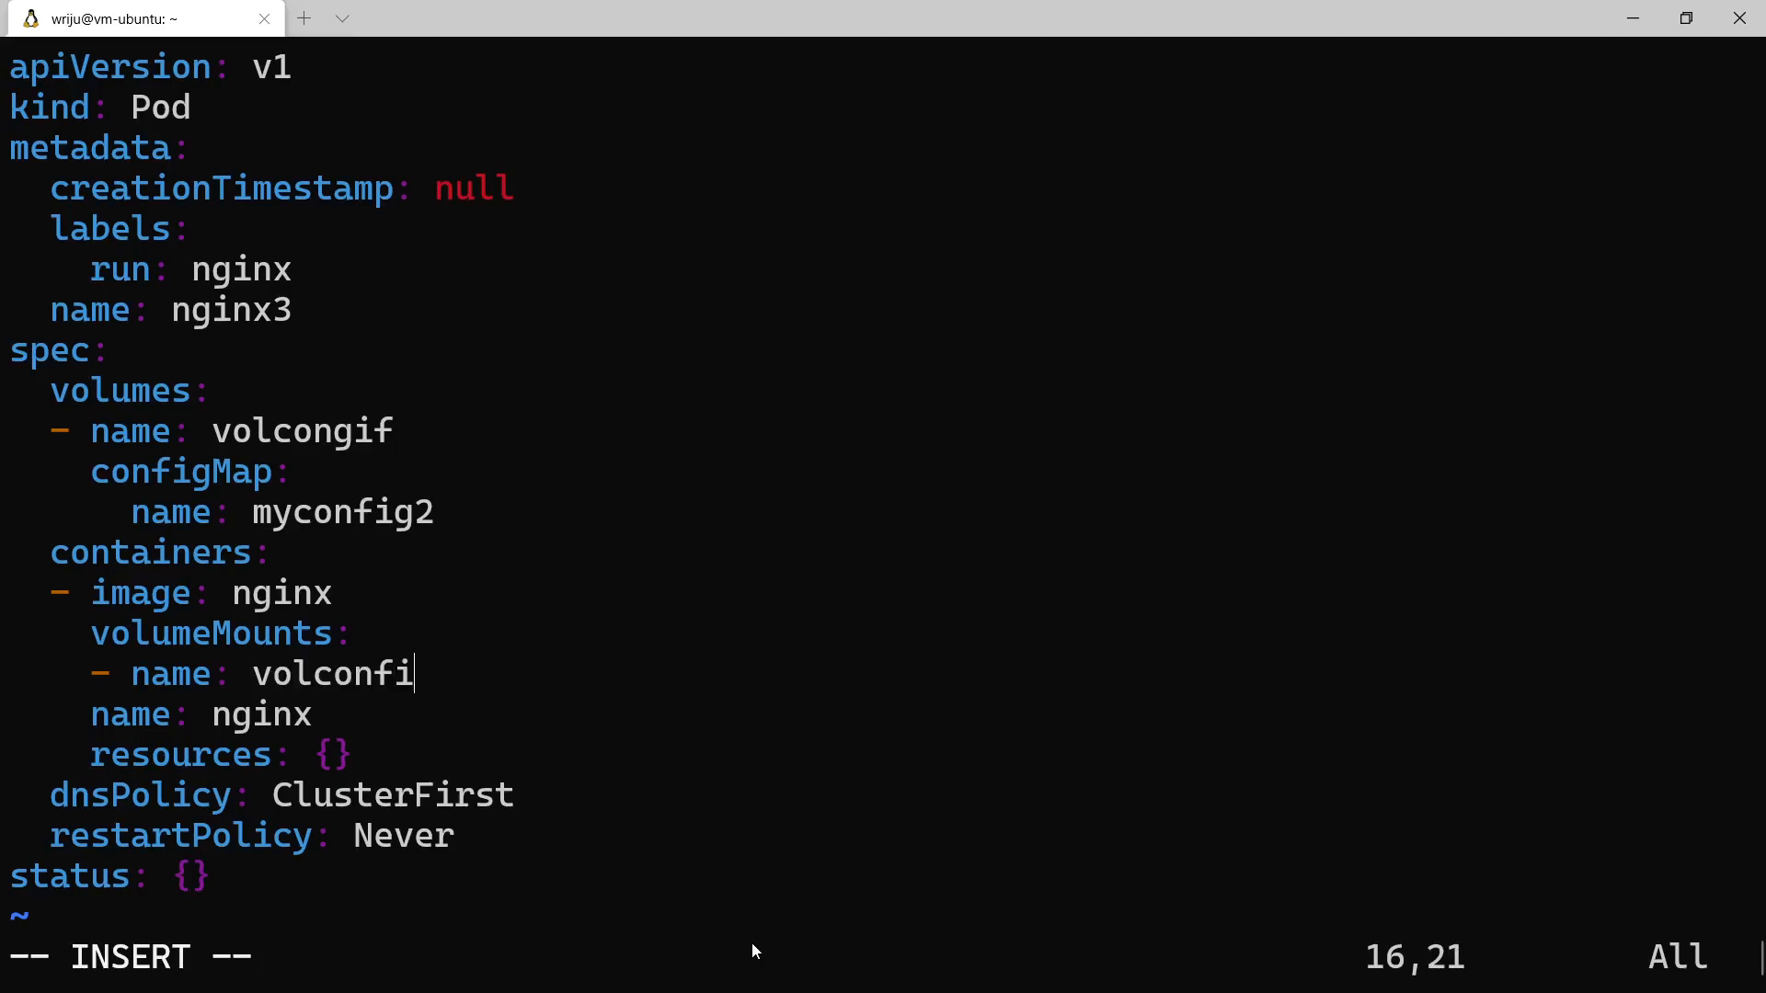
pyautogui.write('g')
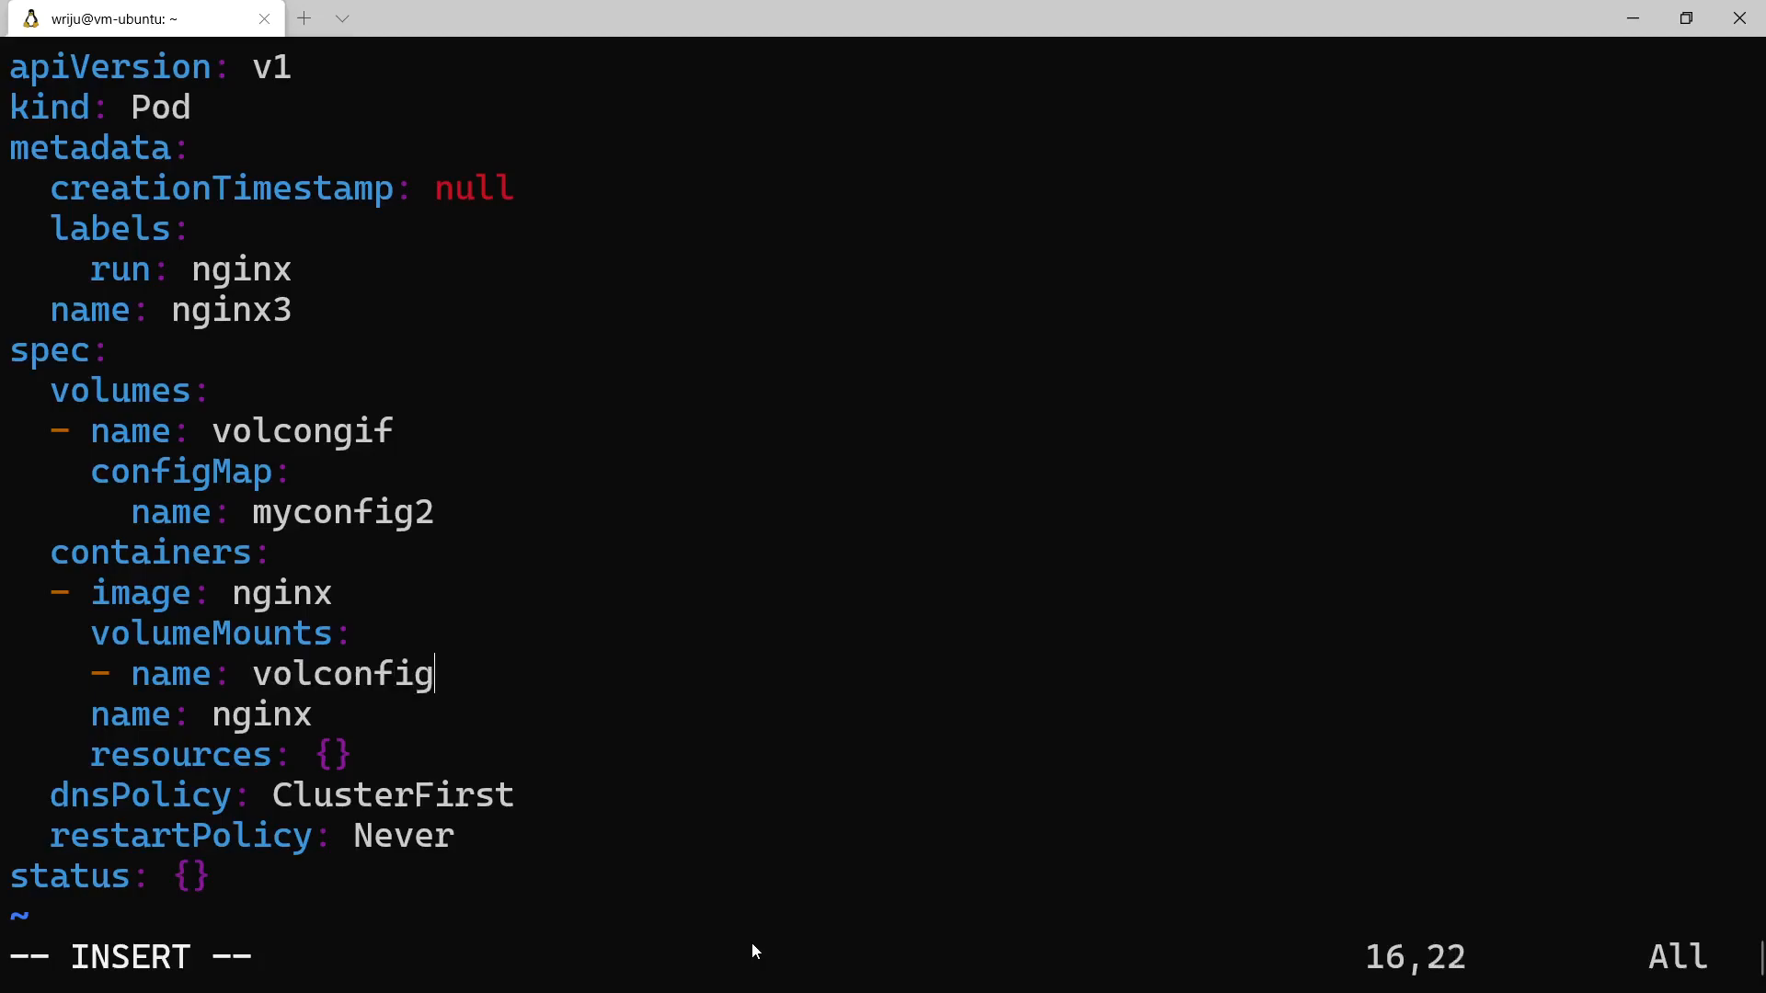
pyautogui.press('BackSpace')
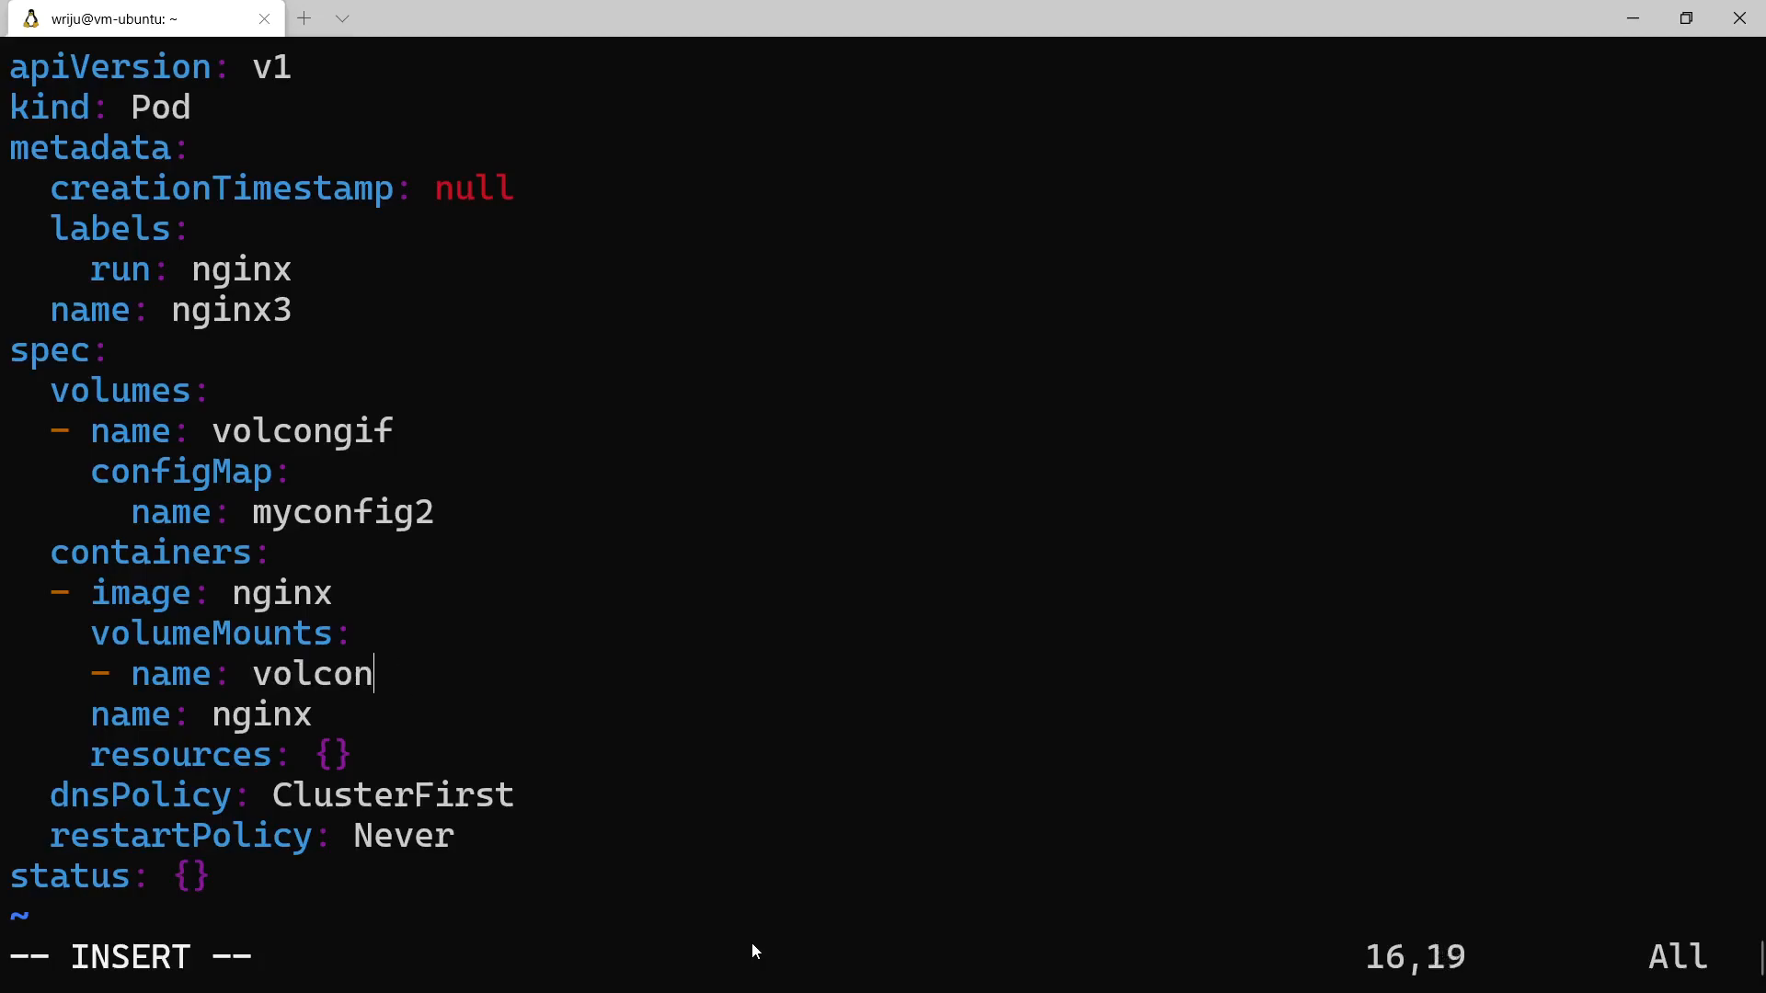
pyautogui.write('gif')
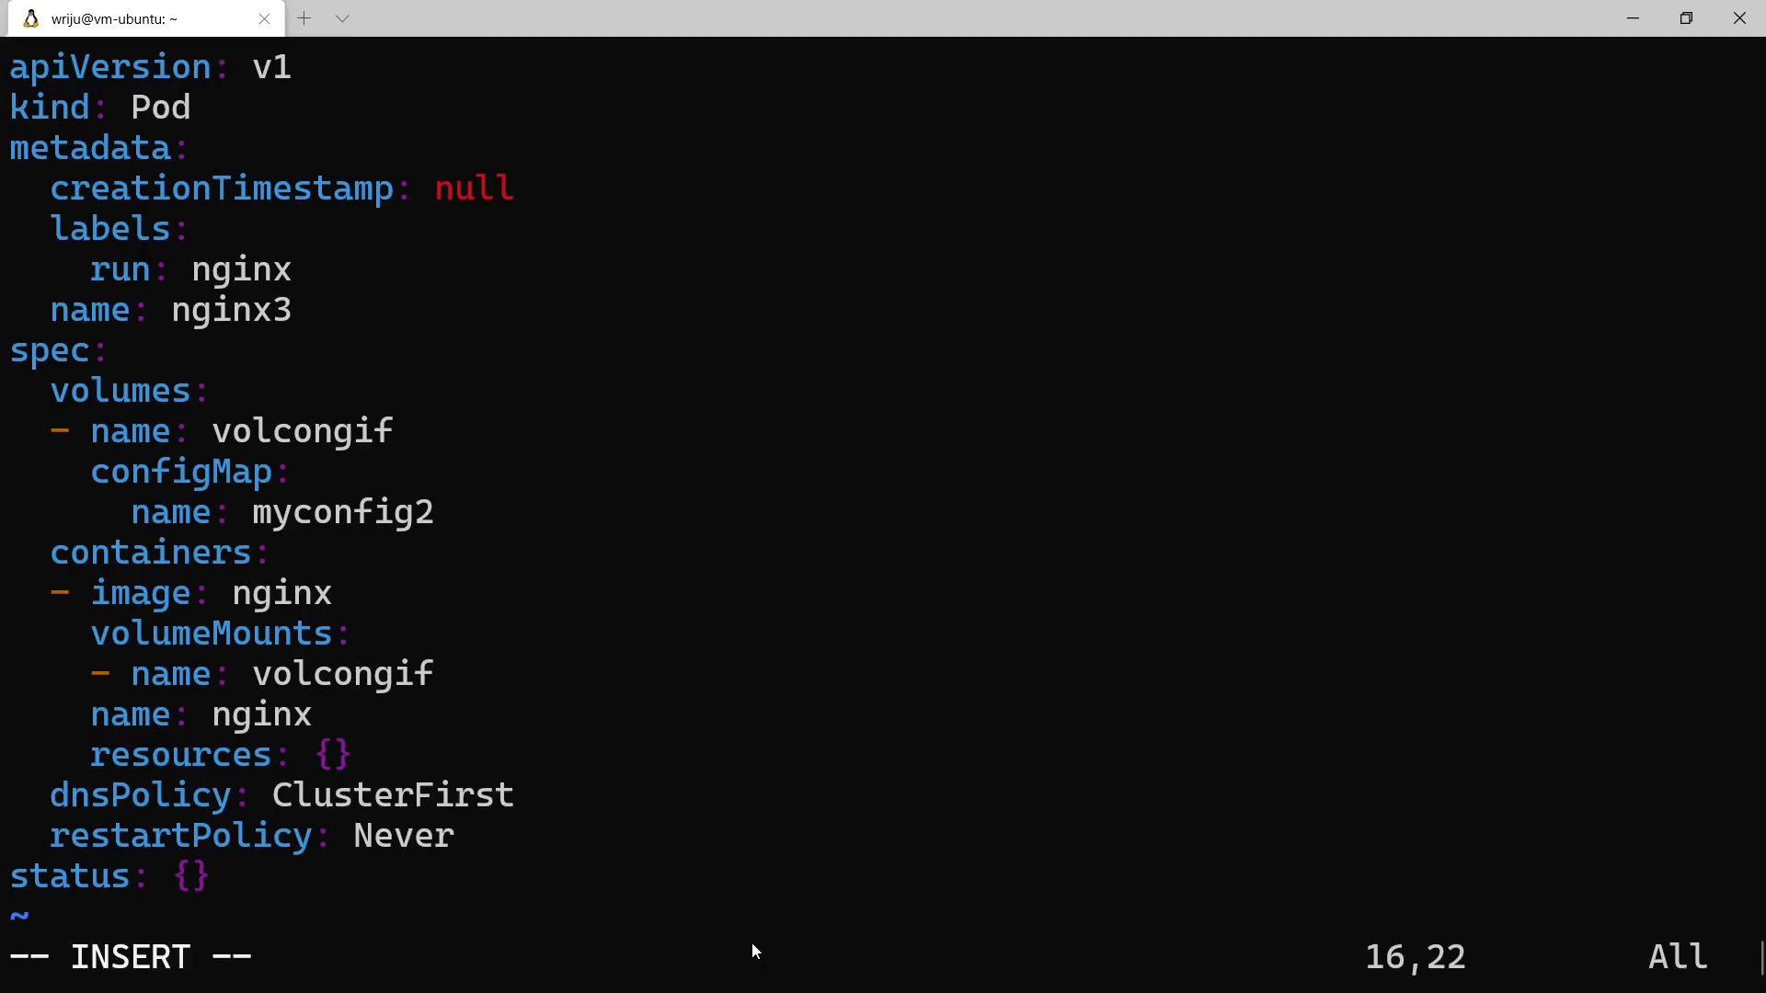
# Set the mount's mountPath to /etc/config and leave insert mode
pyautogui.press('Return')
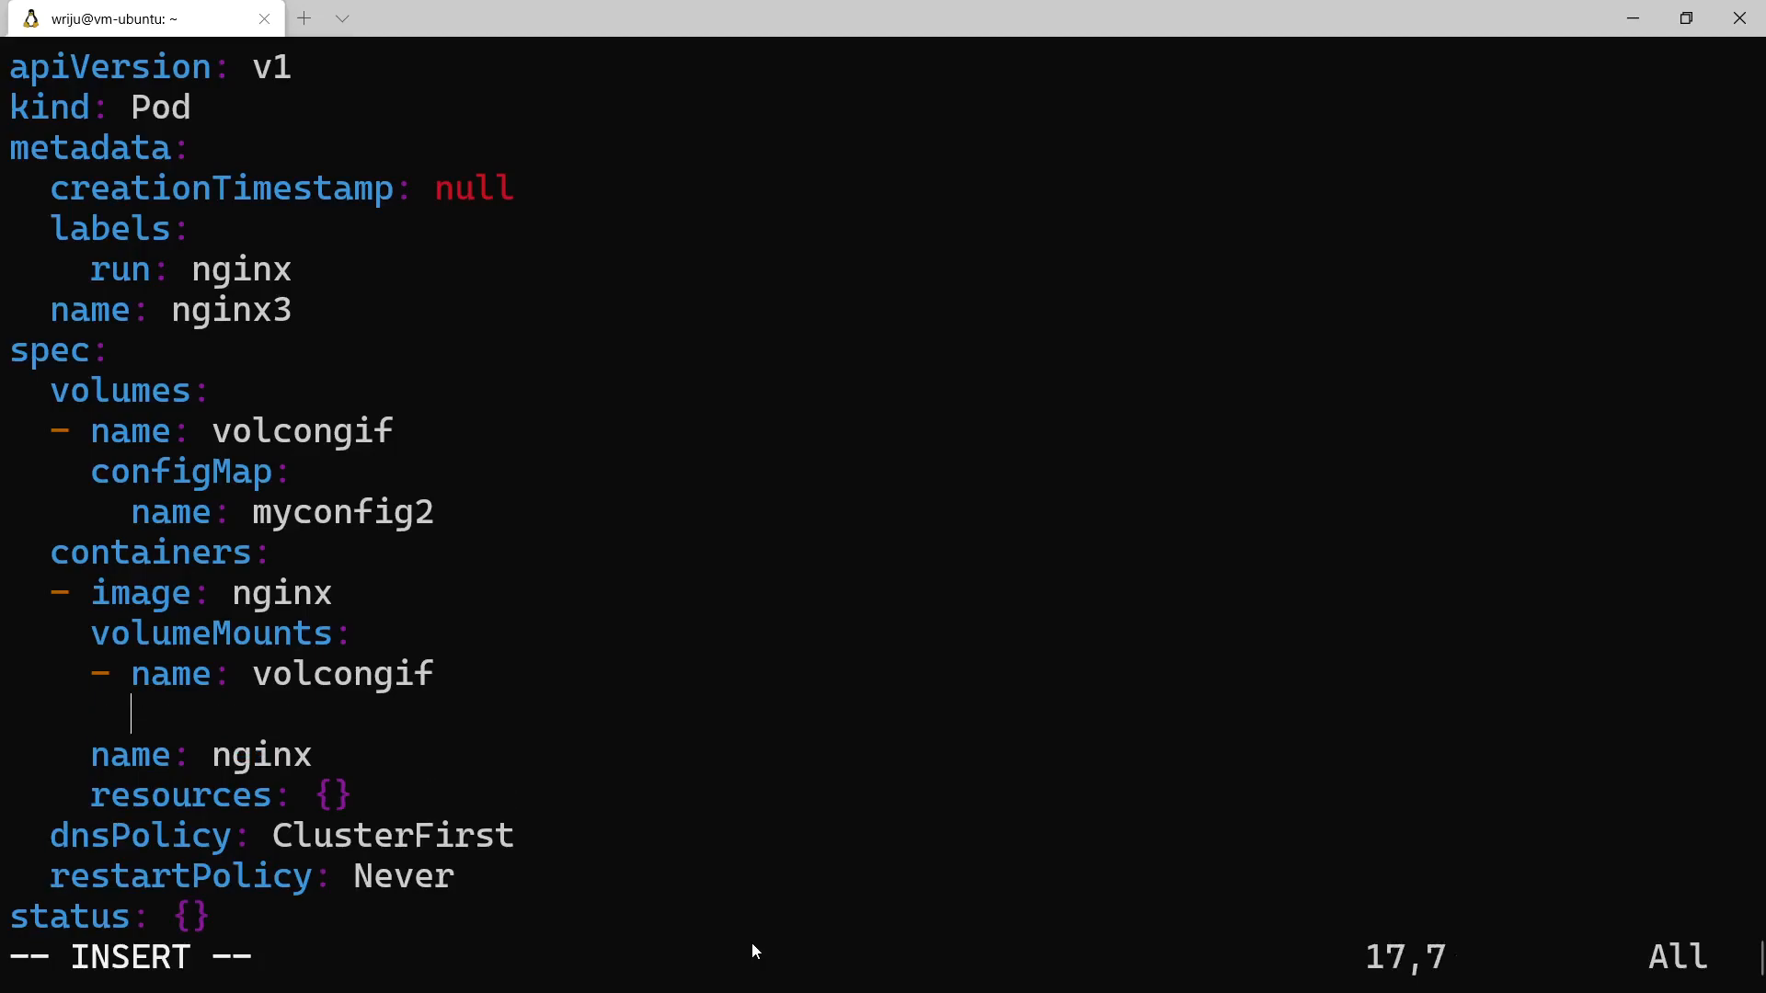
pyautogui.write('mountP')
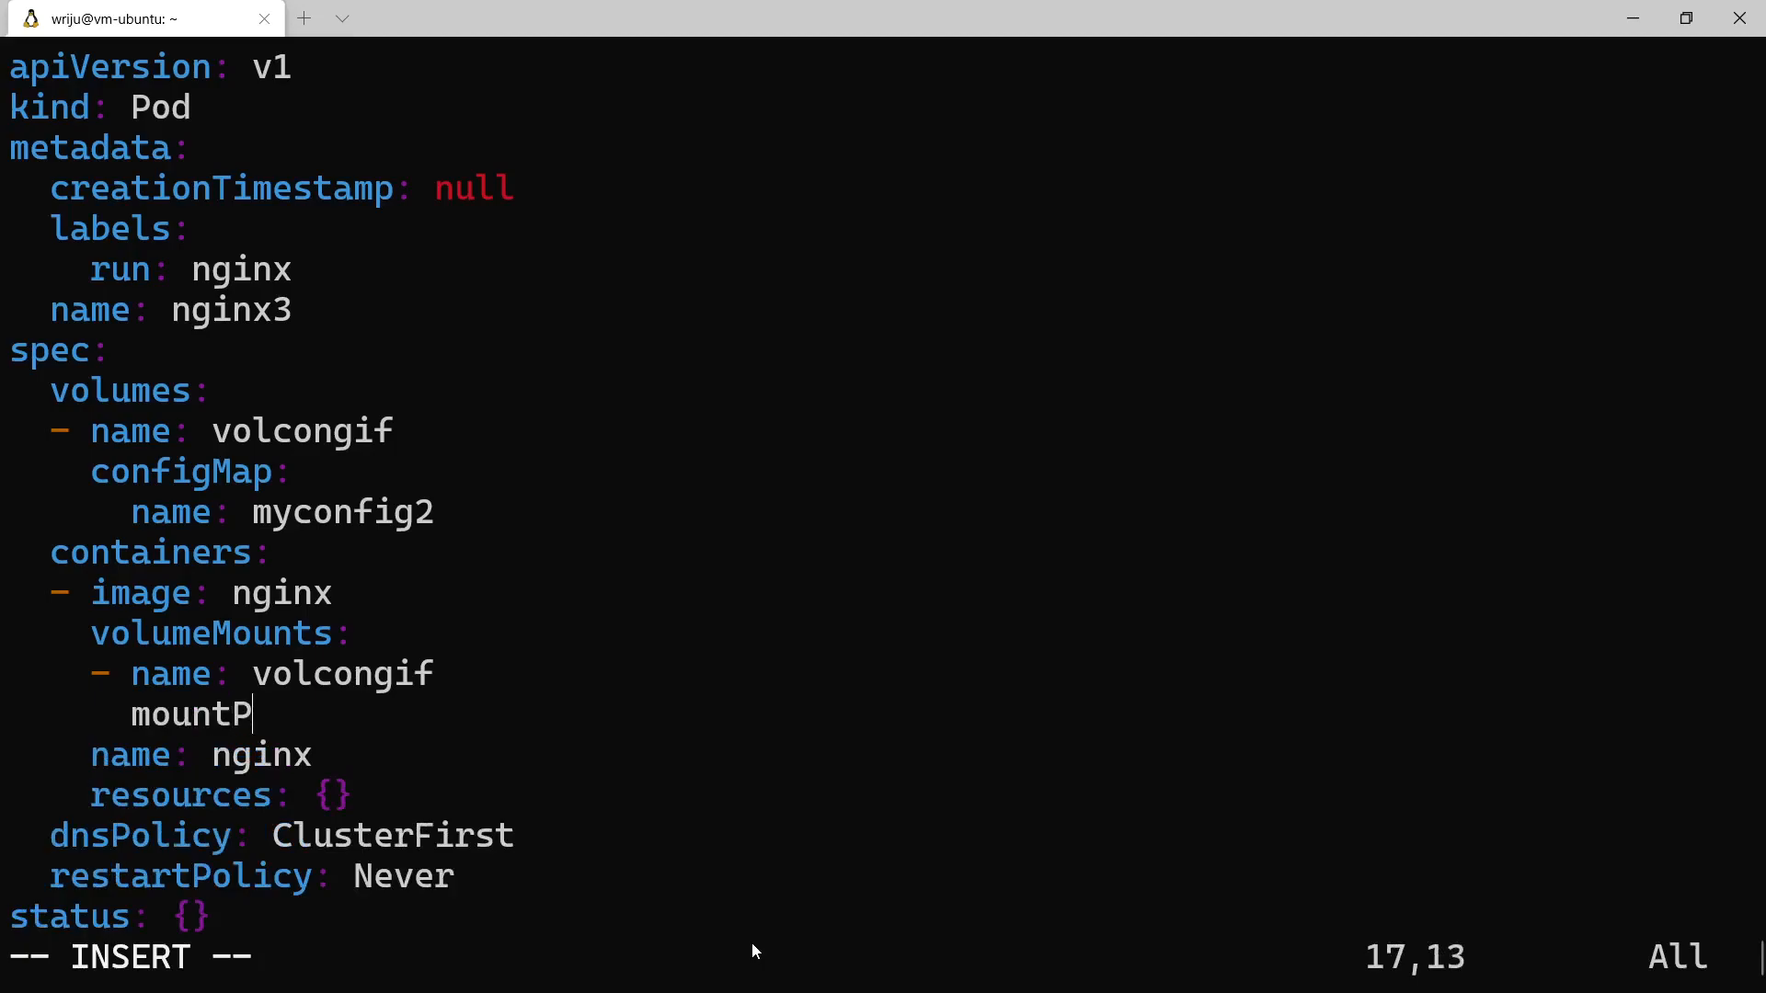
pyautogui.write('ath:')
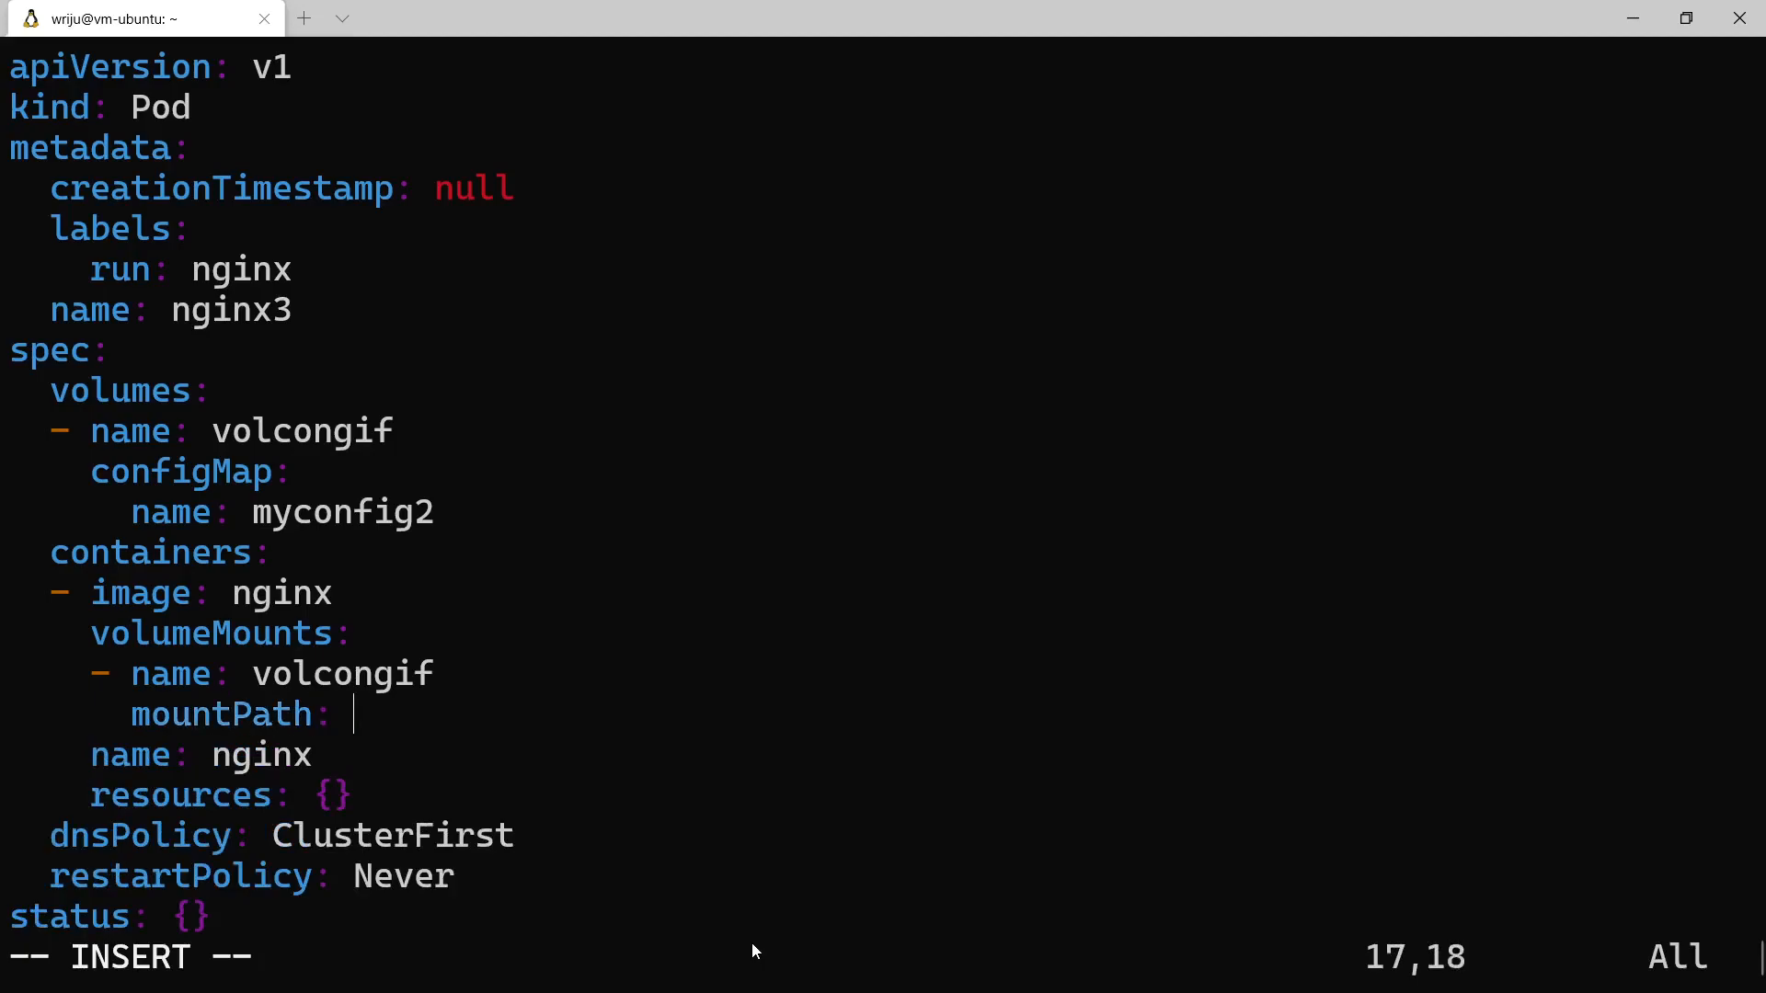
pyautogui.write('/')
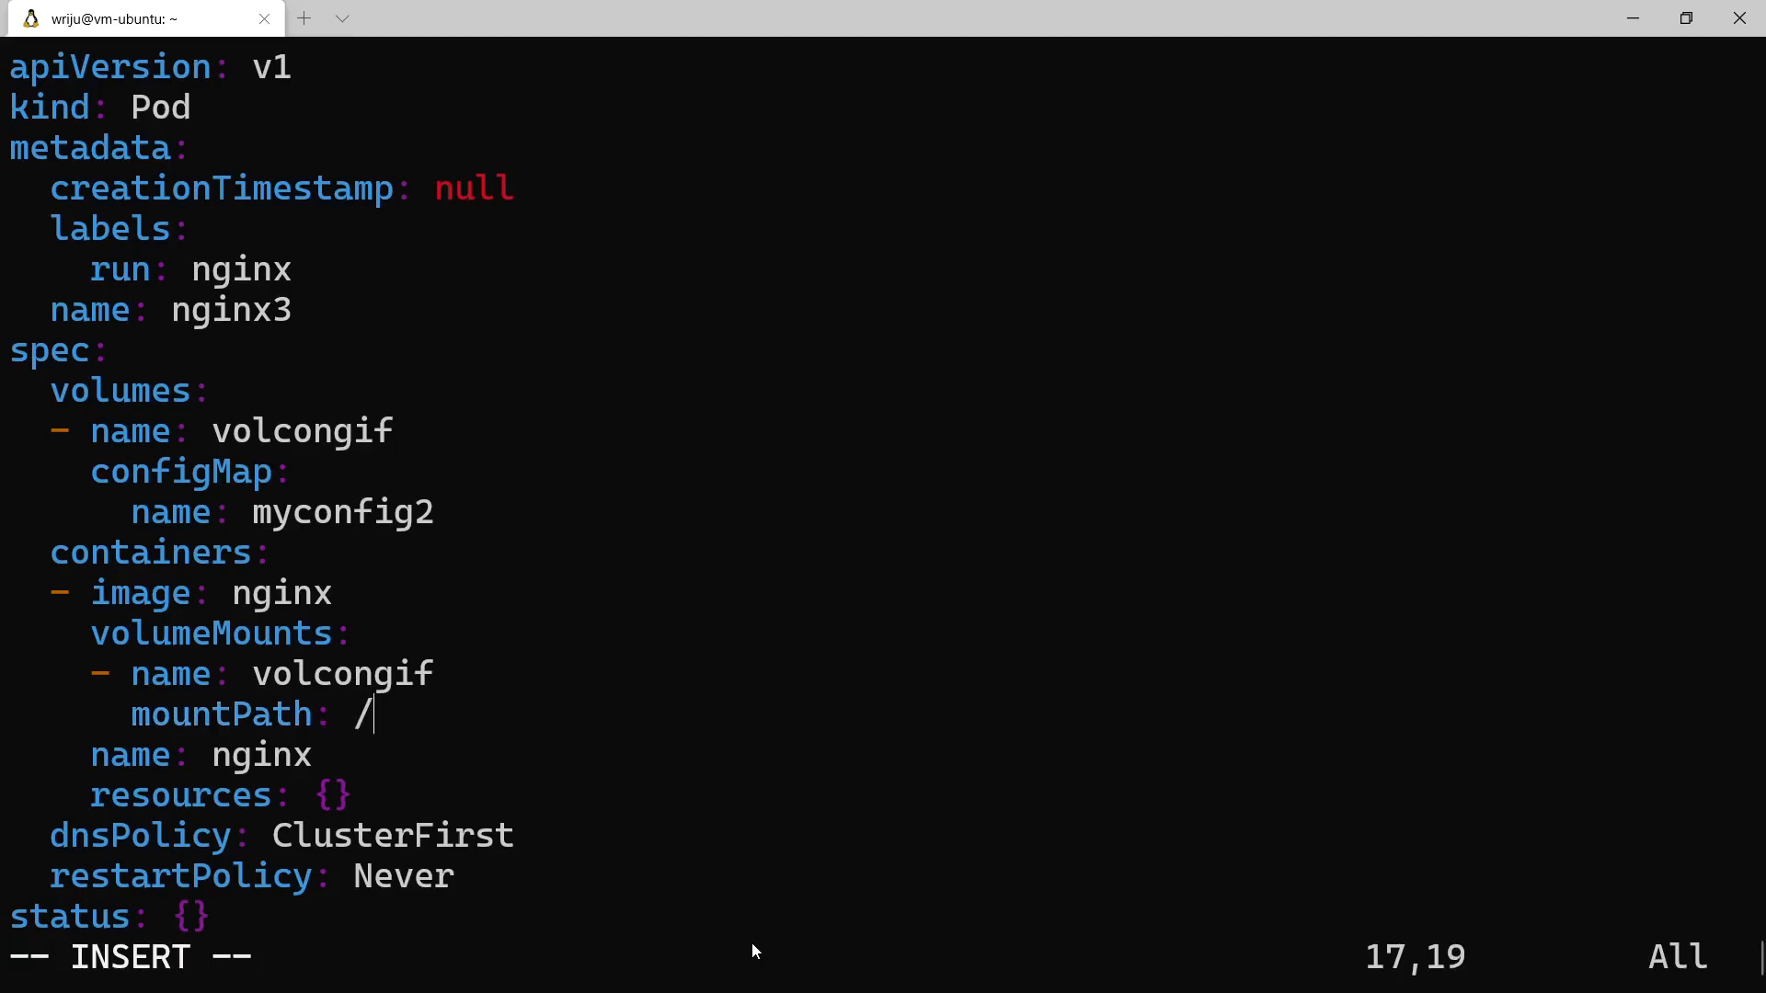
pyautogui.write('etc/')
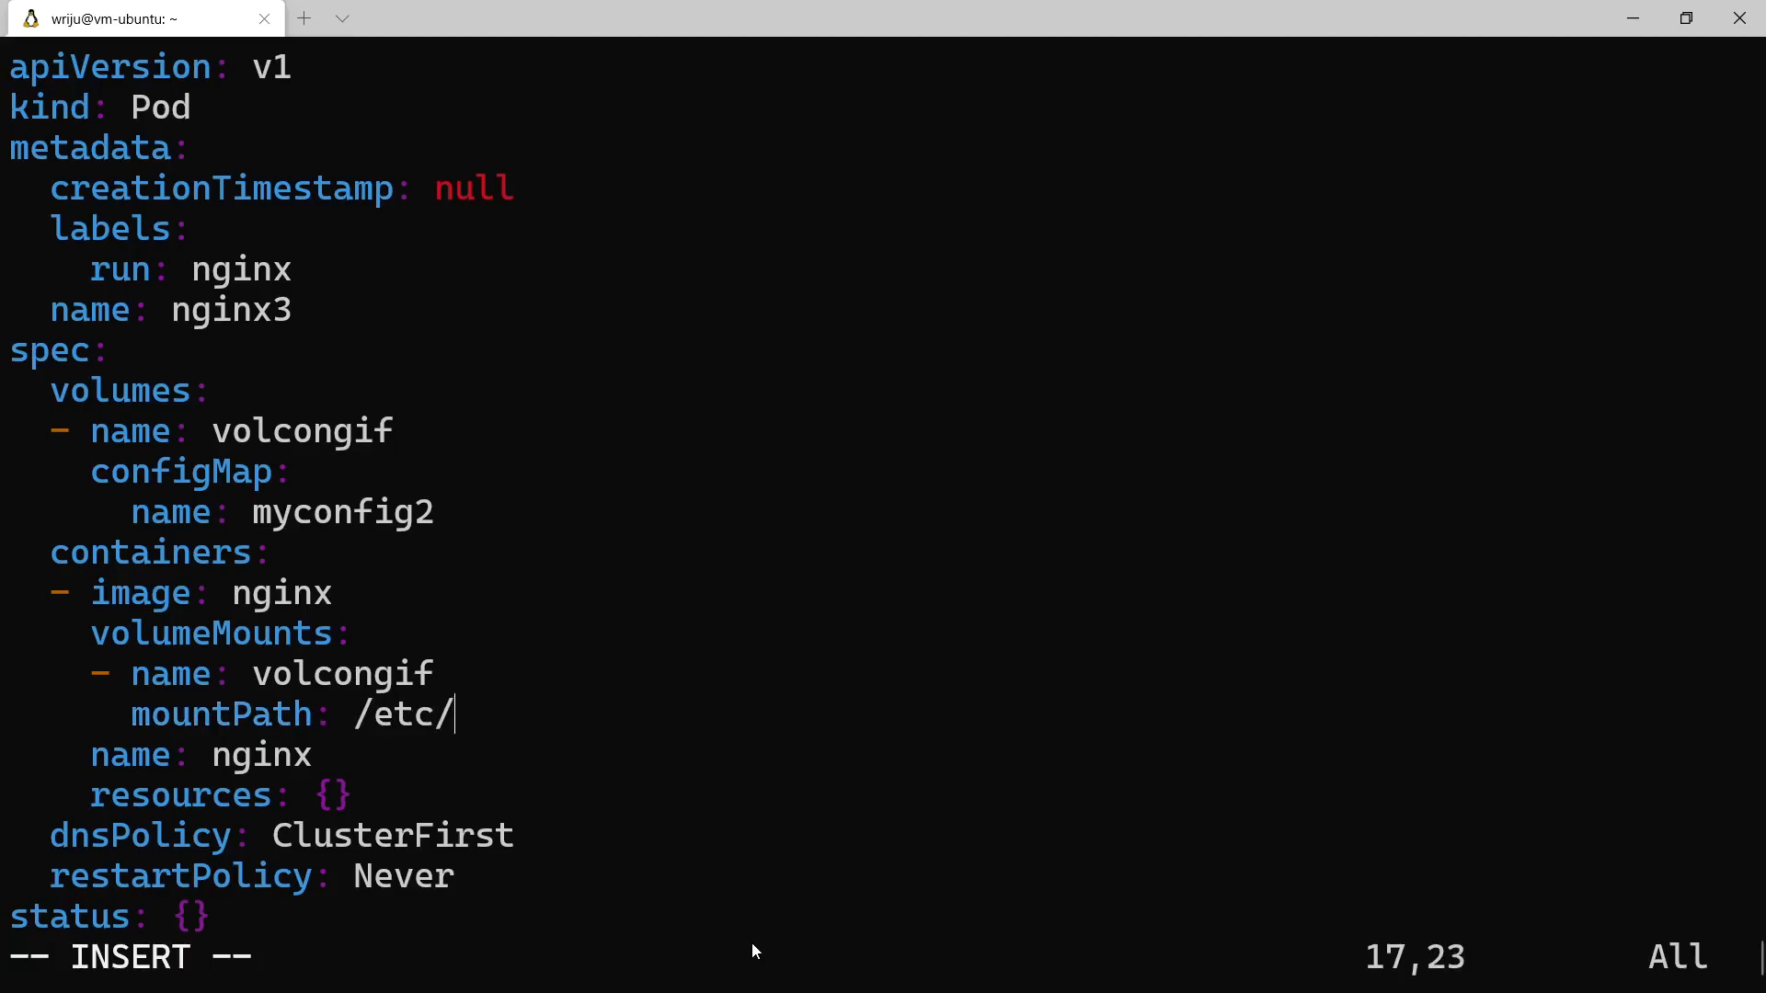
pyautogui.write('confi')
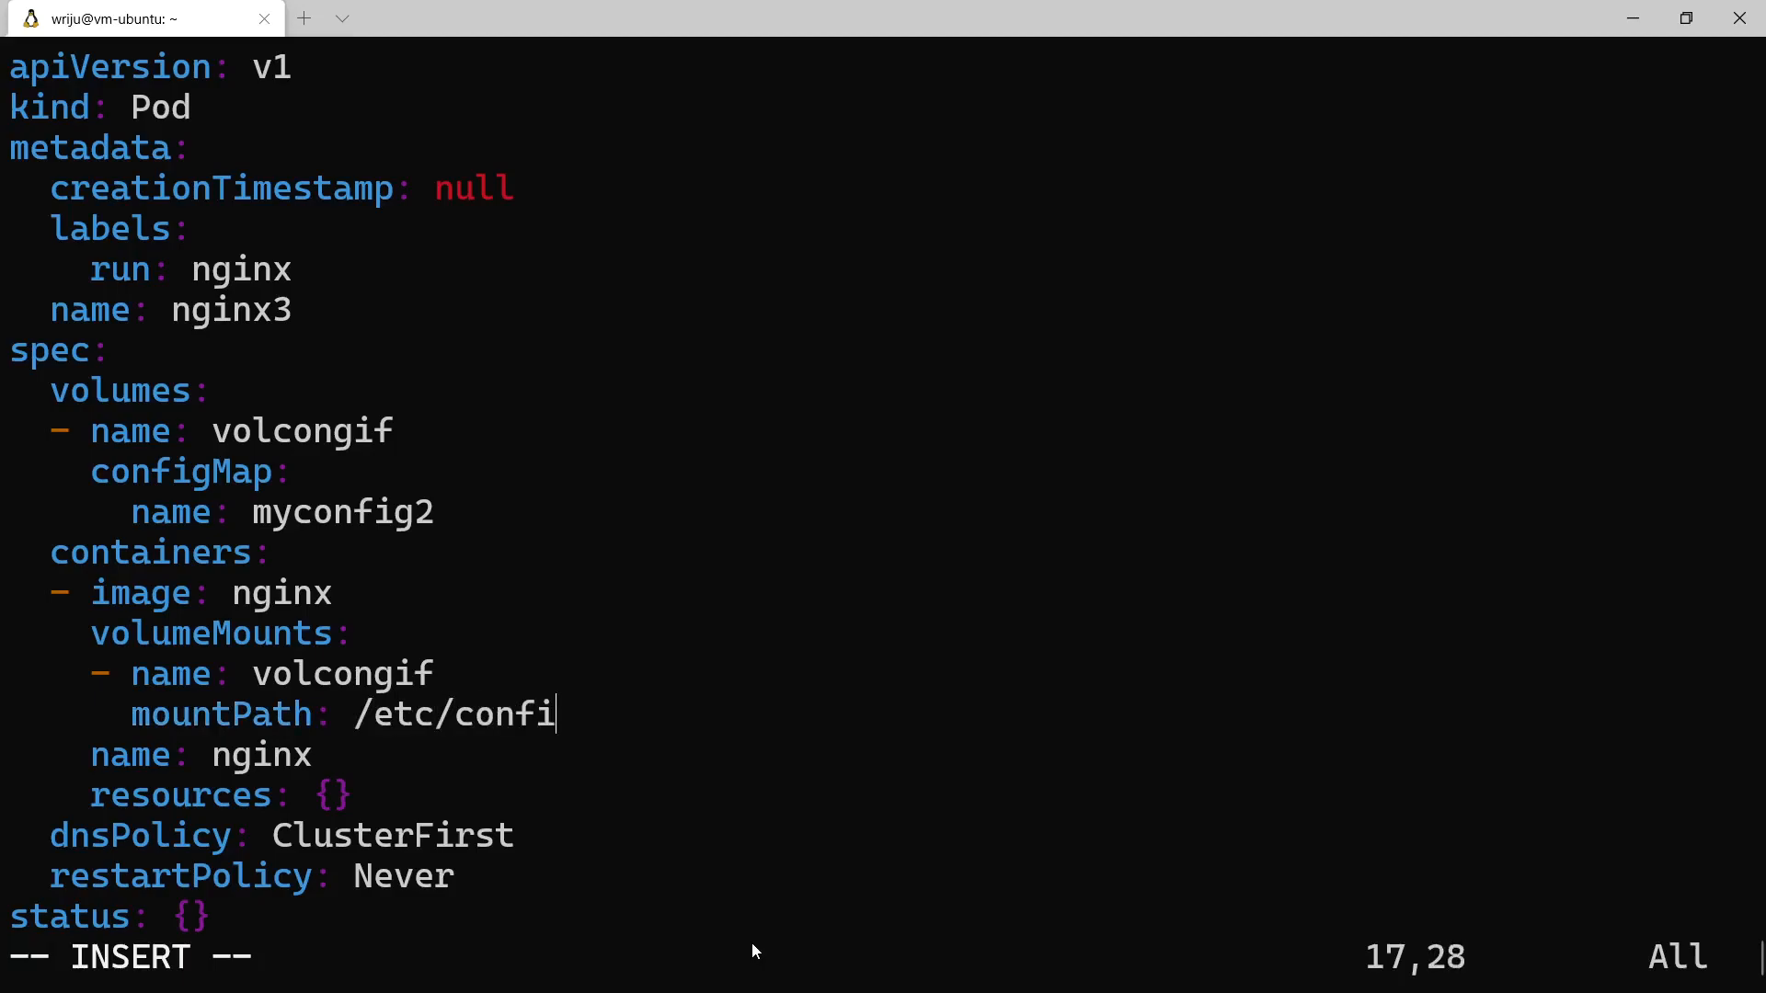
pyautogui.write('g')
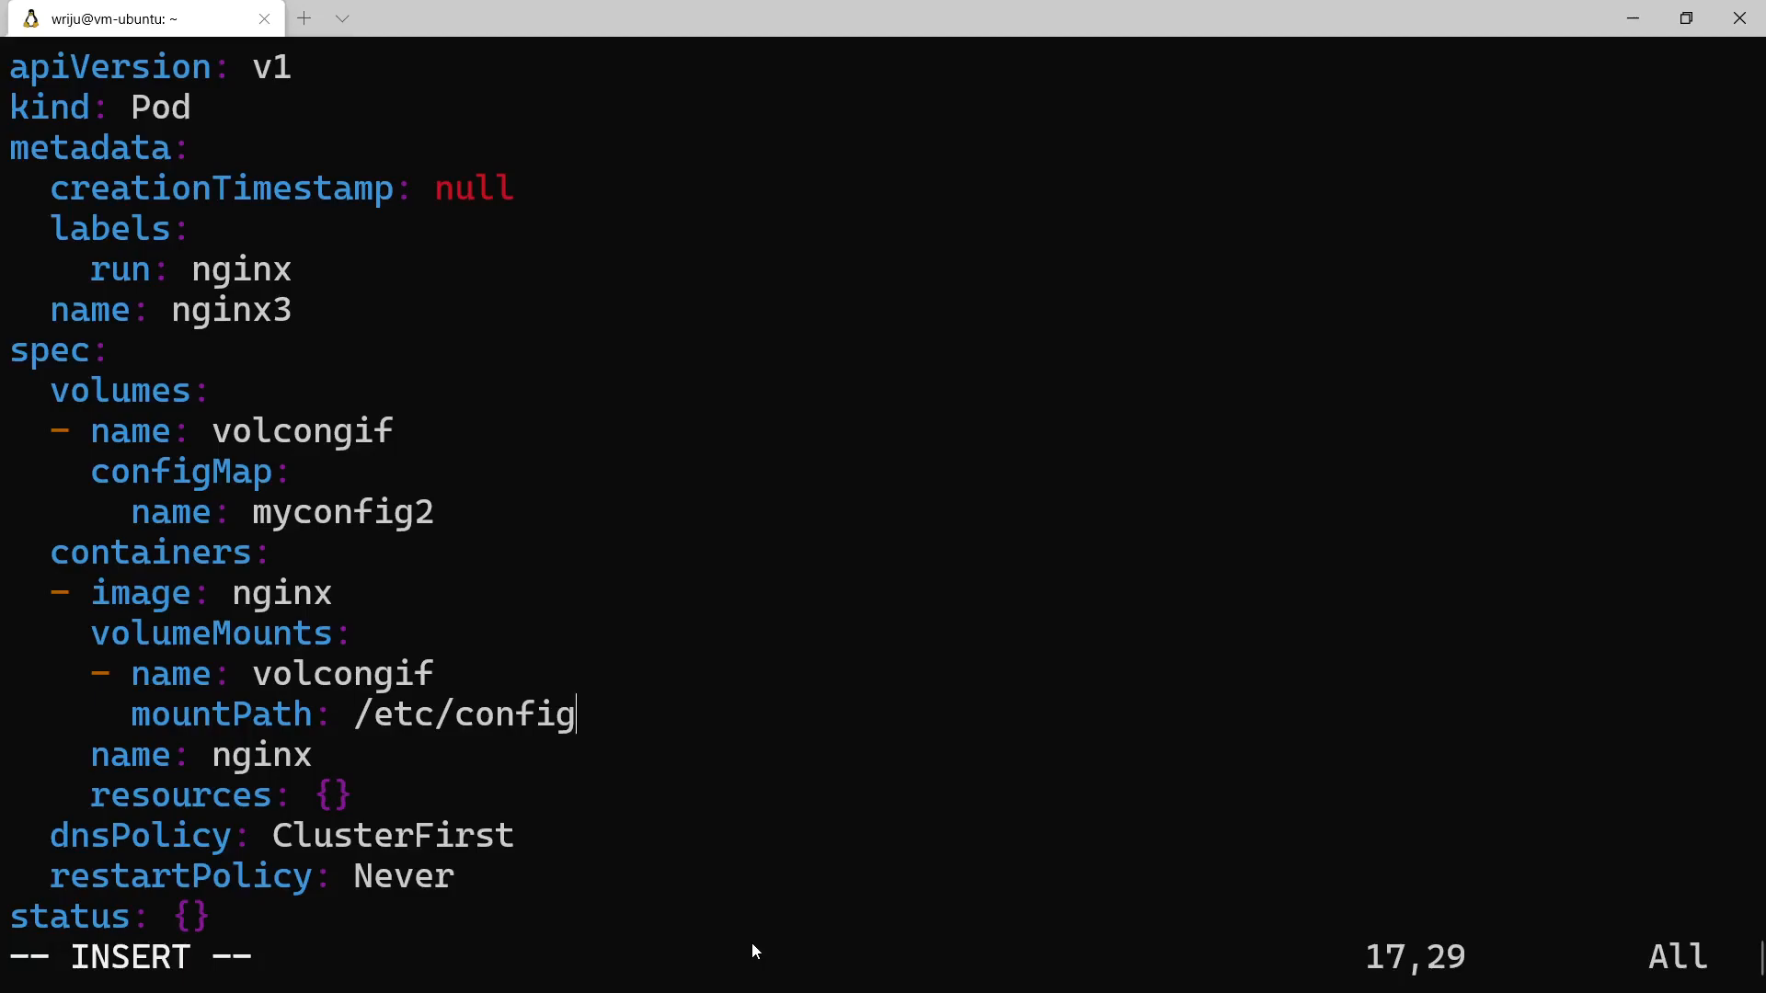
pyautogui.press('Escape')
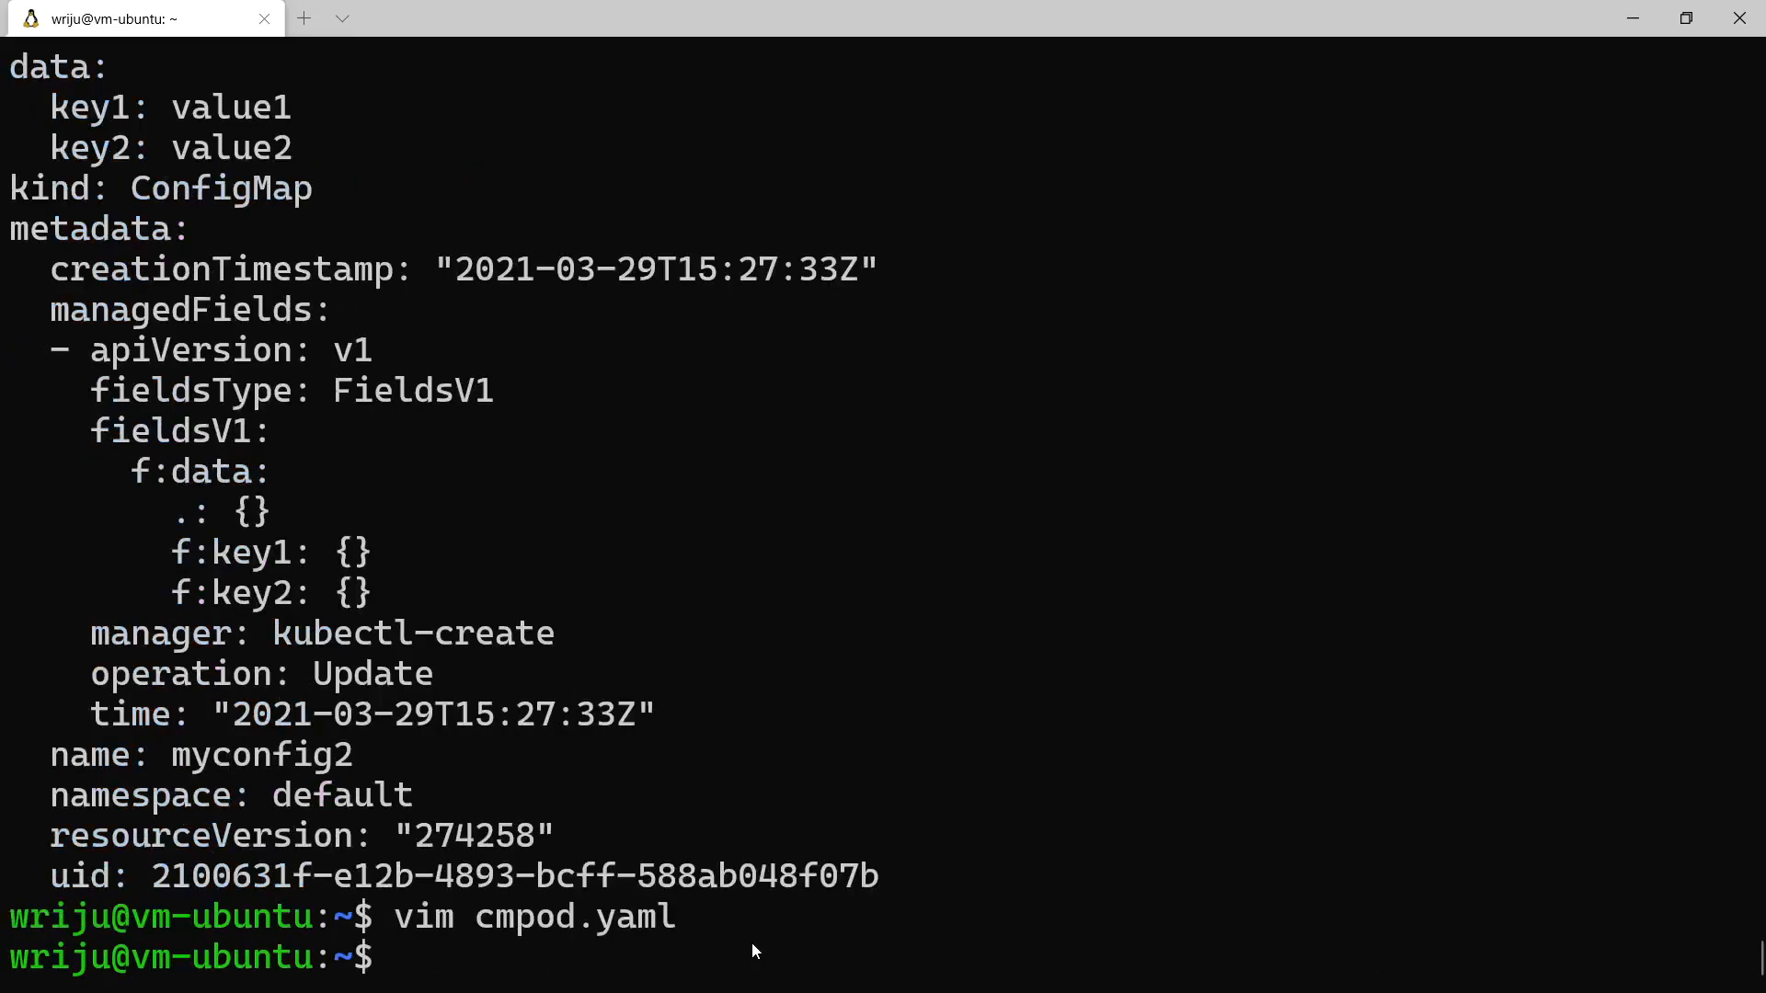
# Create the nginx3 pod with 'k create -f cmpod.yaml' and confirm it is Running via 'k get po'
pyautogui.write('k get cm myconfig2 -o yaml')
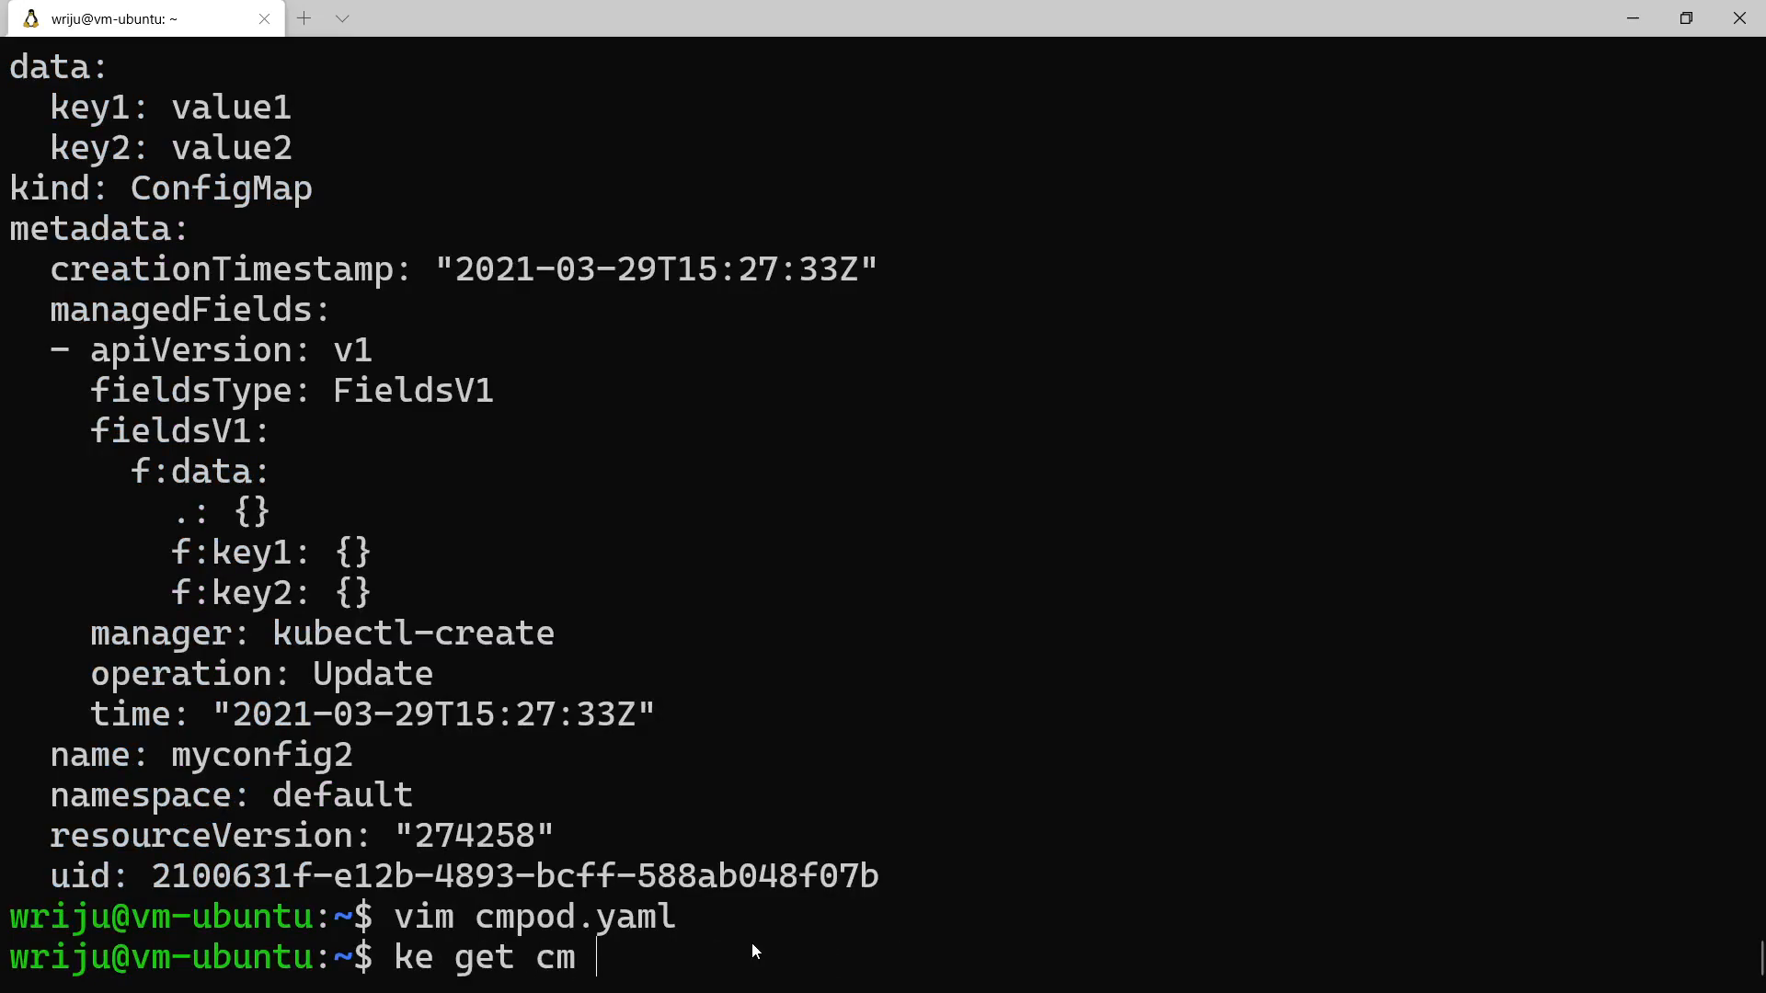
pyautogui.press('BackSpace')
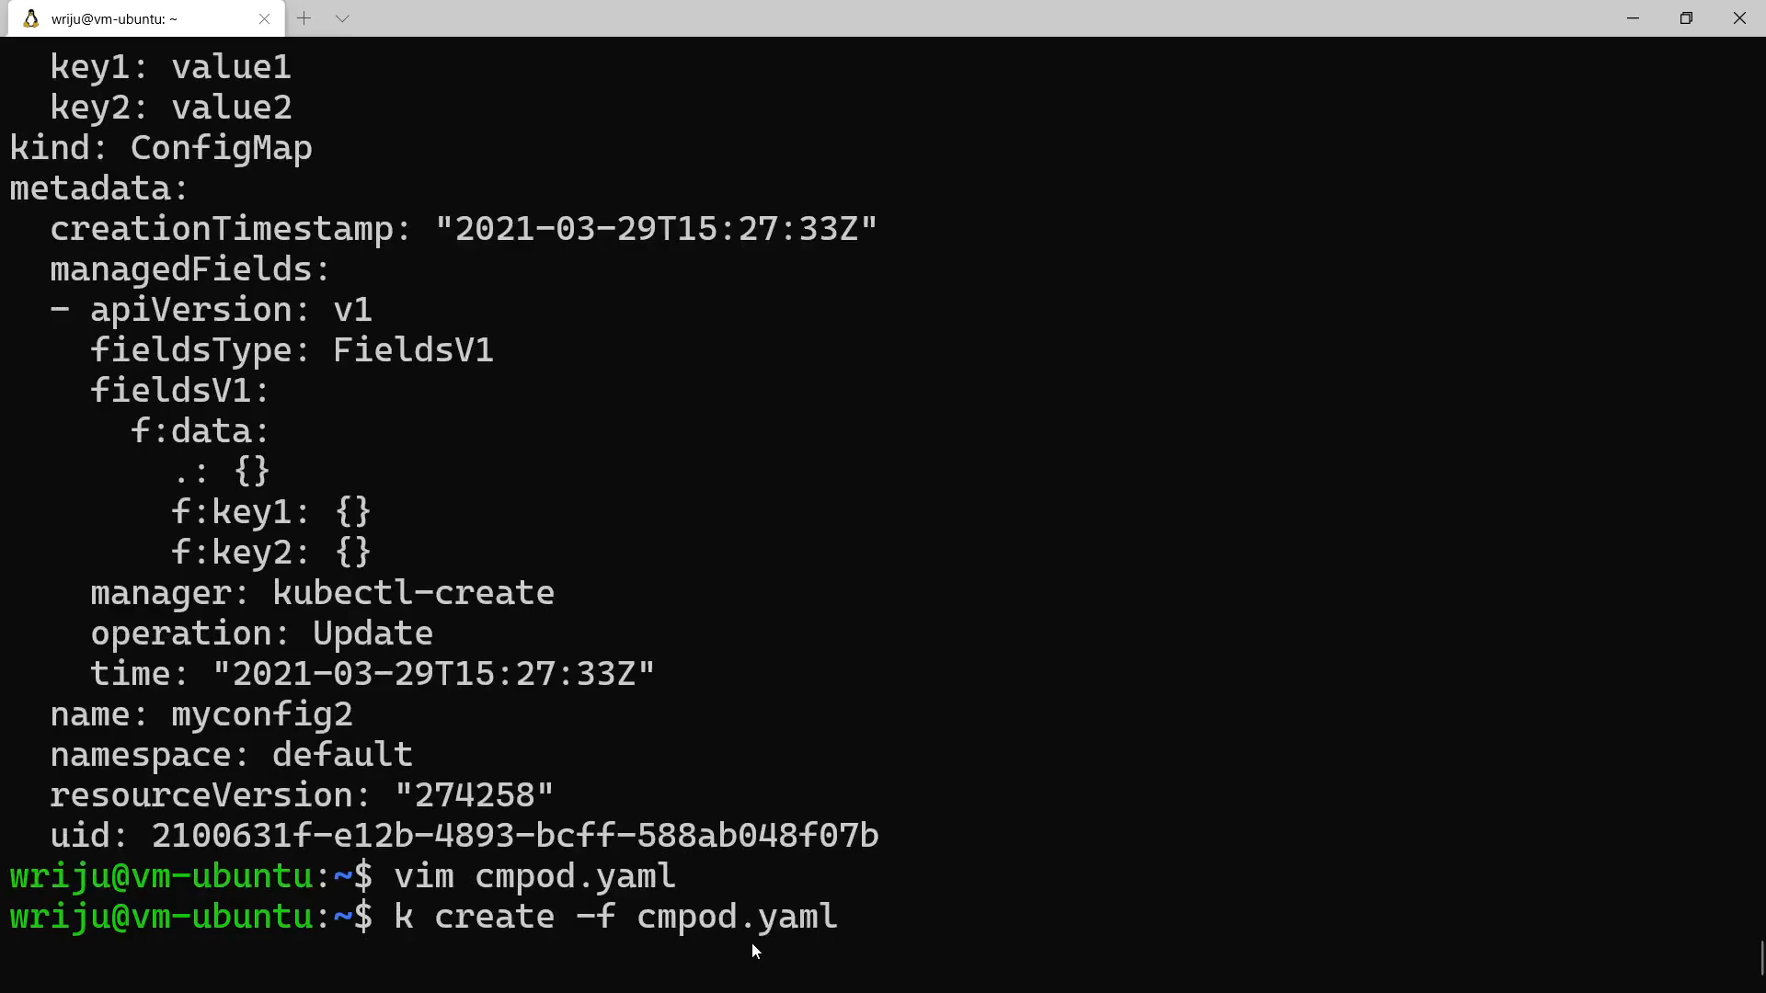
pyautogui.press('Return')
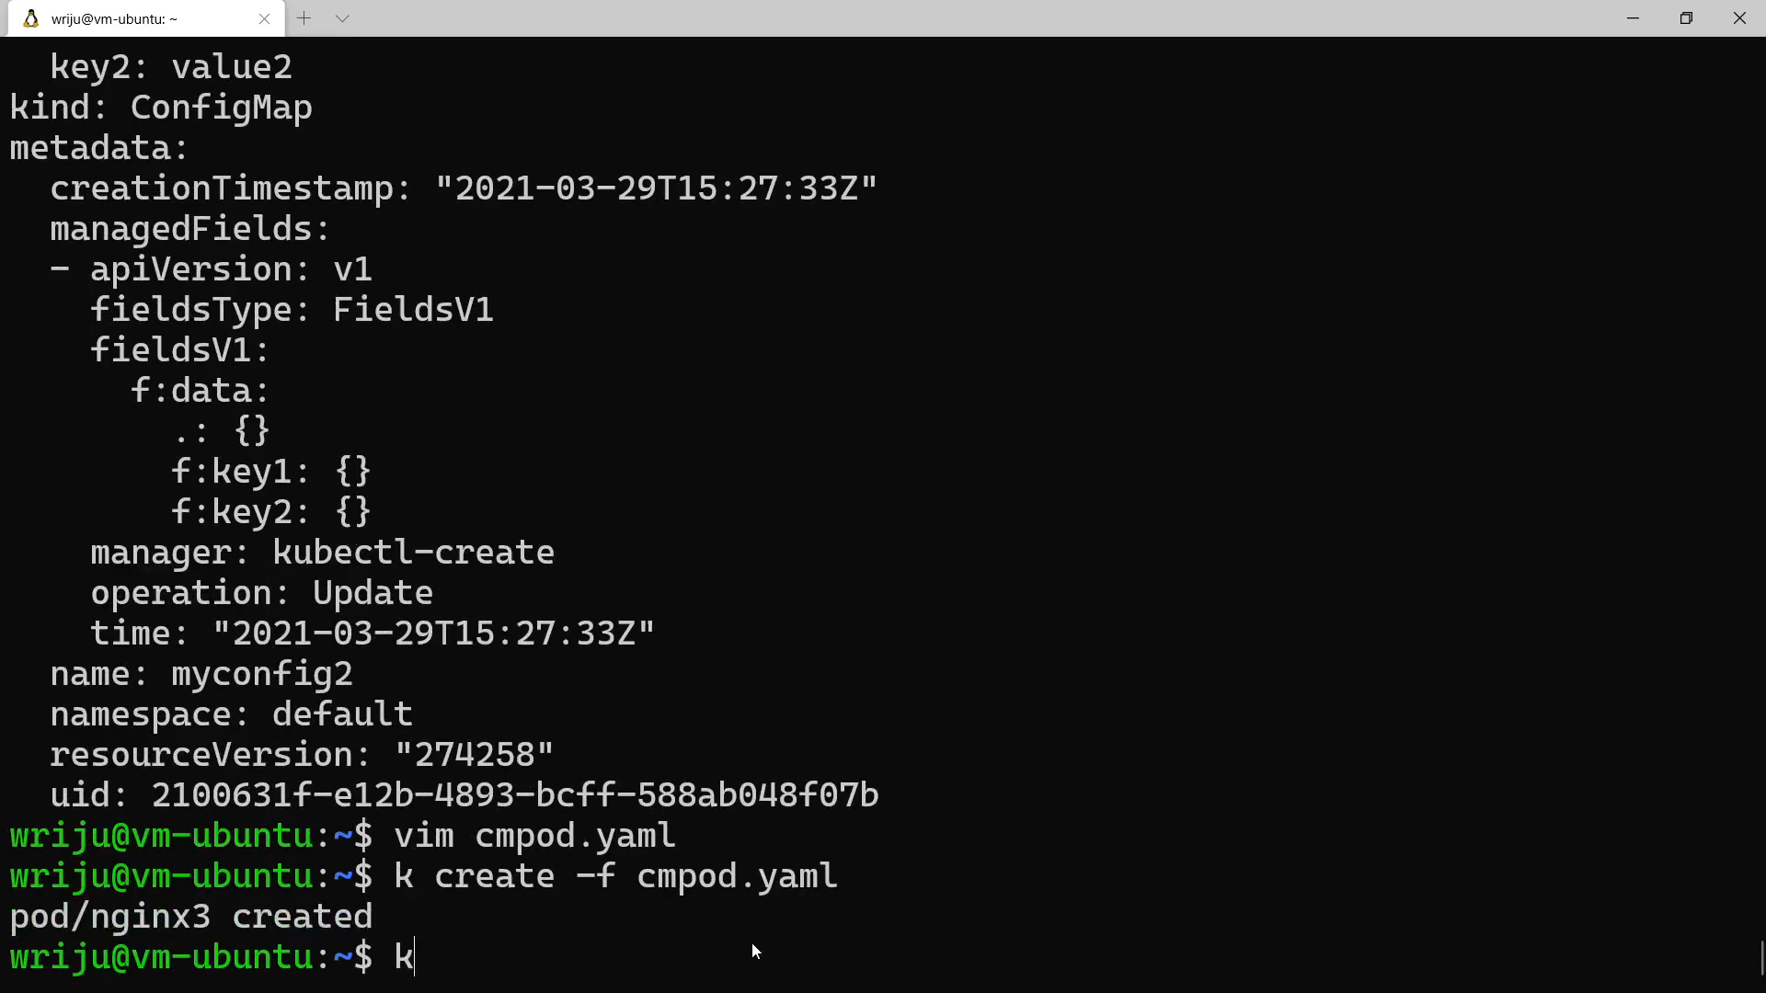
pyautogui.write('get po')
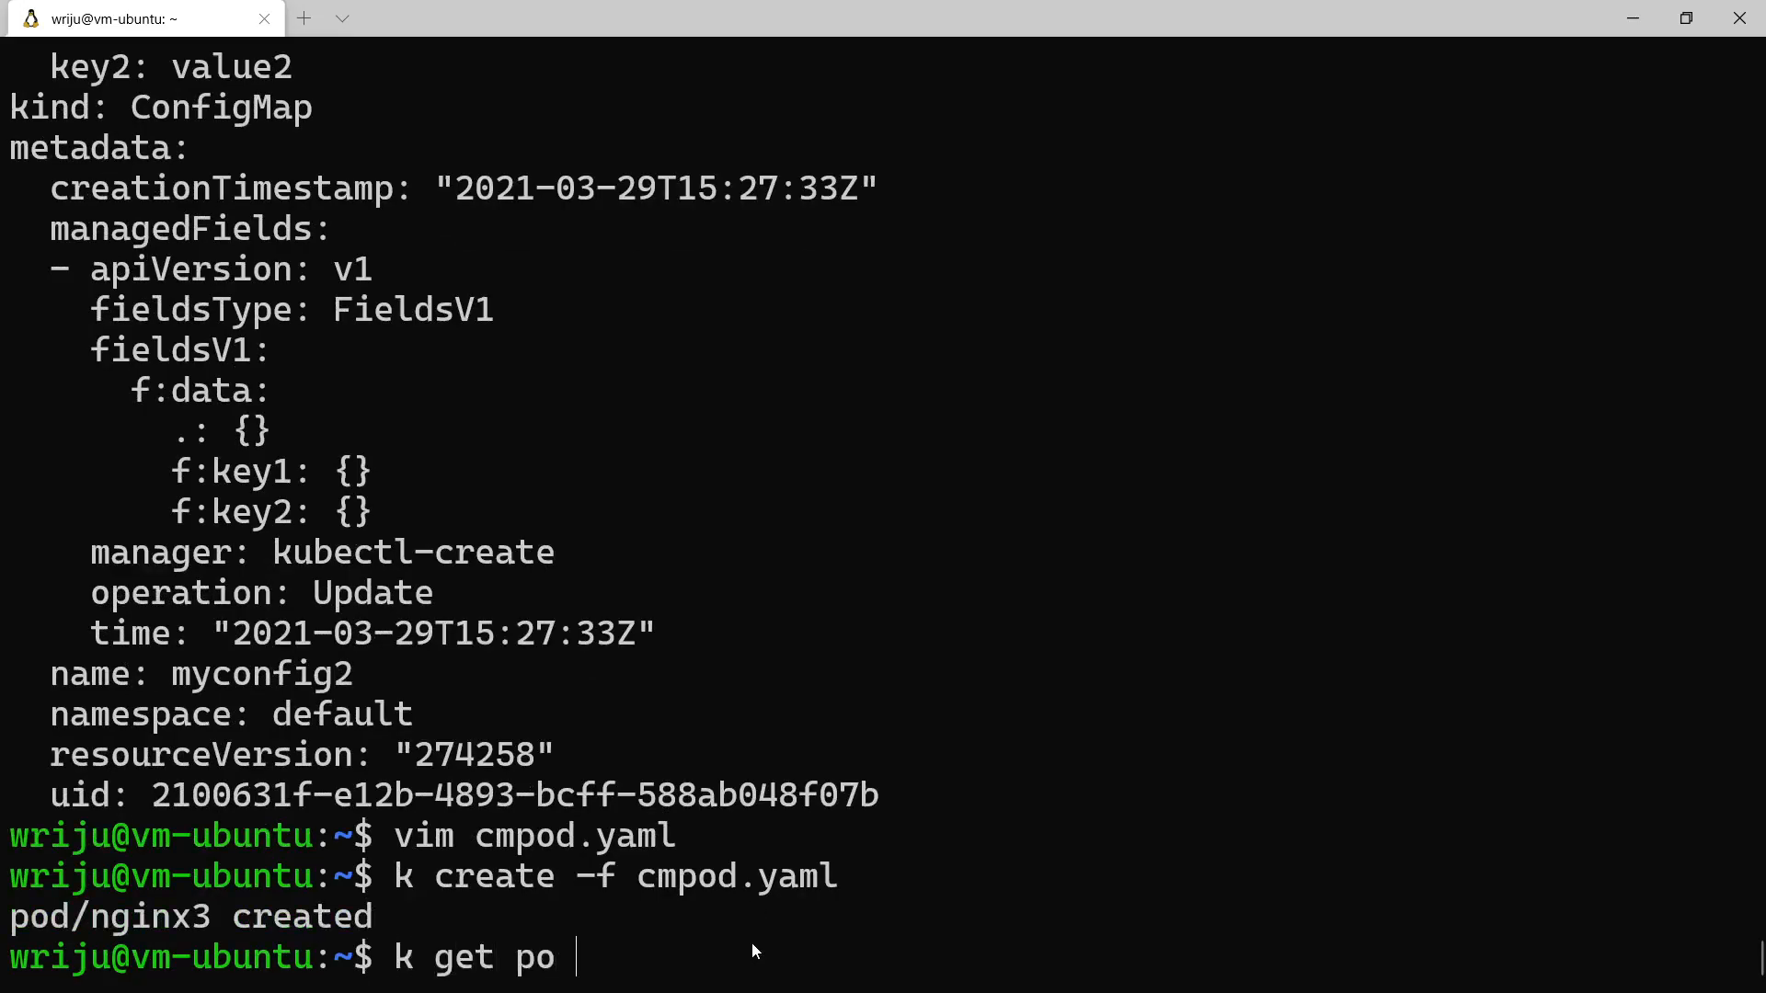
pyautogui.press('Return')
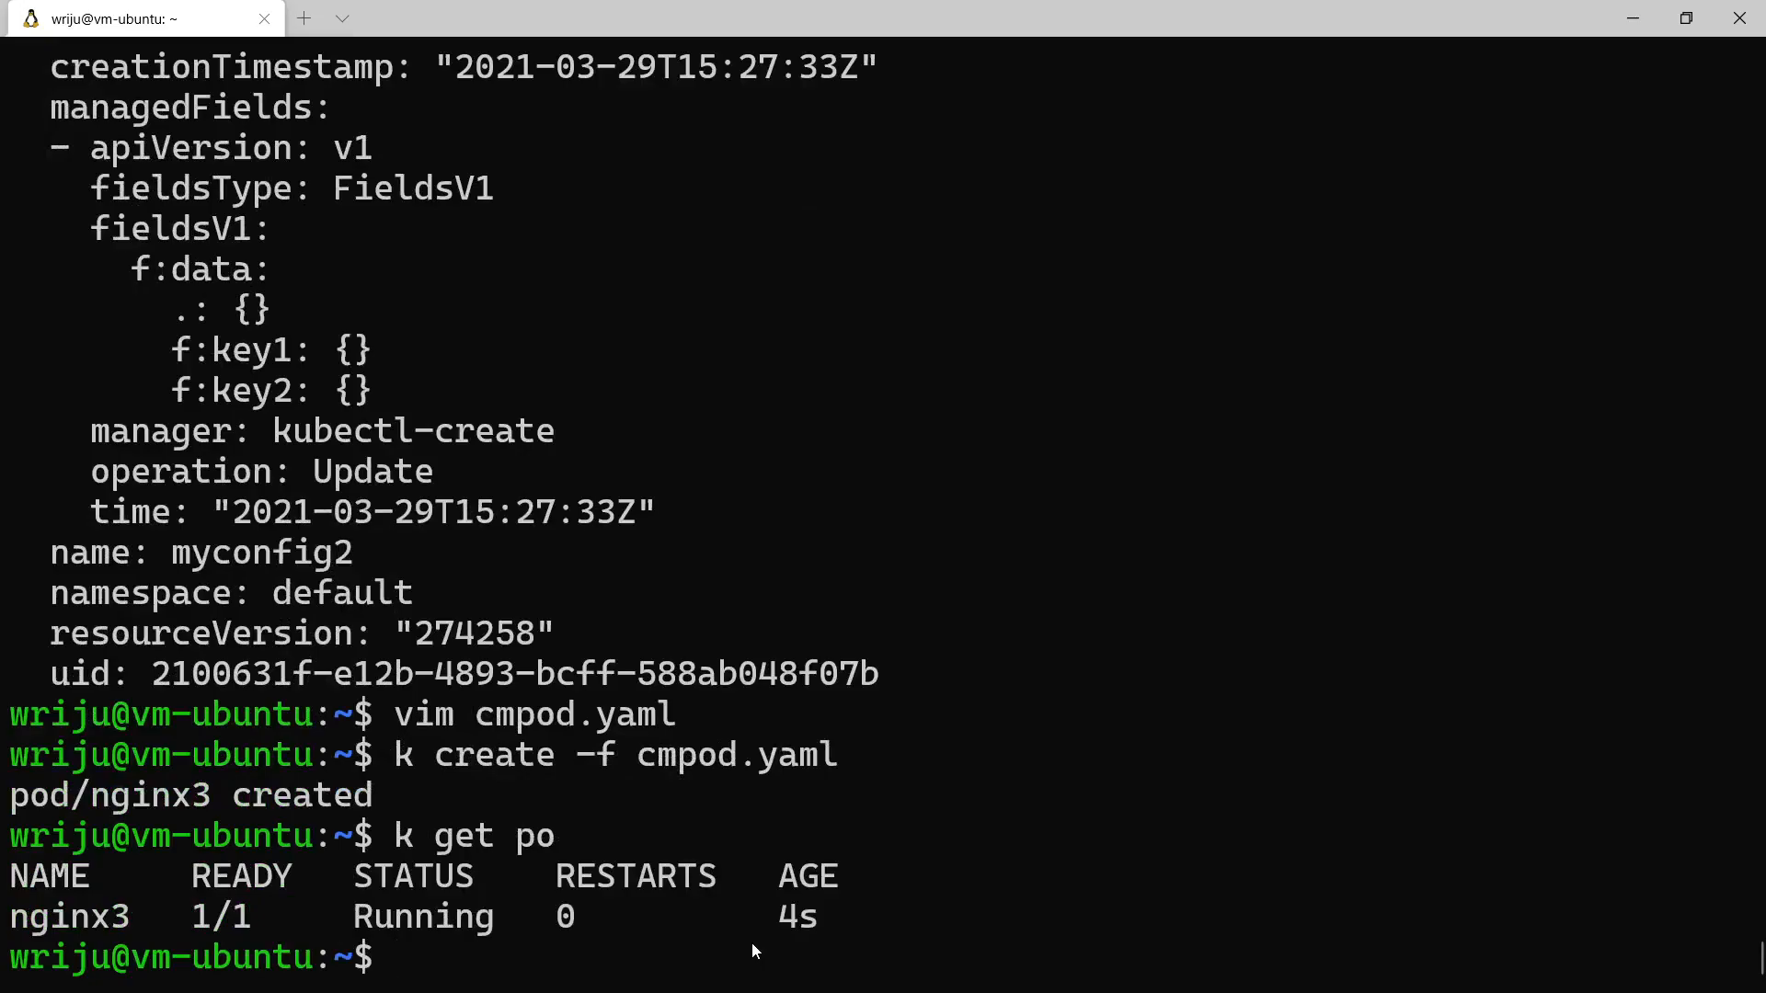
# Open a shell in the pod with 'k exec nginx3 -it -- sh' after a mistyped attempt
pyautogui.write('k exec')
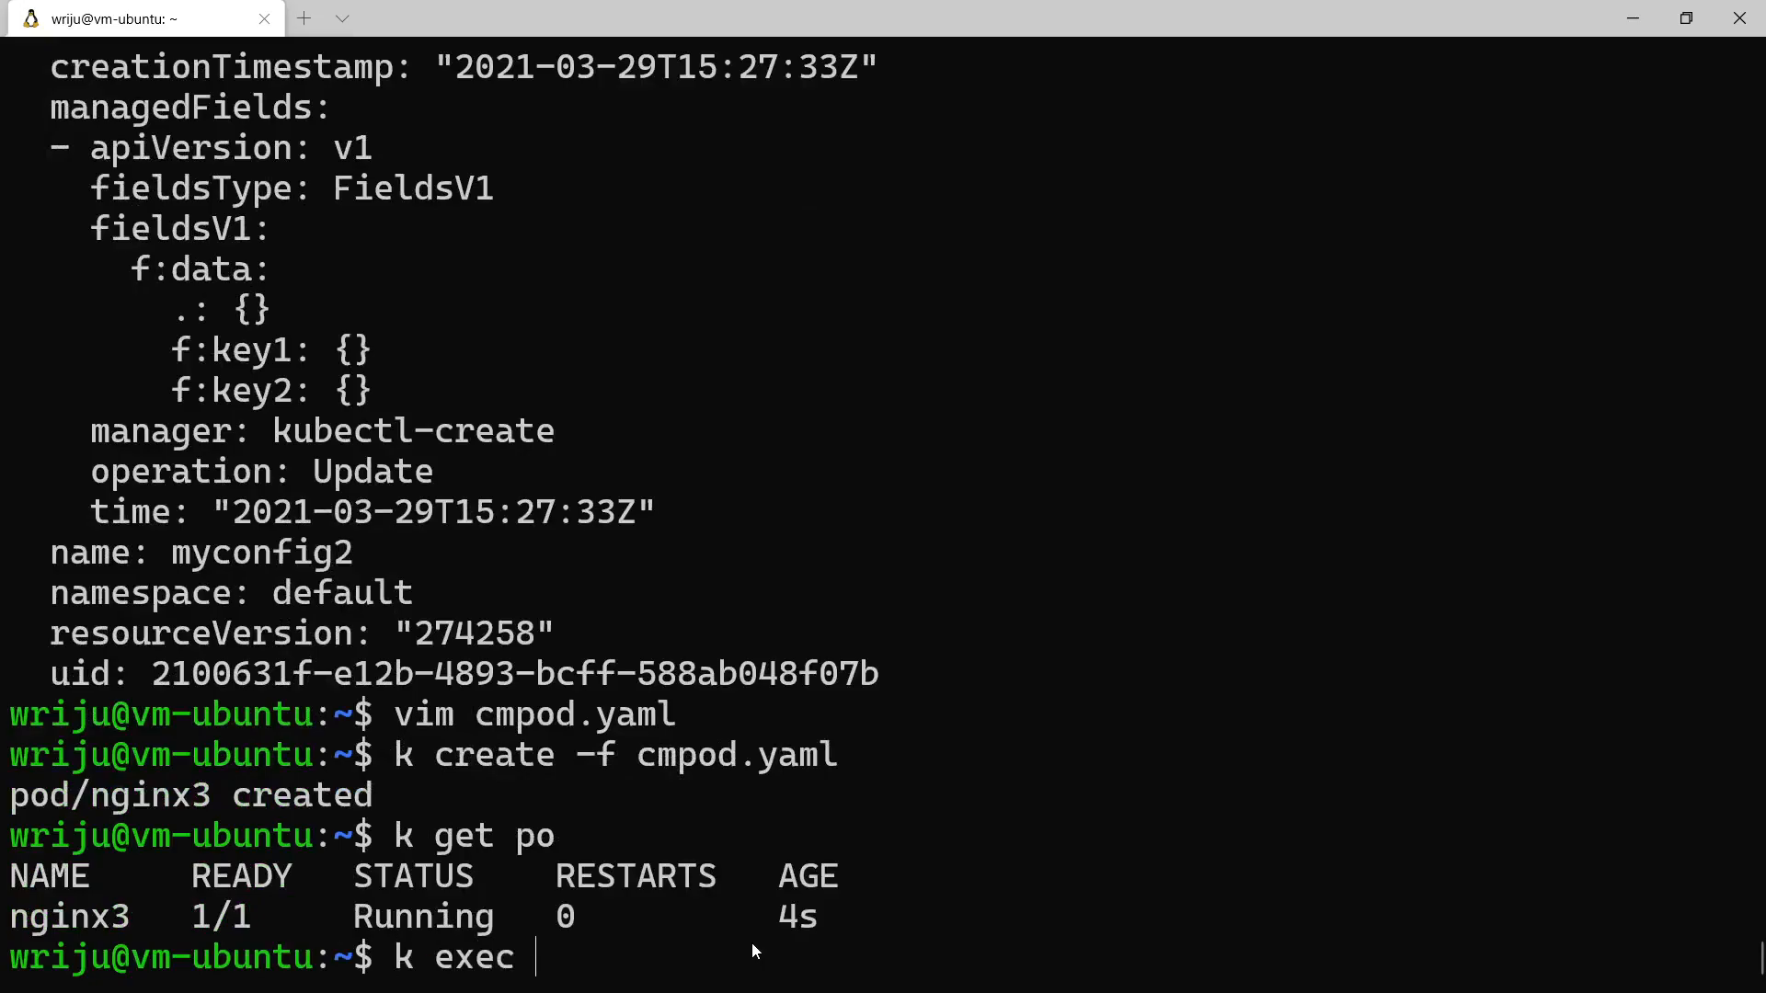
pyautogui.write('ngix3 -')
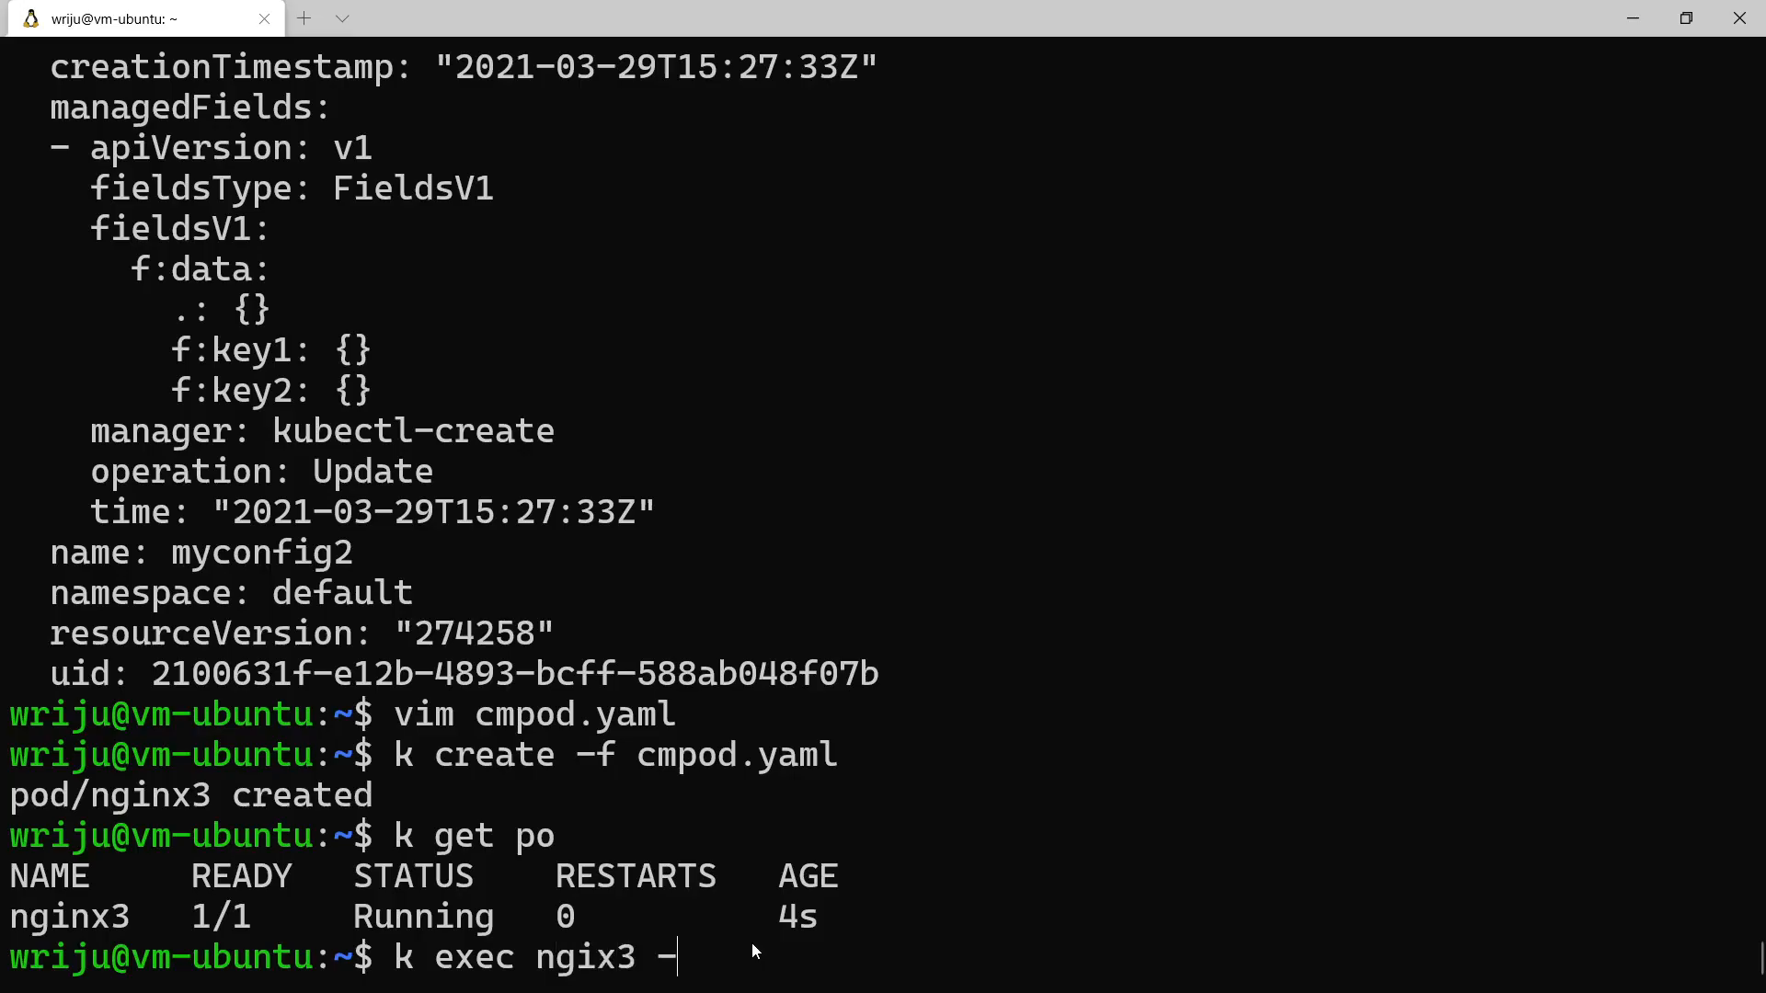
pyautogui.write('it -- ah')
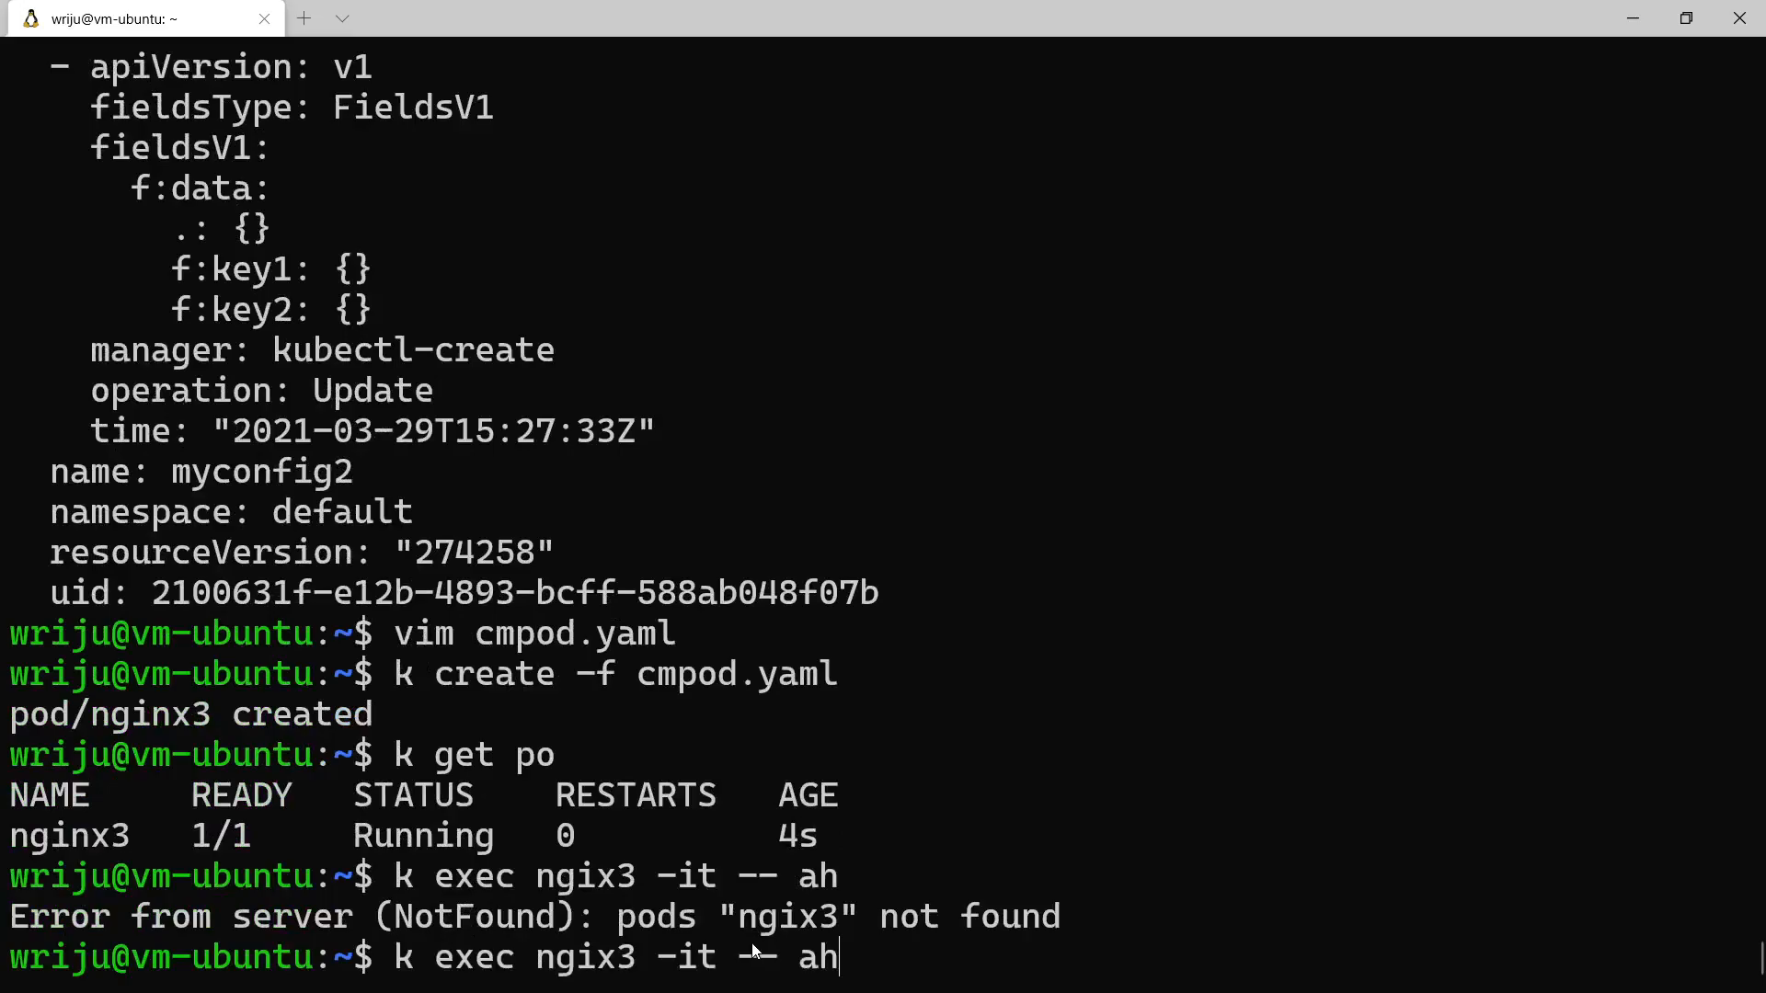
pyautogui.write('sh')
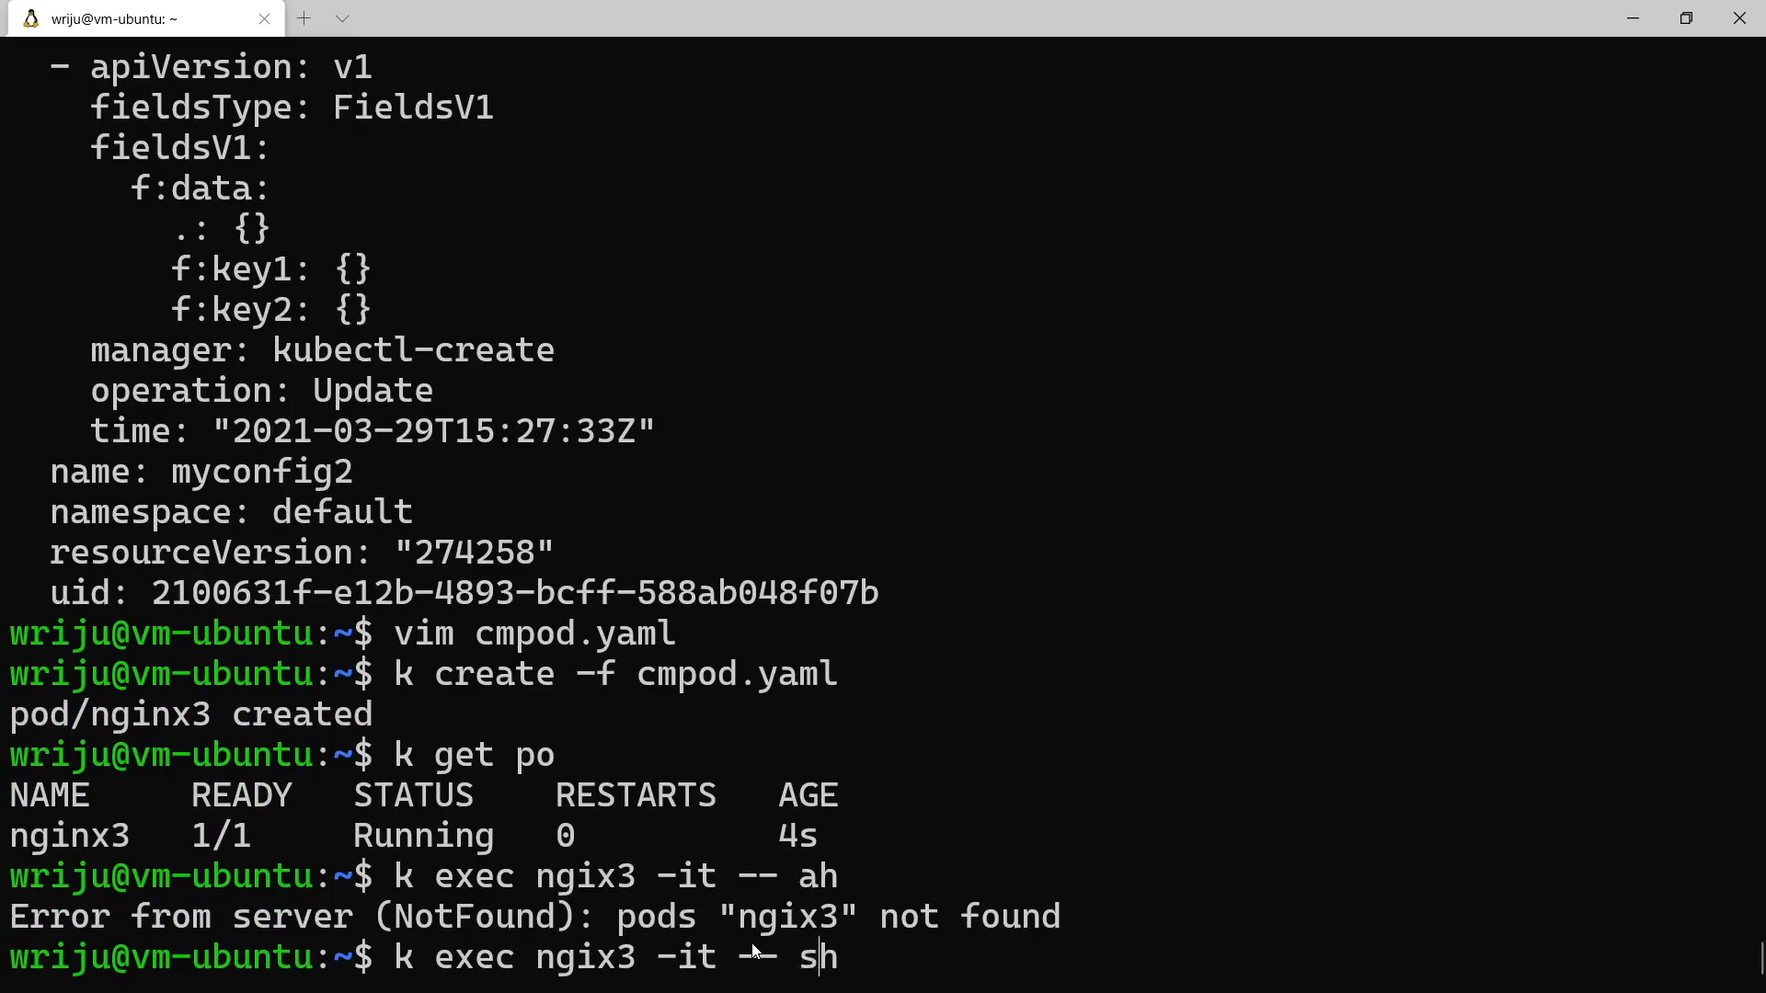
pyautogui.press('Return')
pyautogui.write('k exec nginx3 -it -- sh')
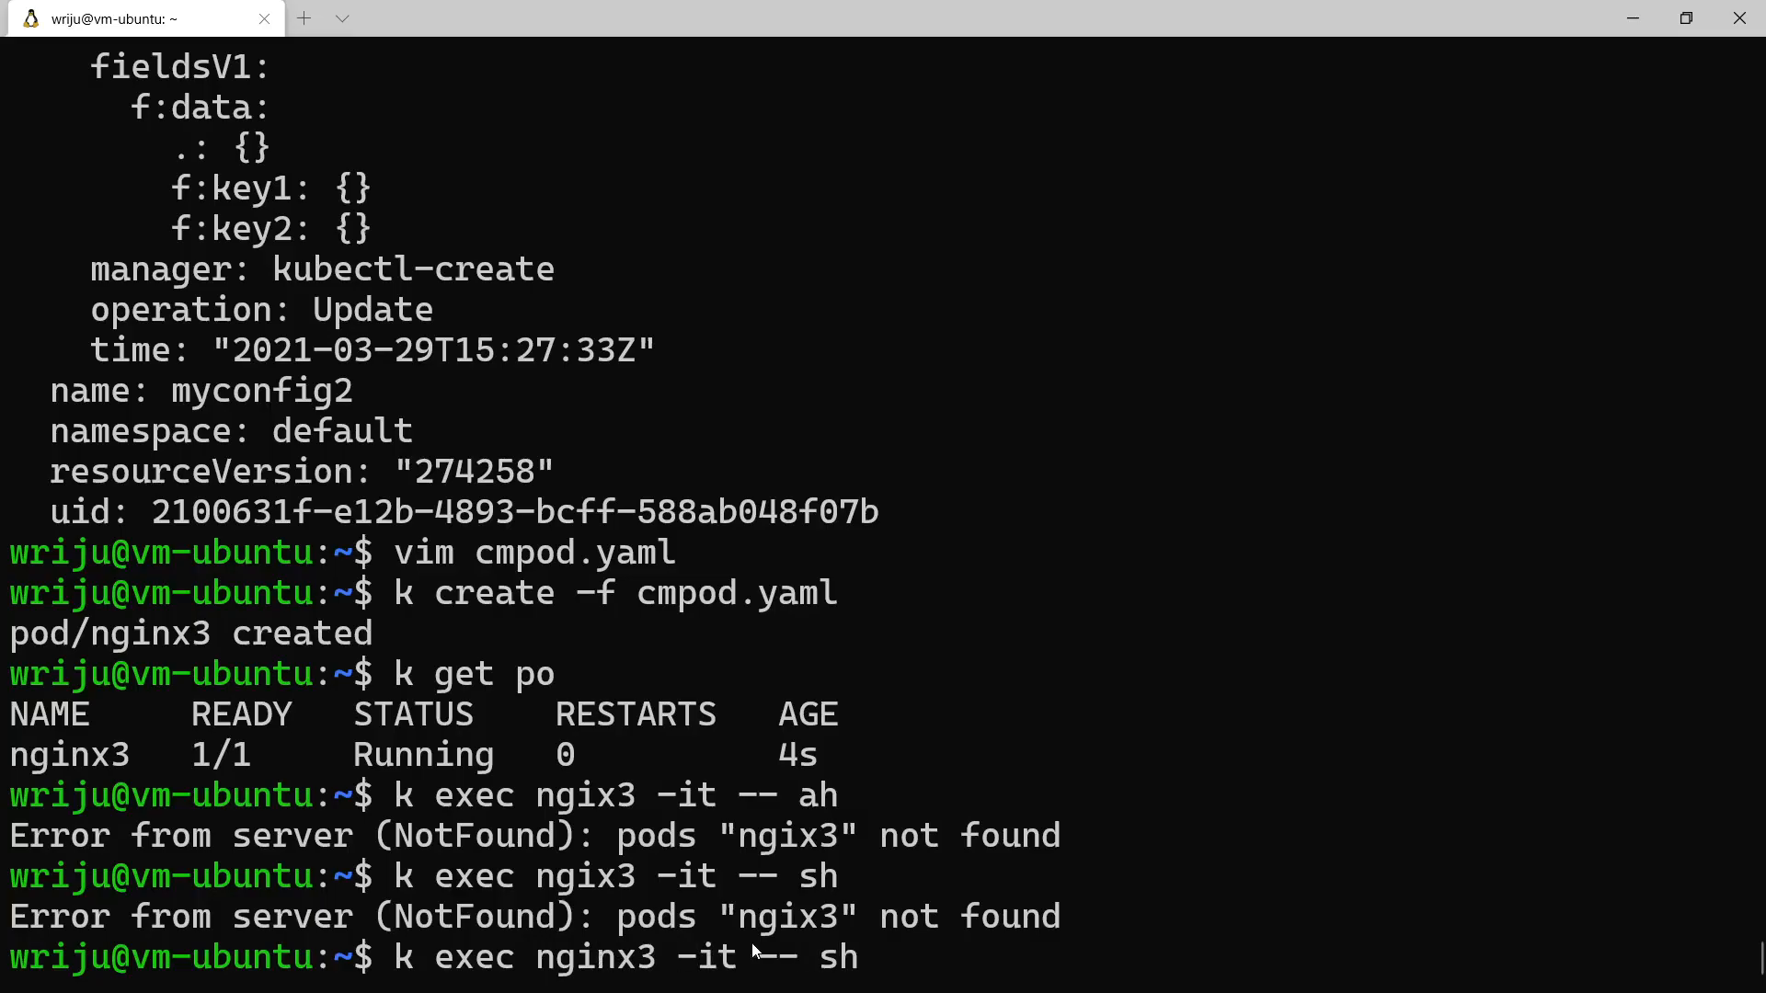
pyautogui.press('Return')
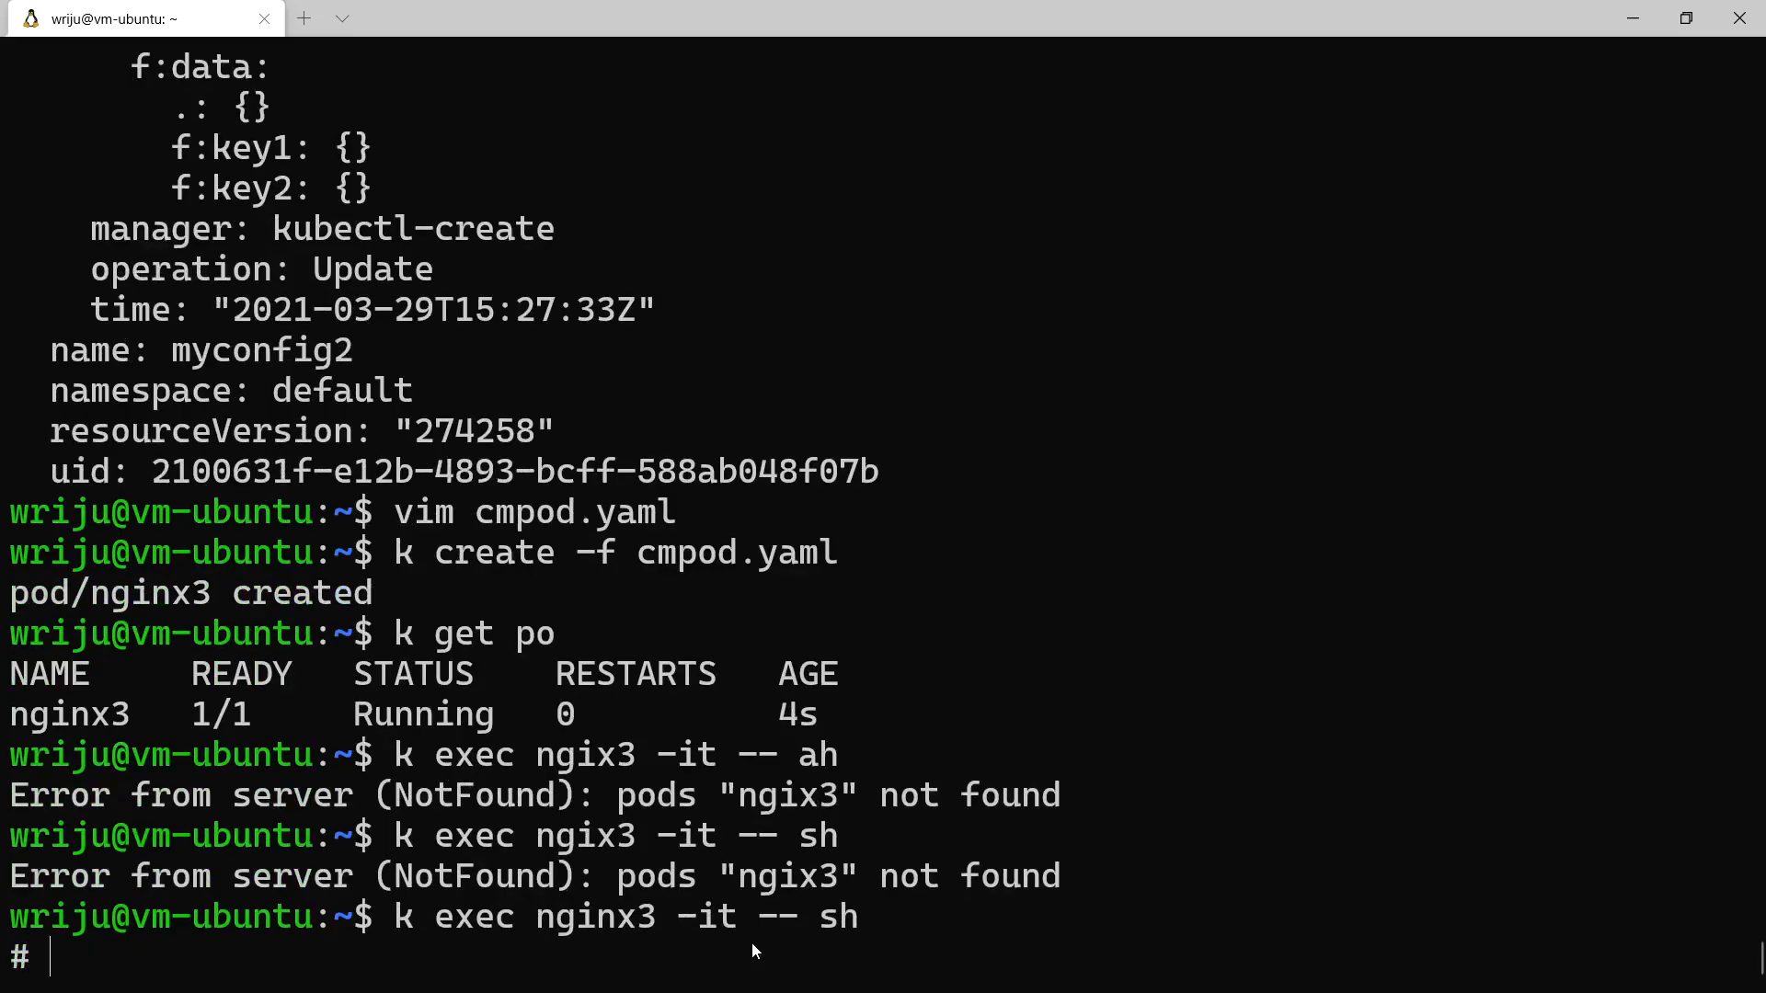
# List the pod's root directory, then cd into etc and list it, revealing a config directory
pyautogui.write('l')
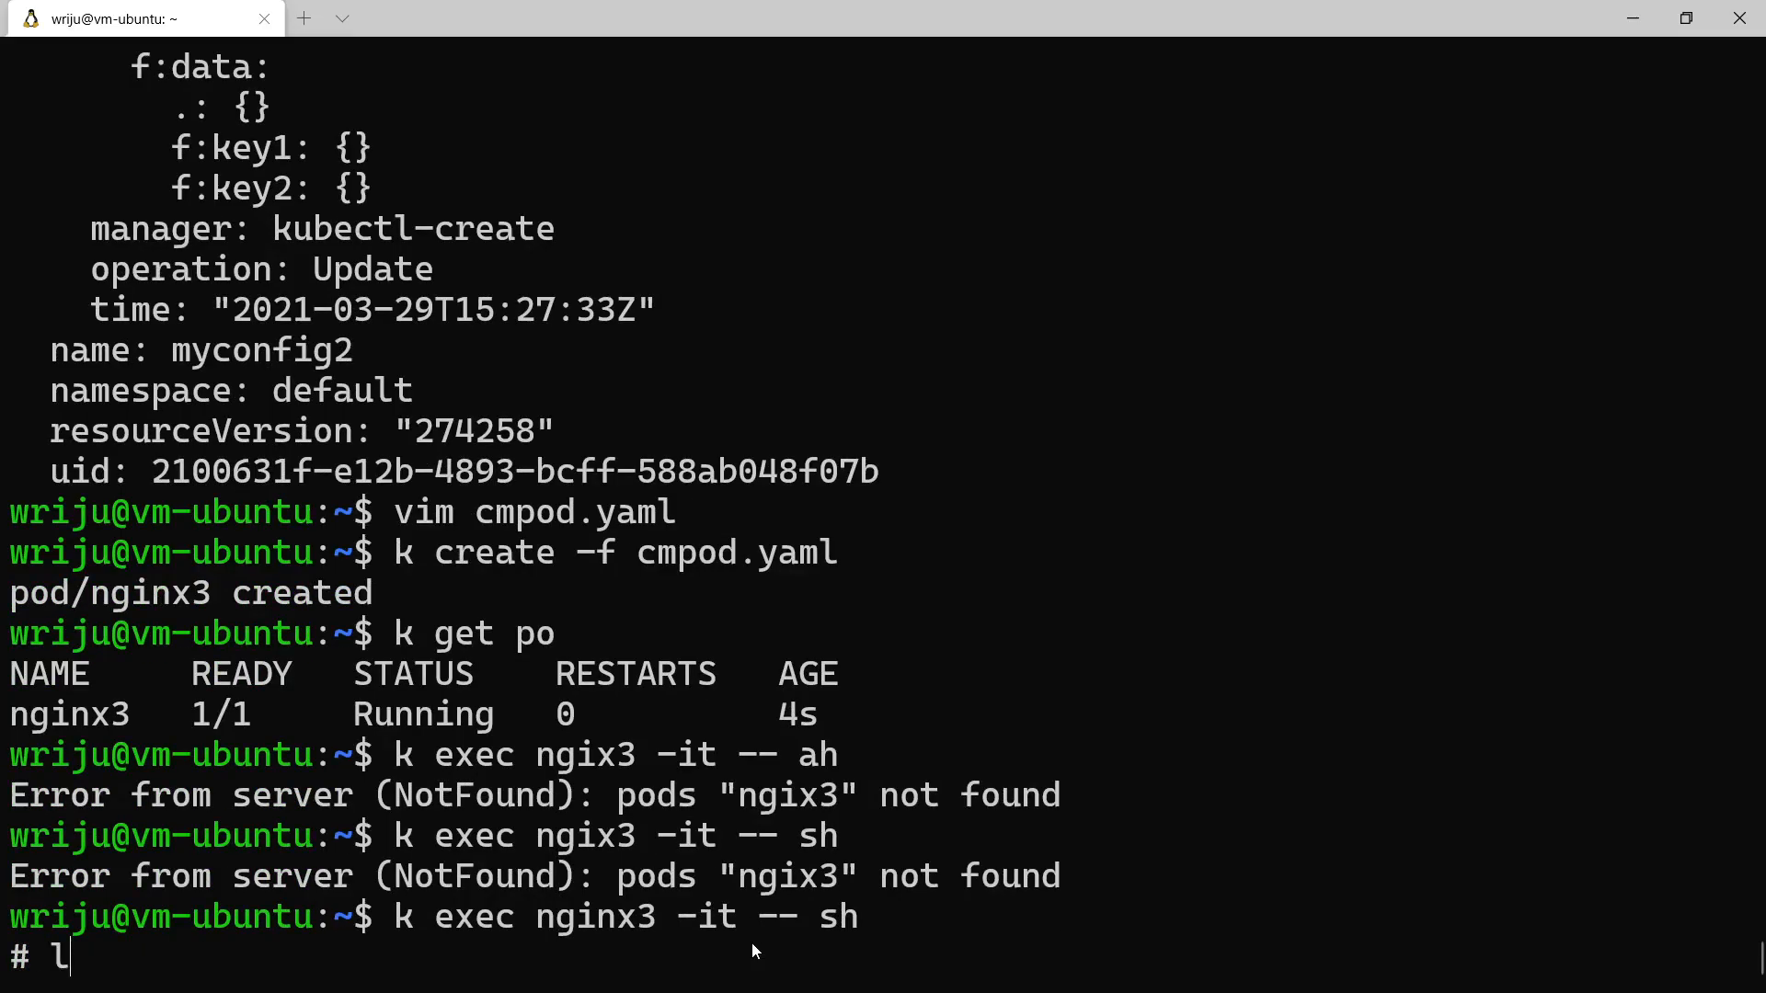
pyautogui.write('s')
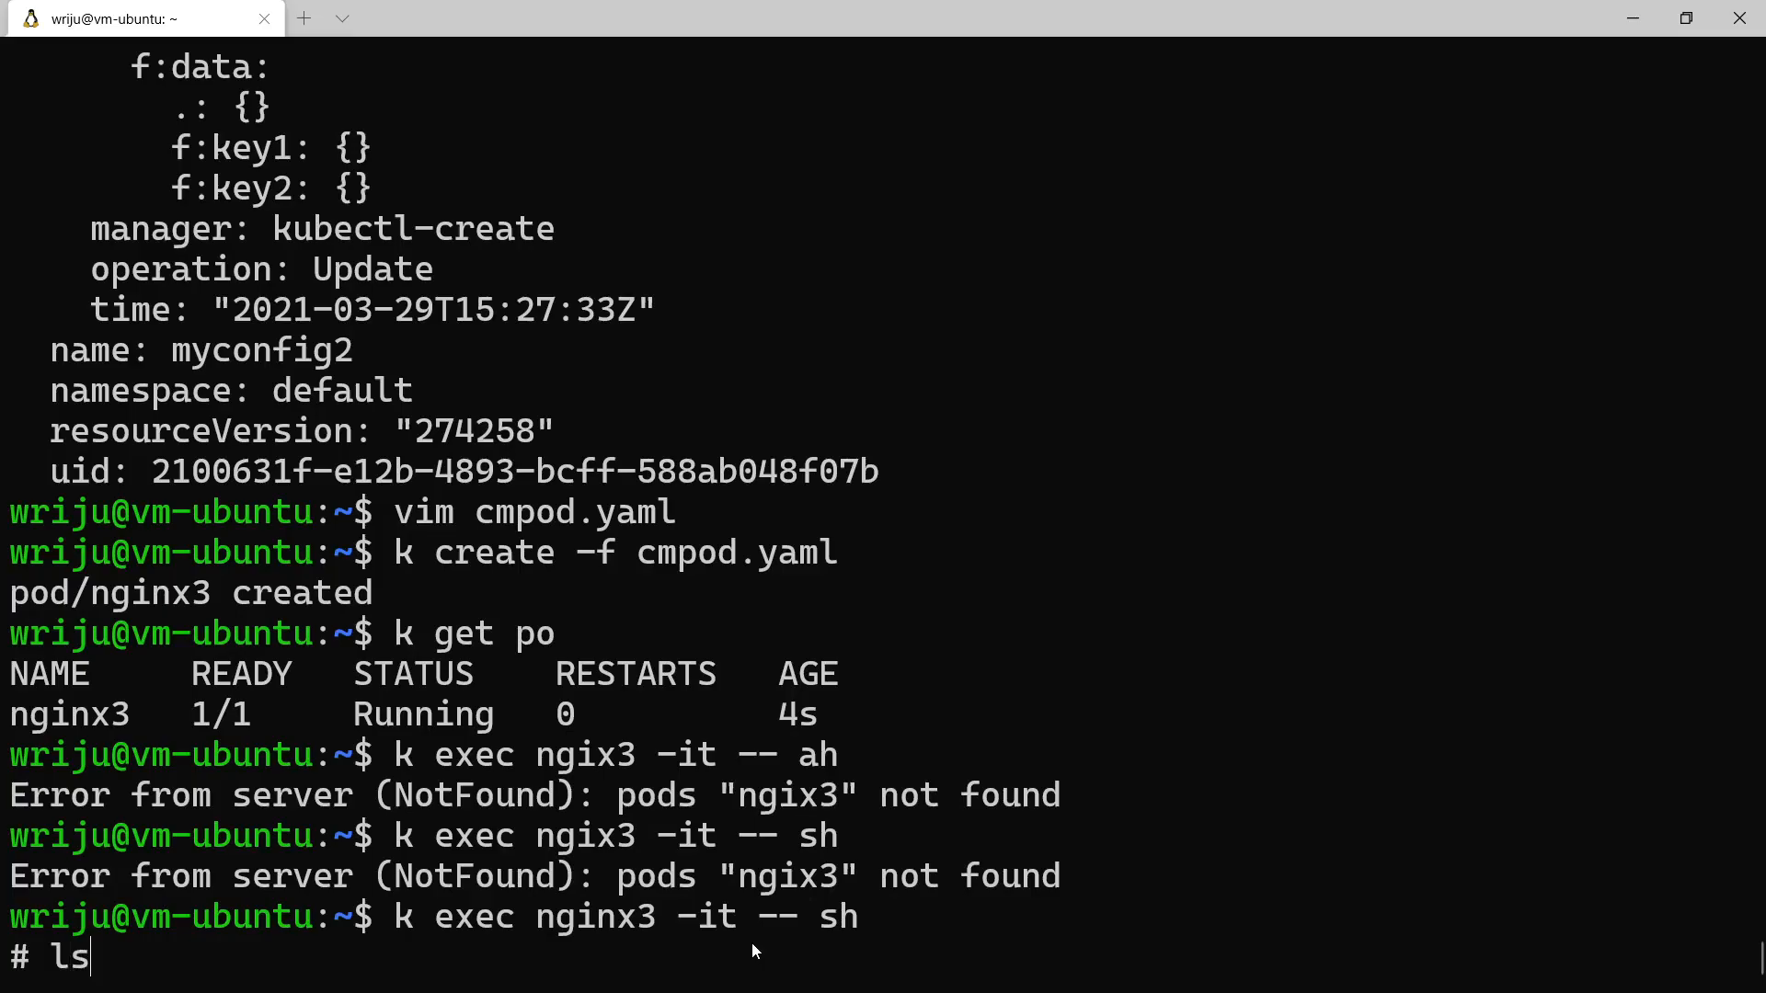
pyautogui.press('Return')
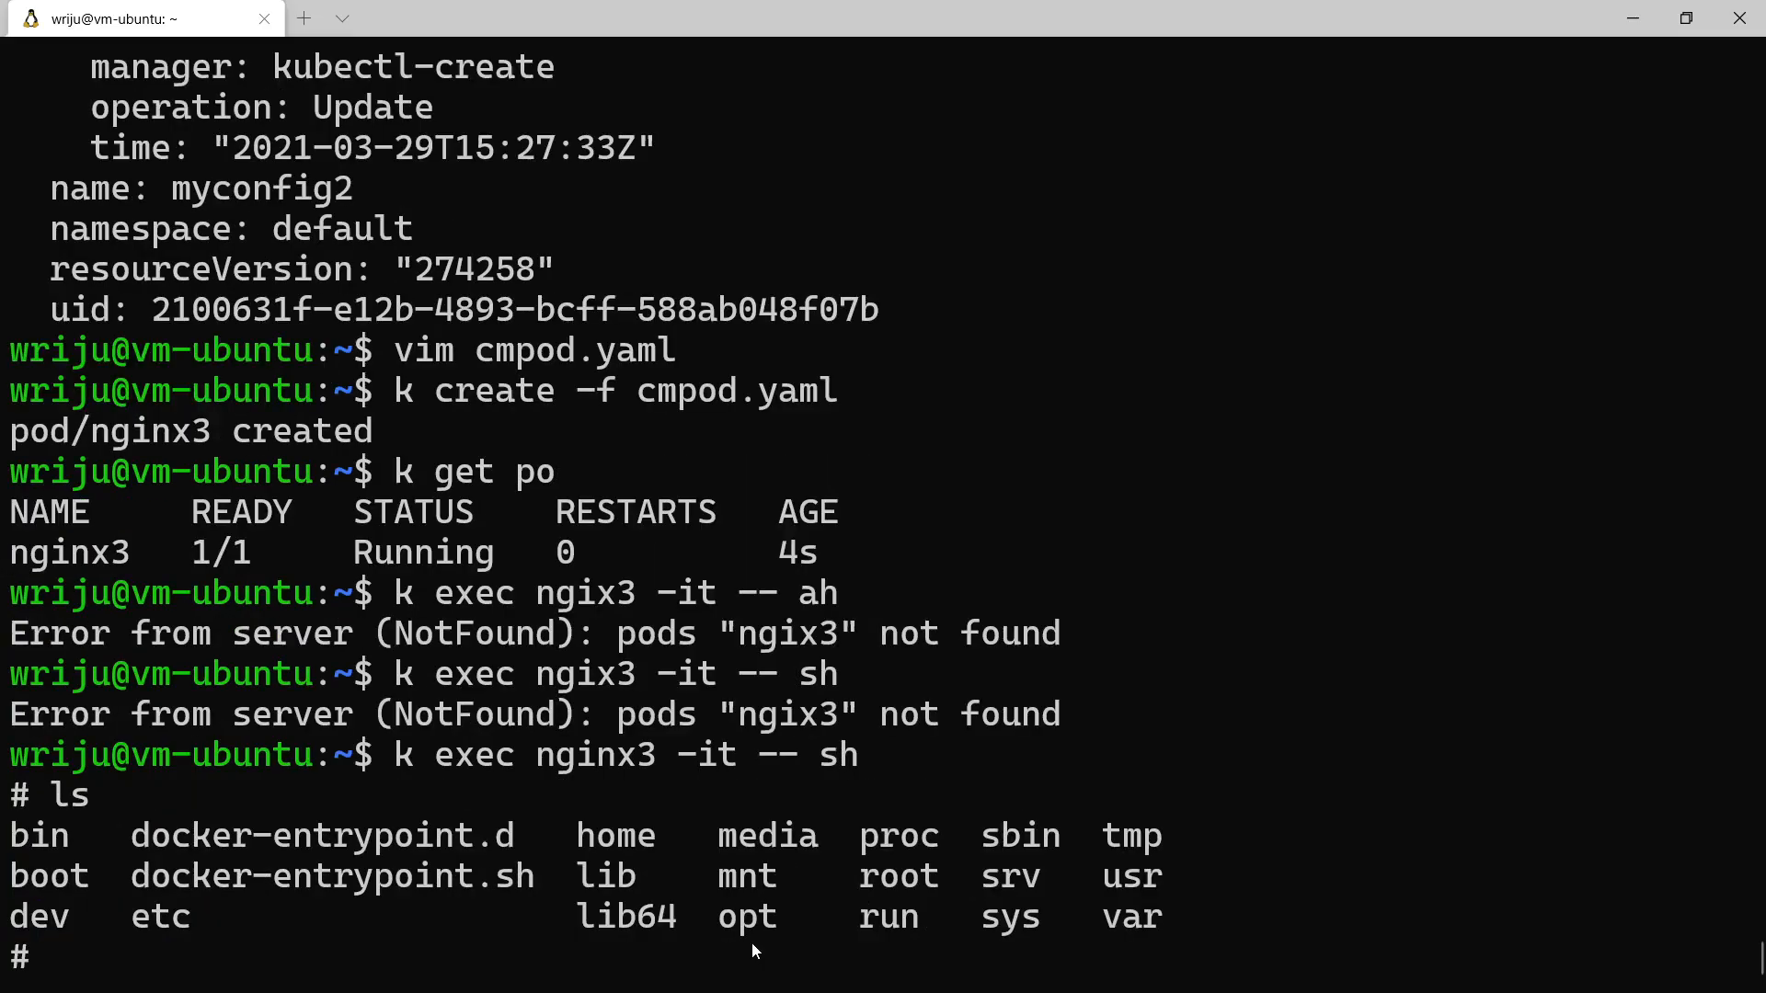
pyautogui.write('cd etc')
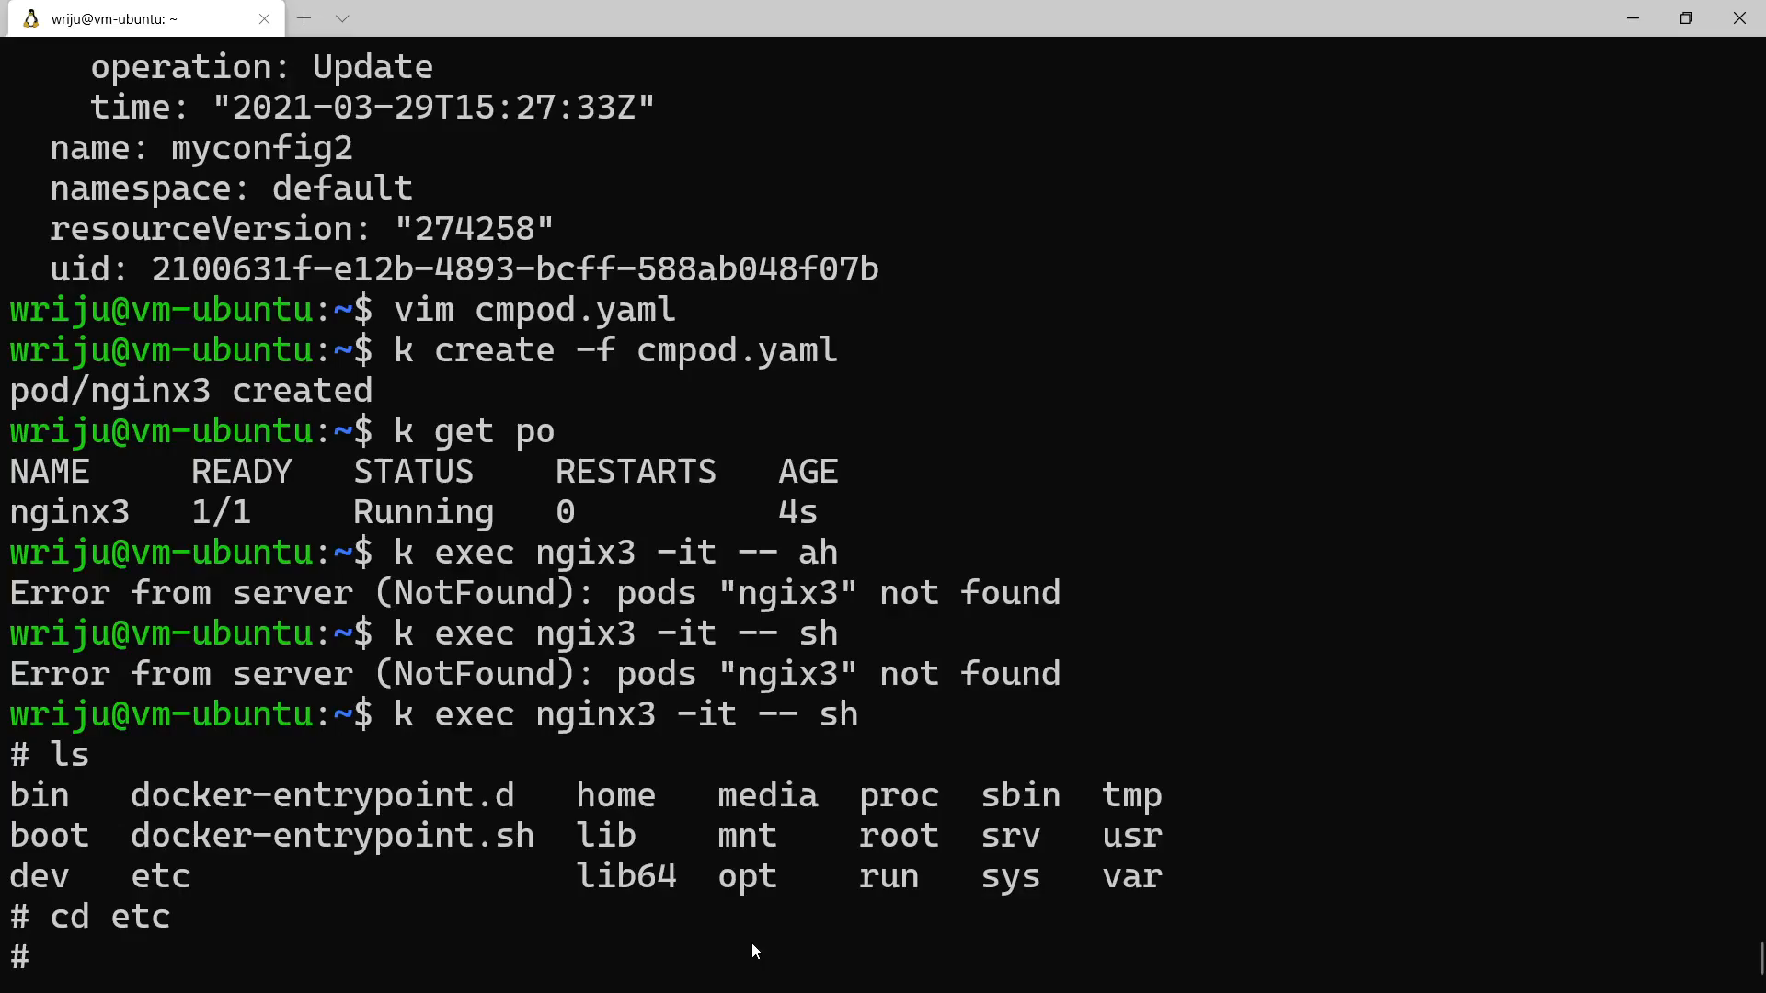
pyautogui.write('l')
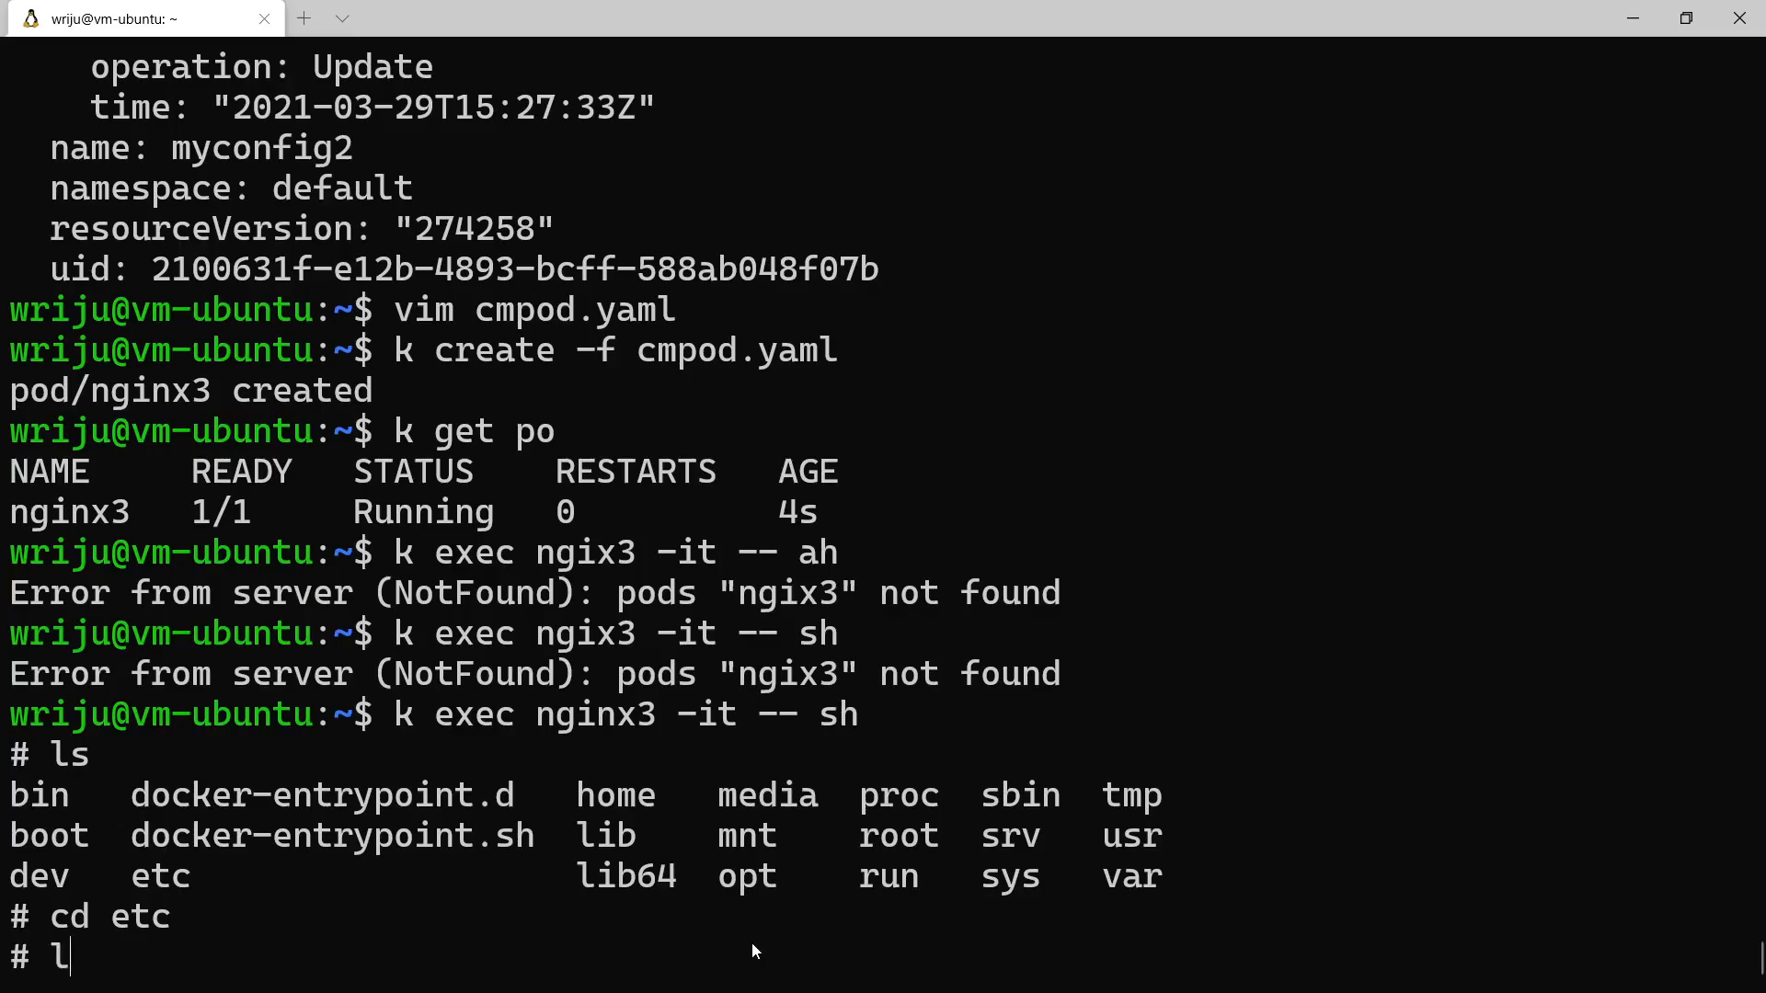
pyautogui.write('ls')
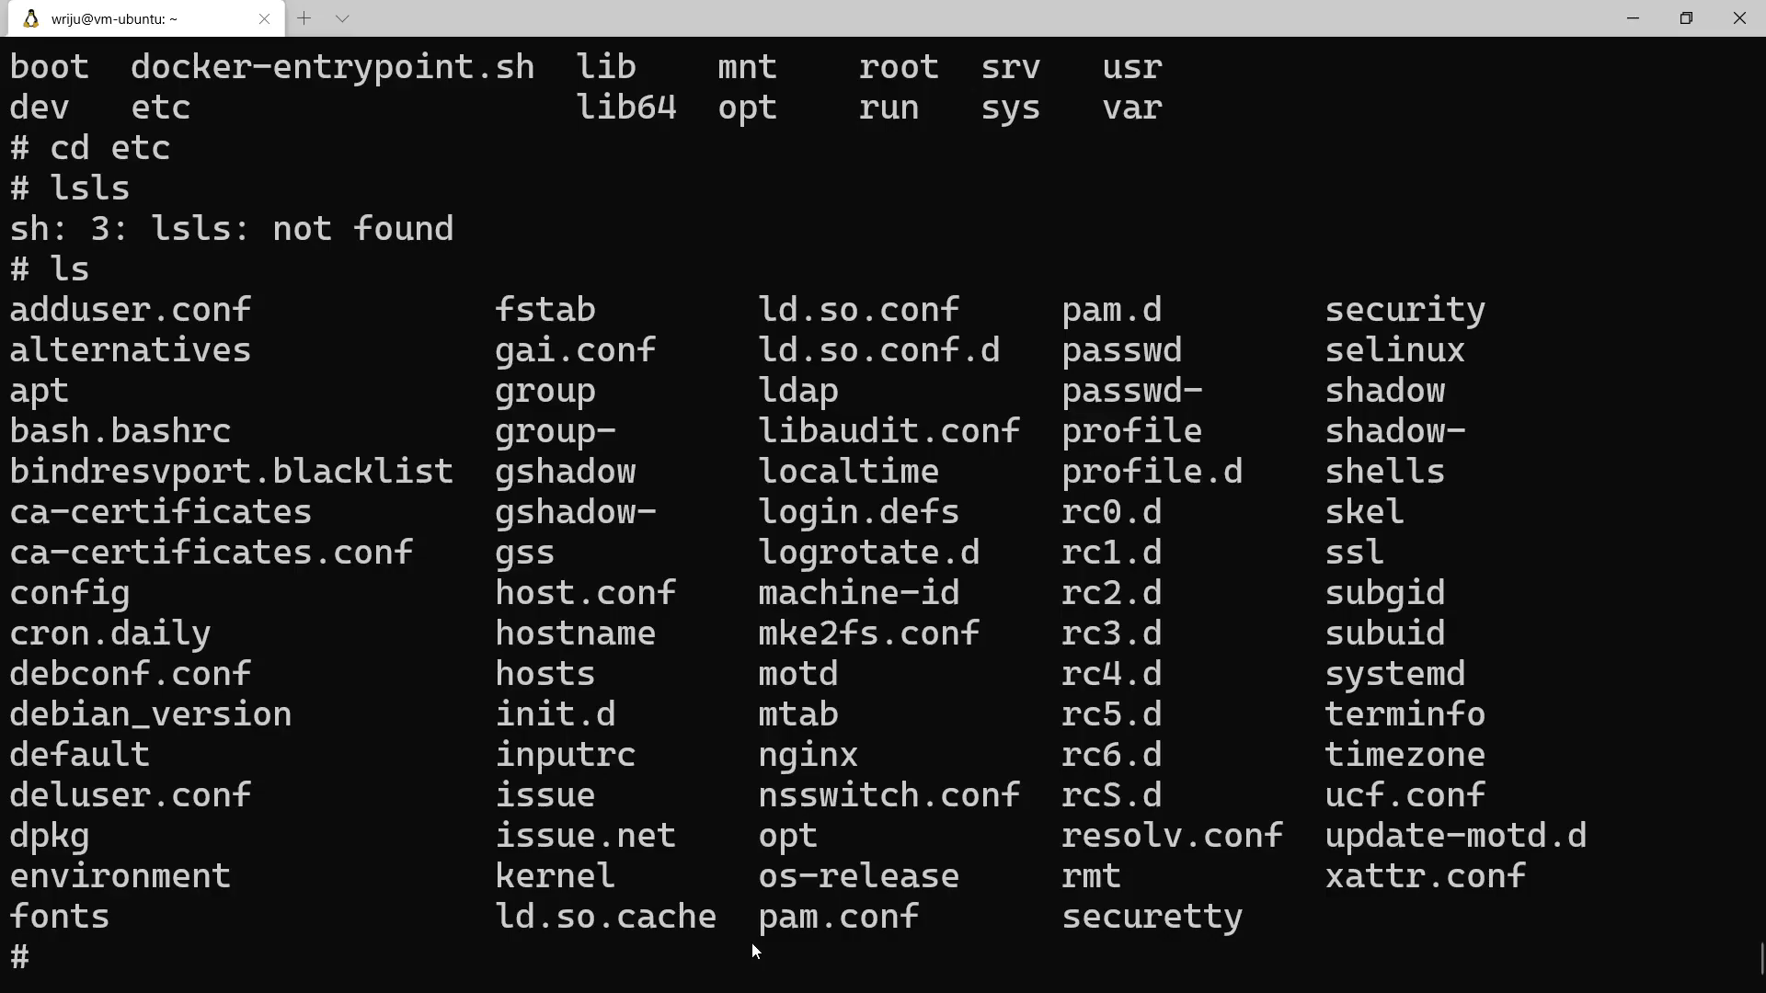
# Begin changing into the mounted config directory with 'cd conf'
pyautogui.write('c')
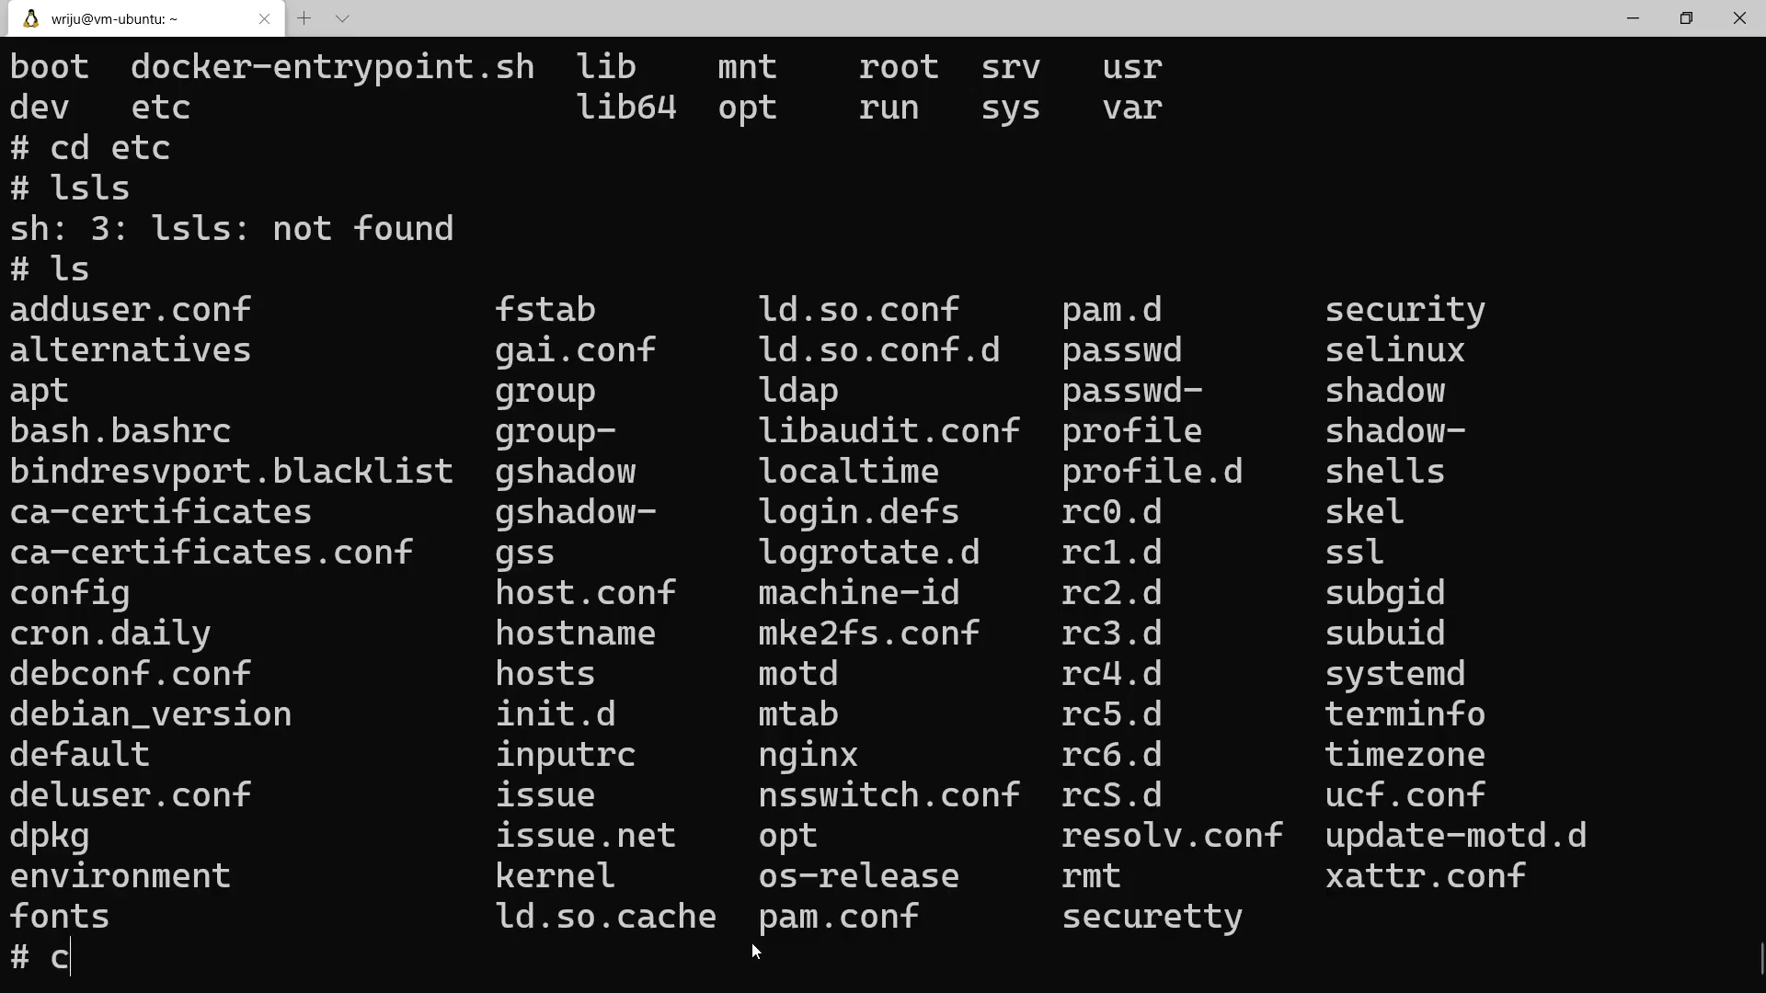
pyautogui.write('d')
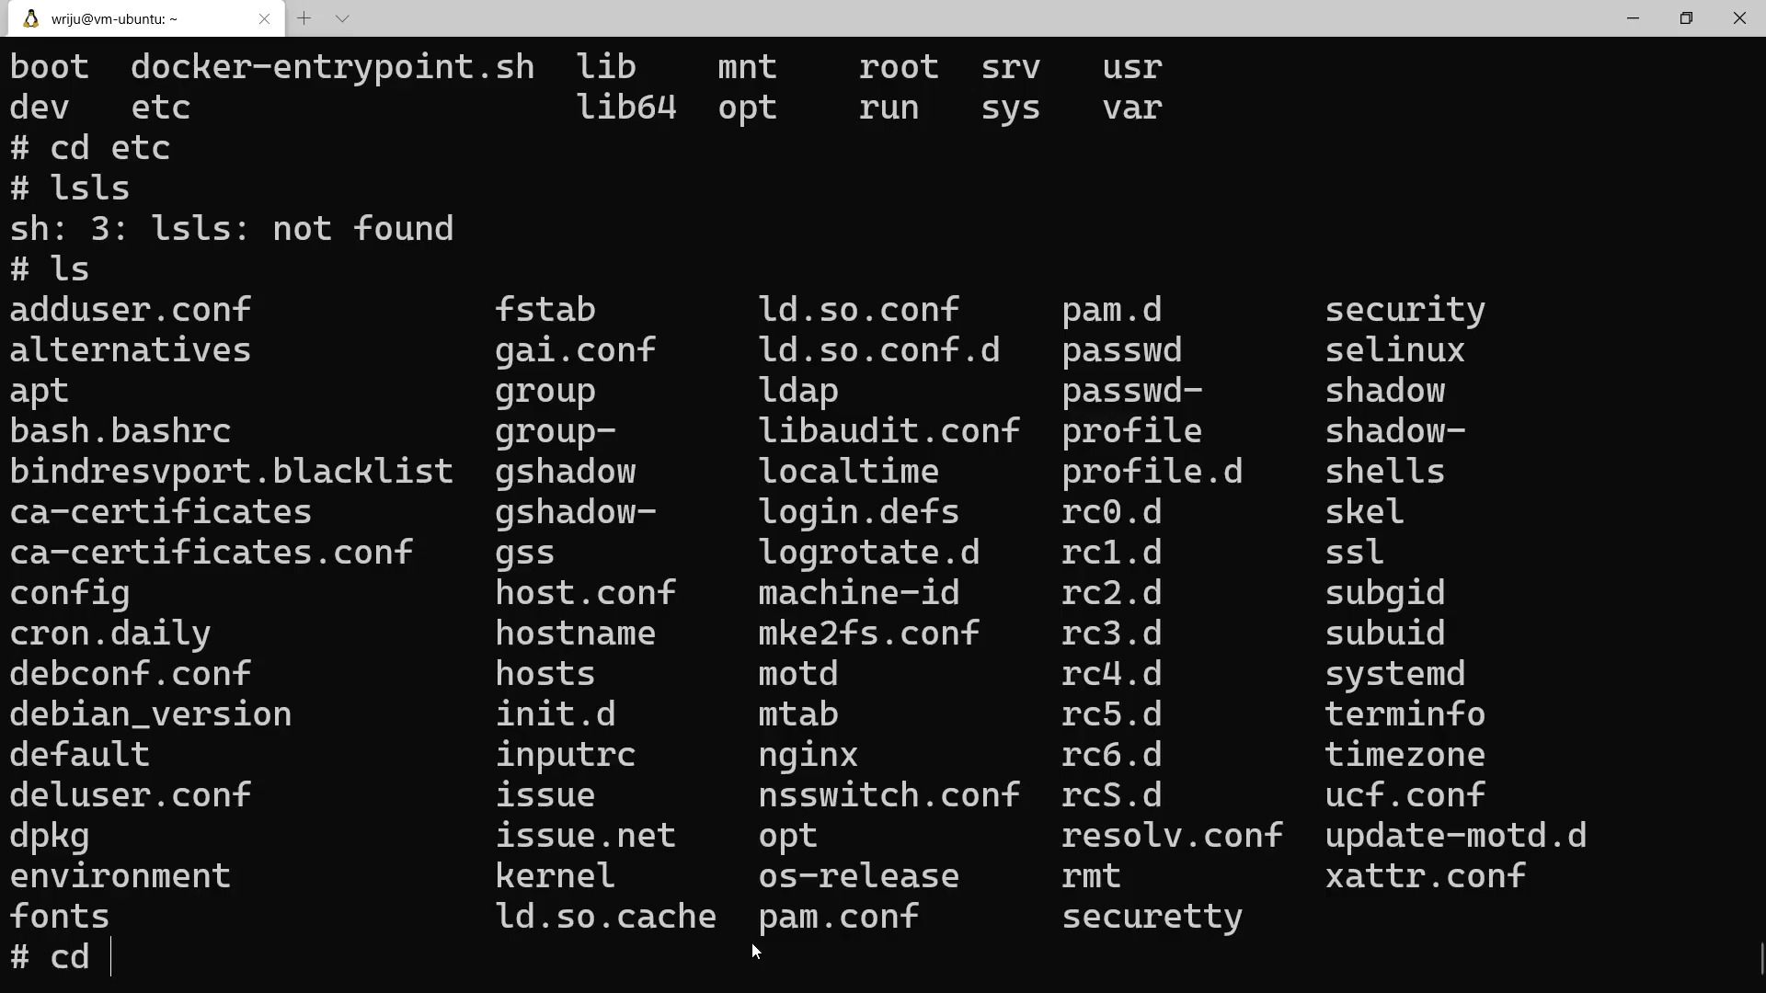
pyautogui.write('config')
pyautogui.write('cat k')
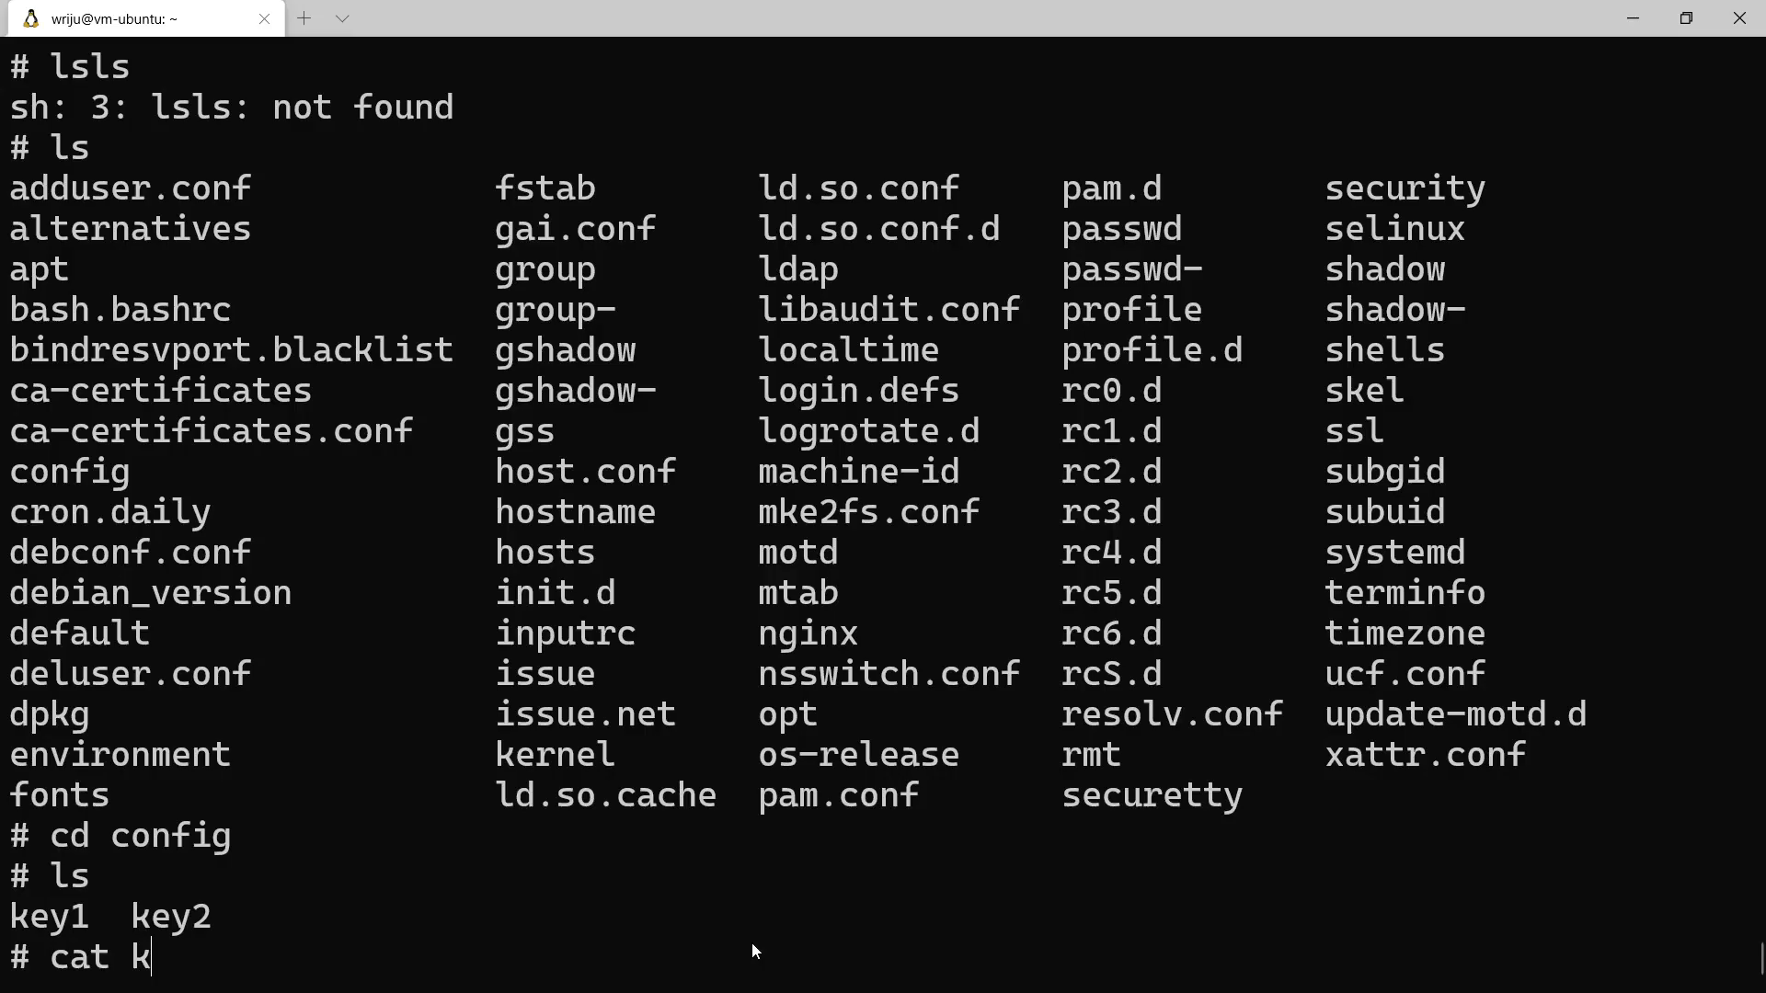
# Read key1 to print value1, then recall and prepare 'cat key2'
pyautogui.press('Return')
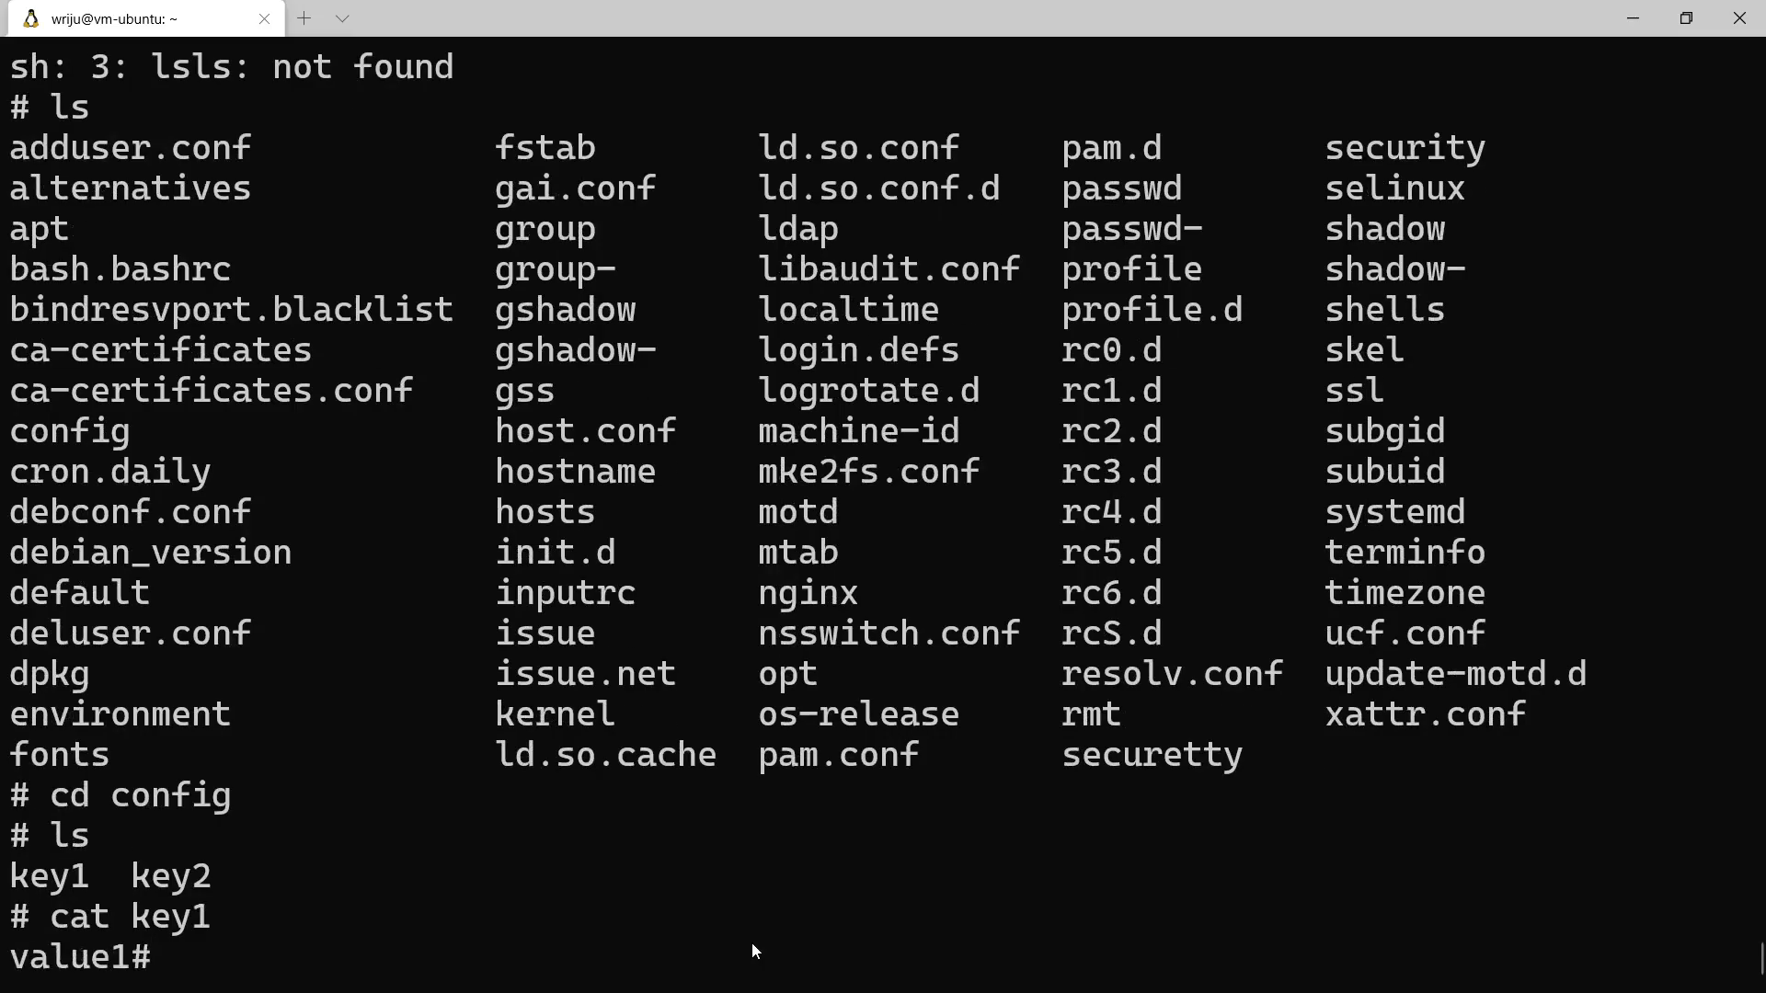
pyautogui.press('Up')
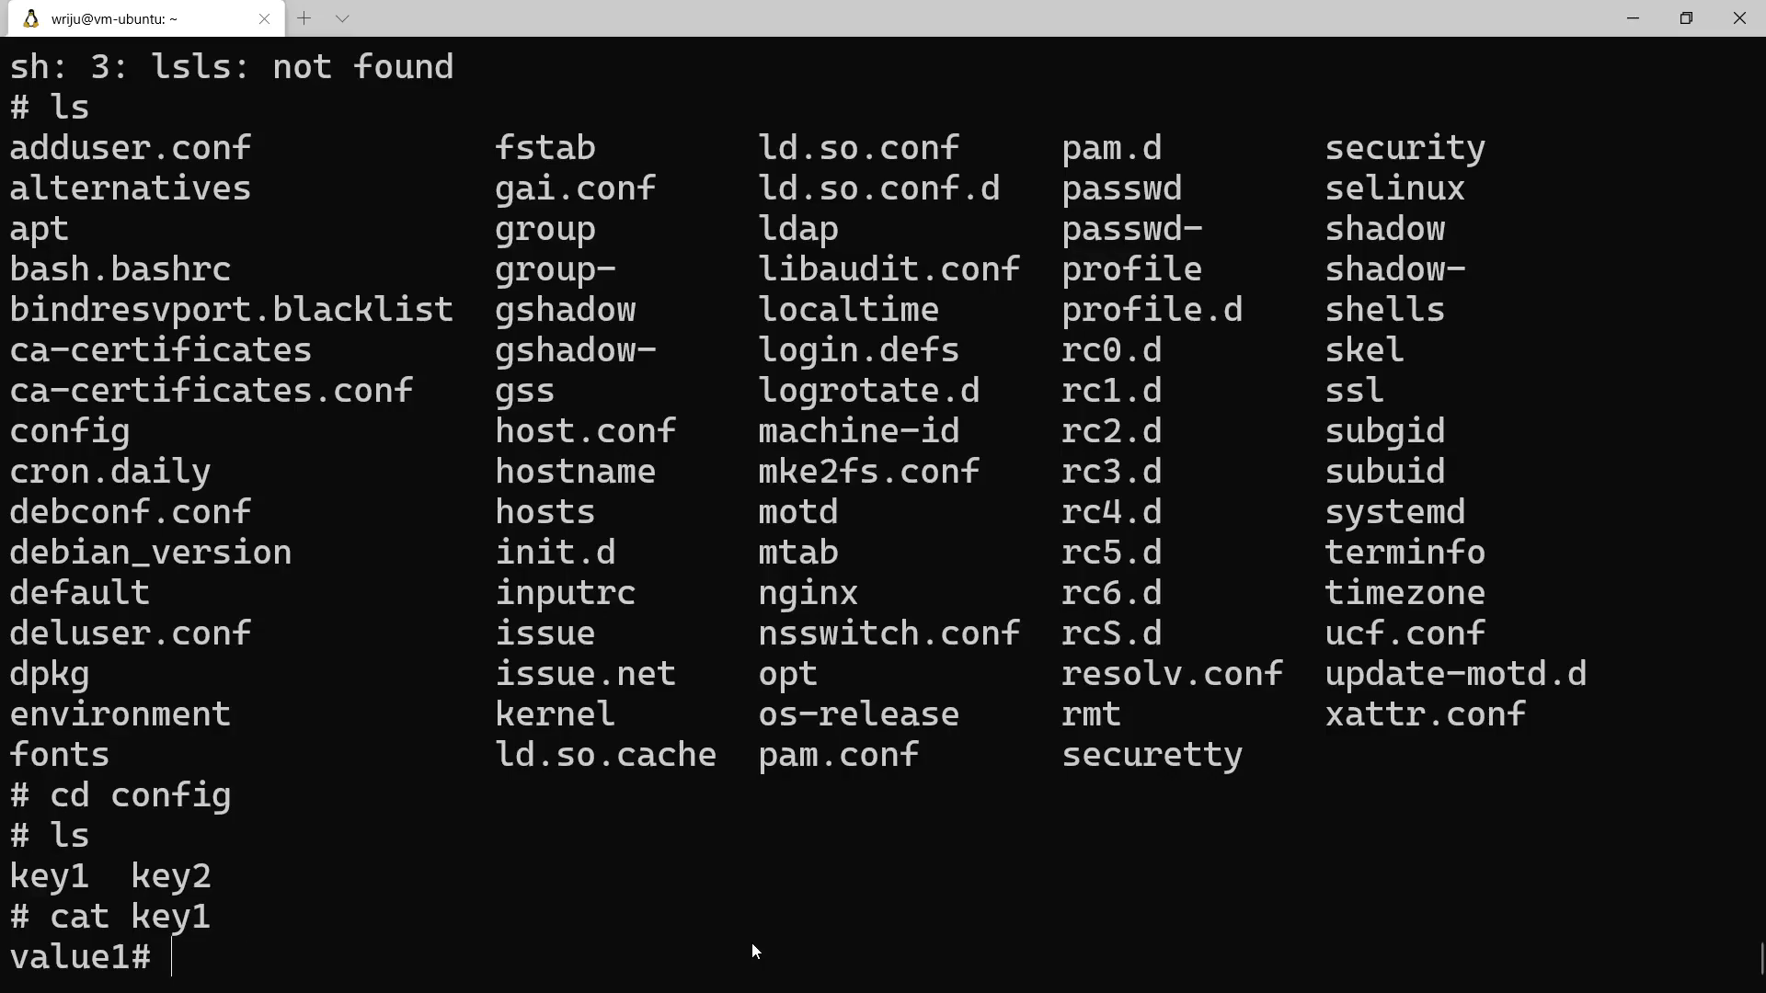
pyautogui.write('cat key2')
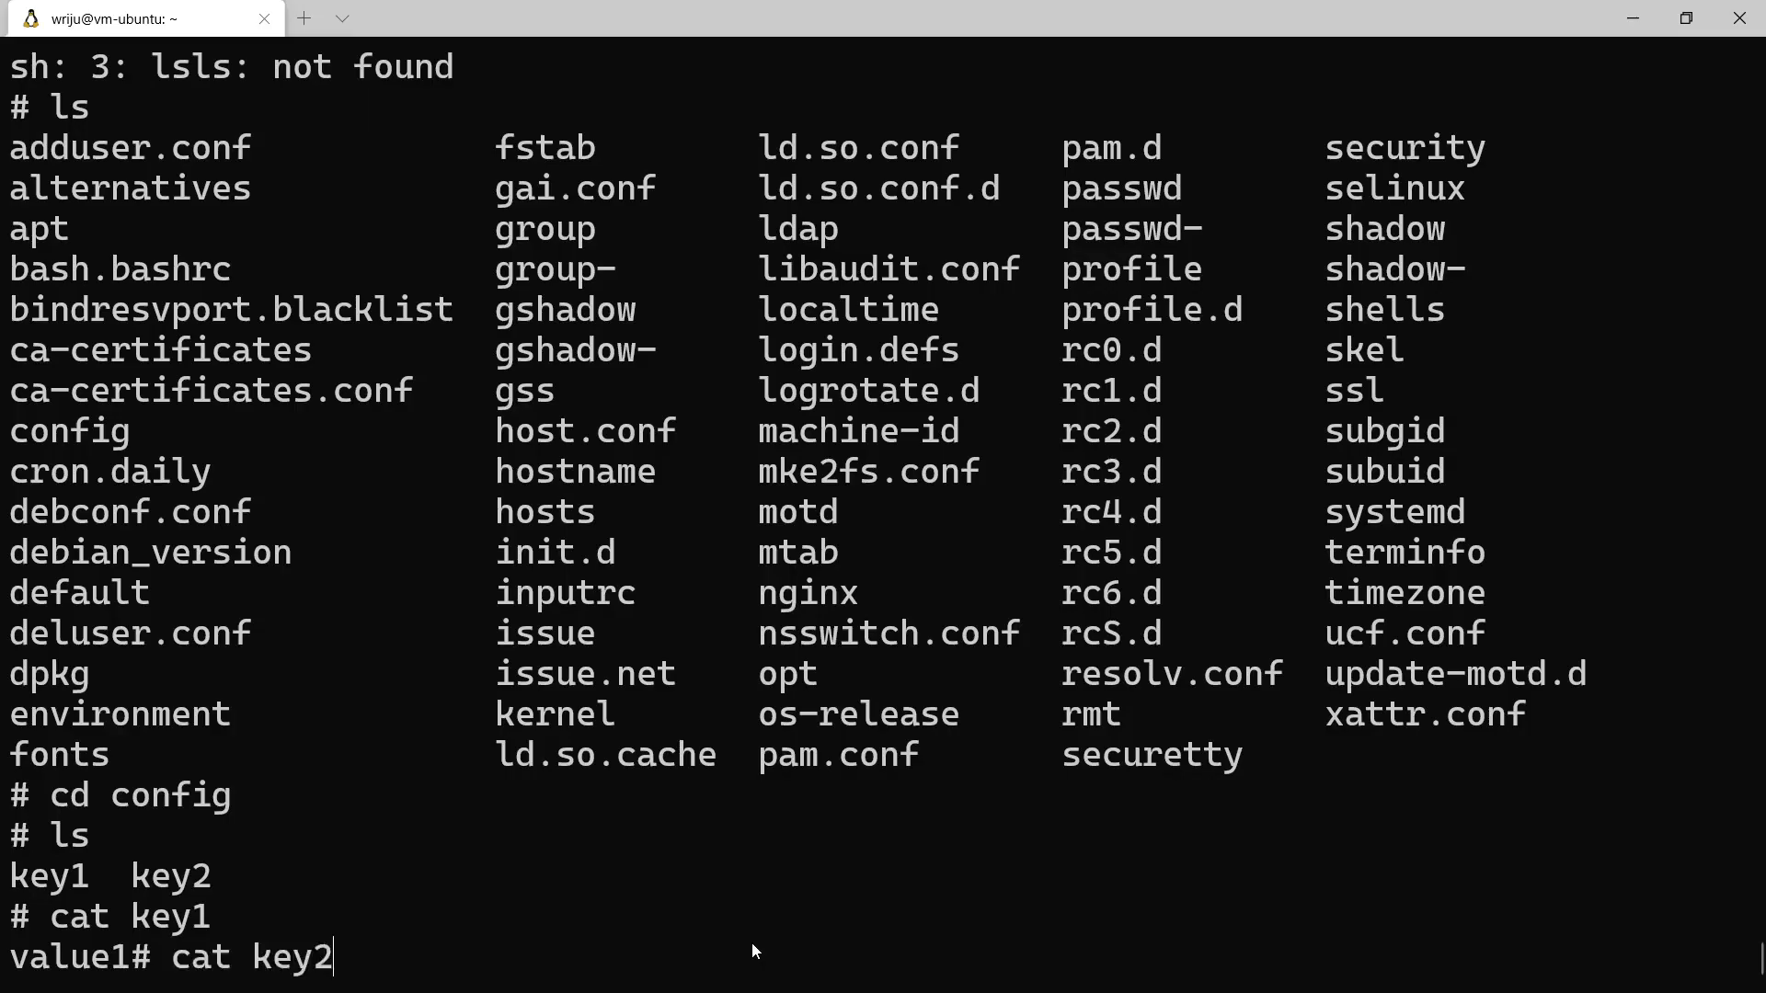